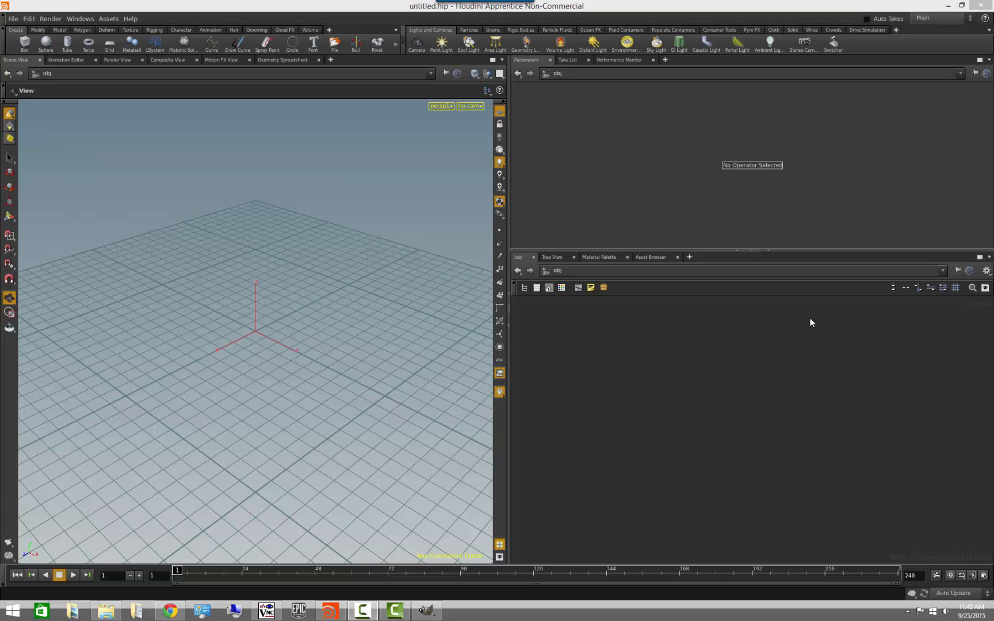
mouse_move(633, 374)
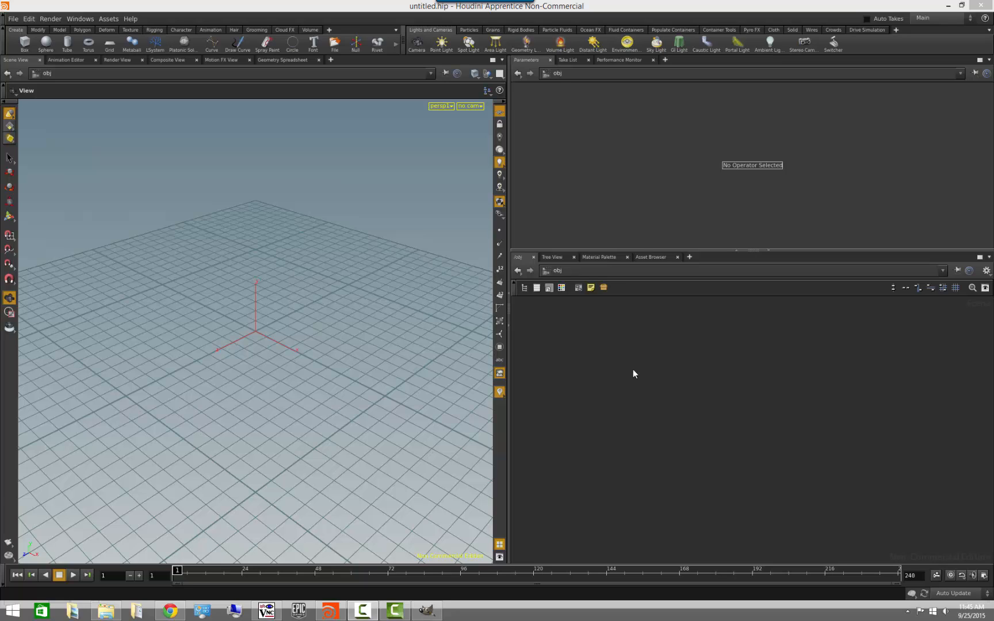
mouse_move(537, 367)
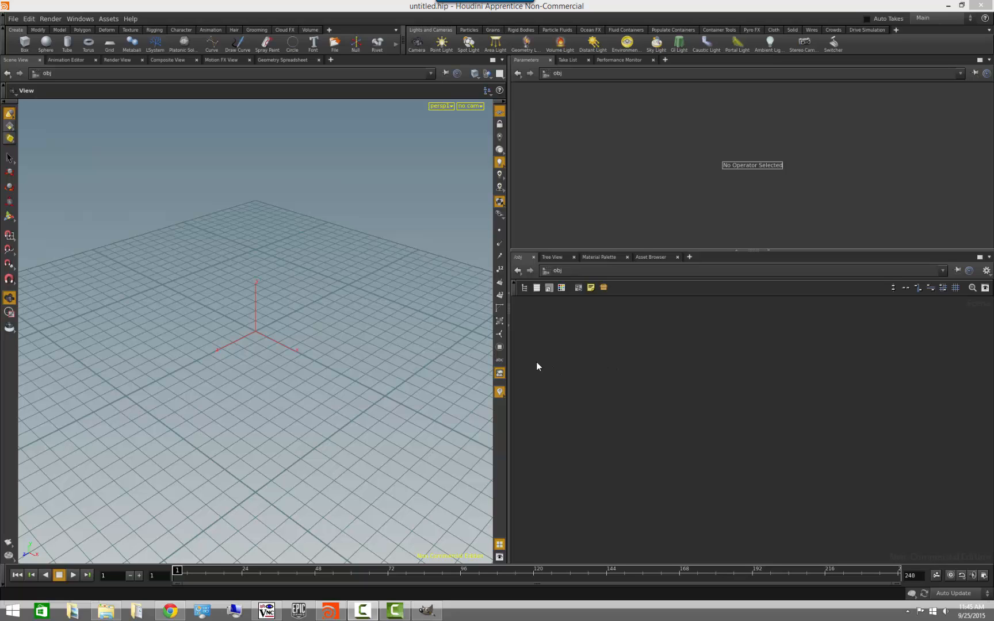
mouse_move(510, 357)
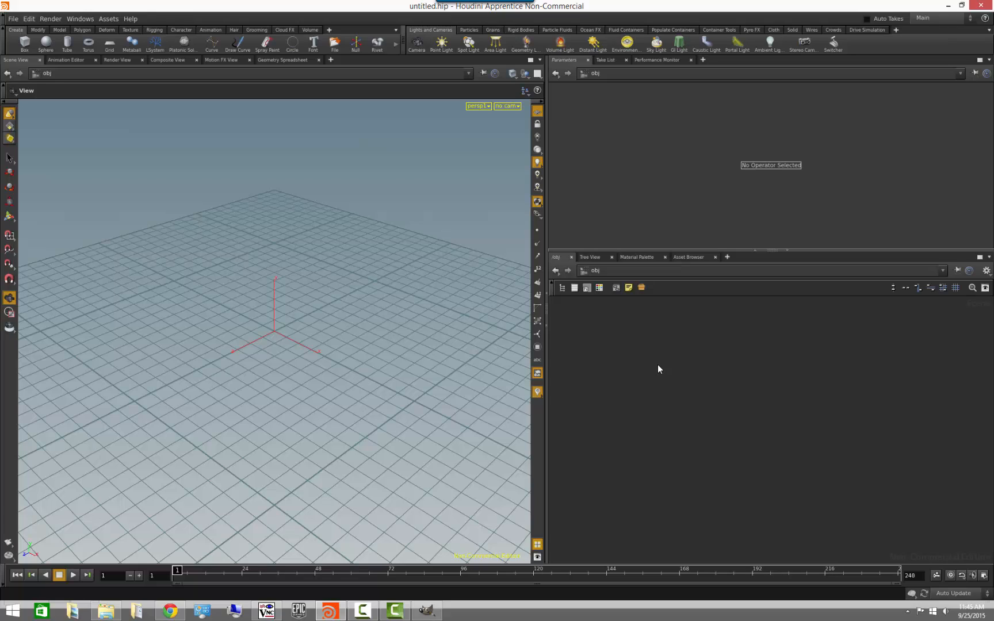
mouse_move(716, 401)
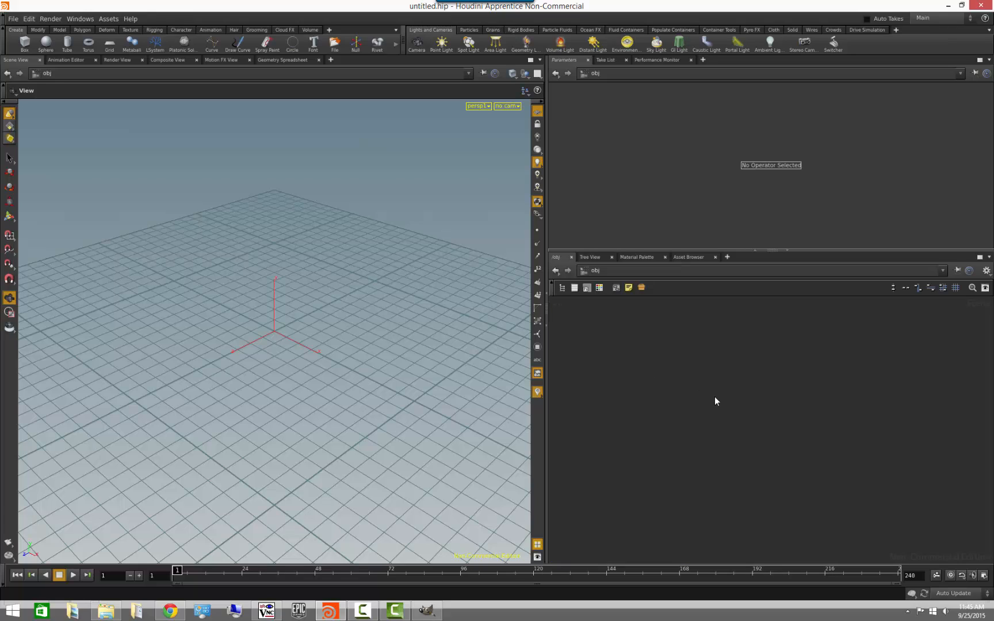
Add a sphere object, go inside it, and make it a Polygon sphere with frequency 2
key(Tab)
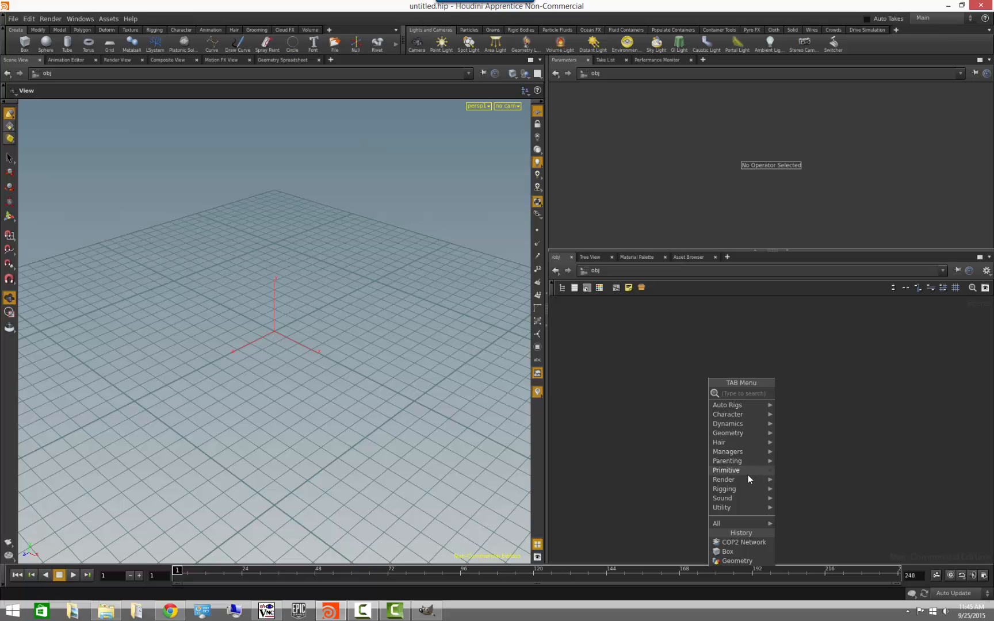
mouse_move(726, 470)
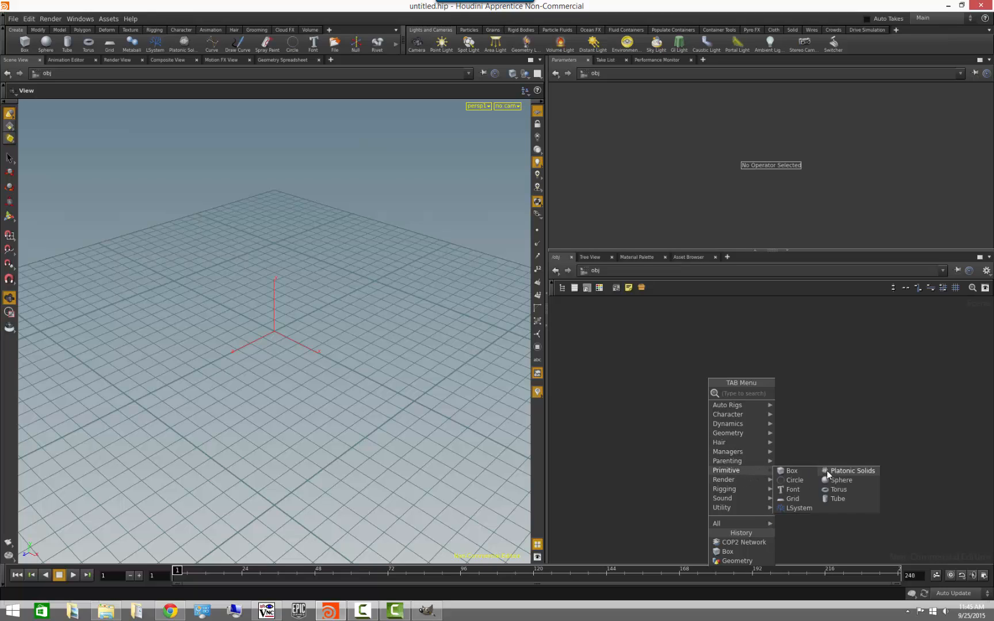
click(840, 479)
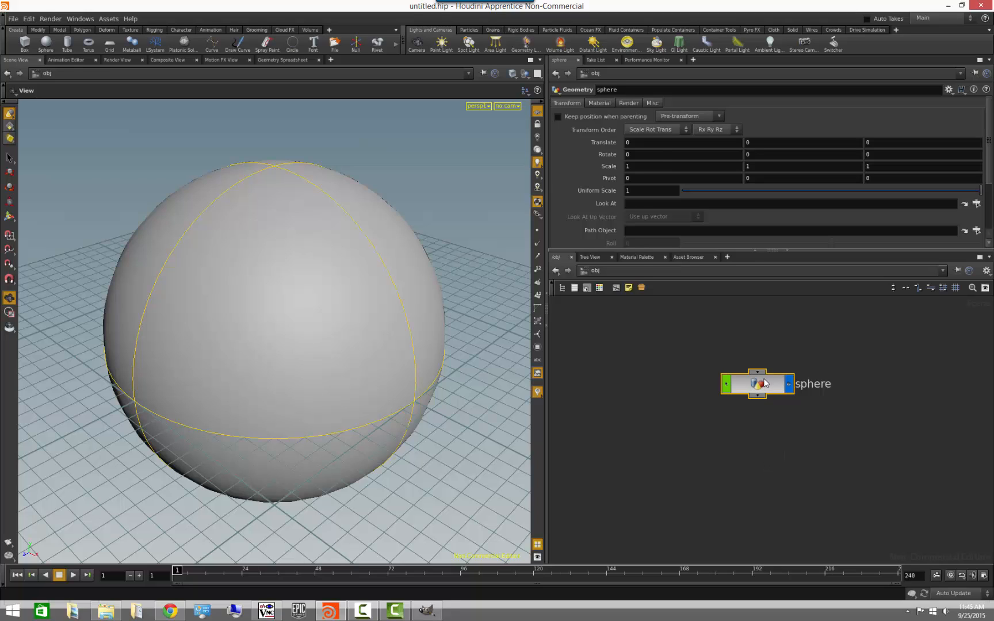
double_click(757, 383)
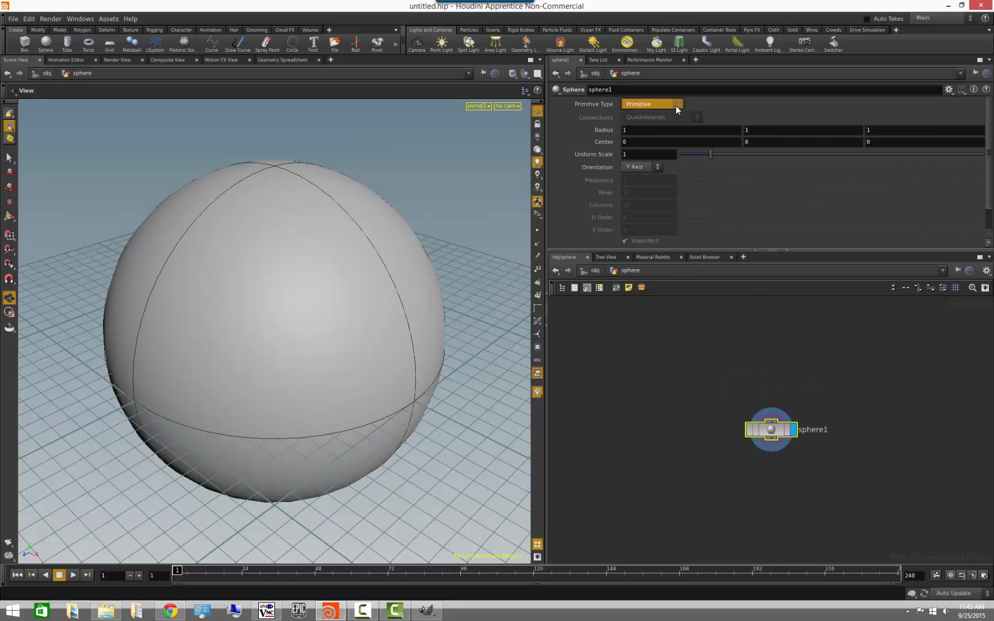
click(653, 103)
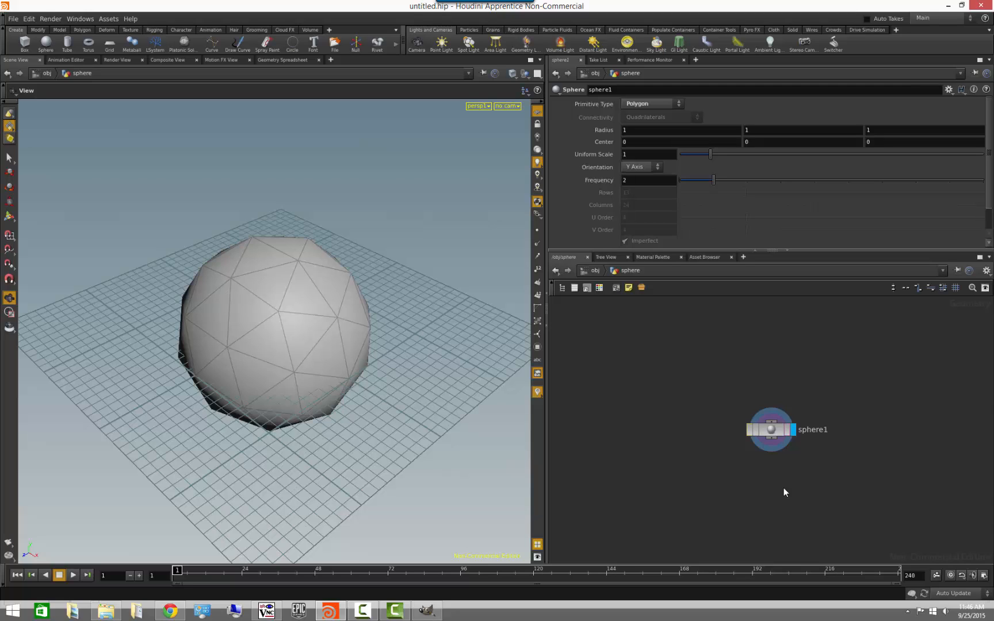
mouse_move(707, 464)
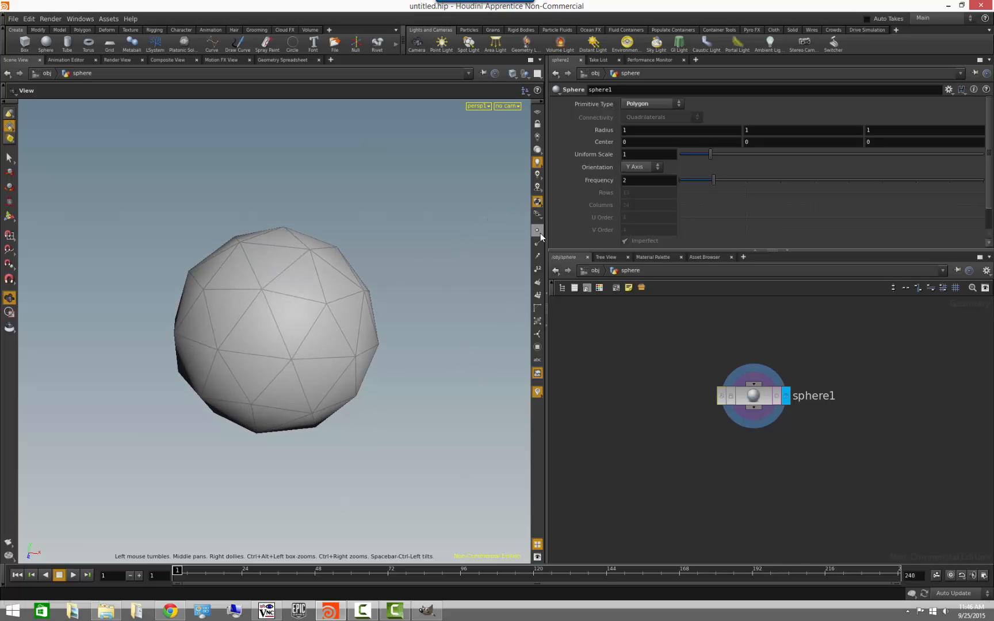
Turn on point display, orbit around the low-poly sphere, and activate the Select tool
click(536, 230)
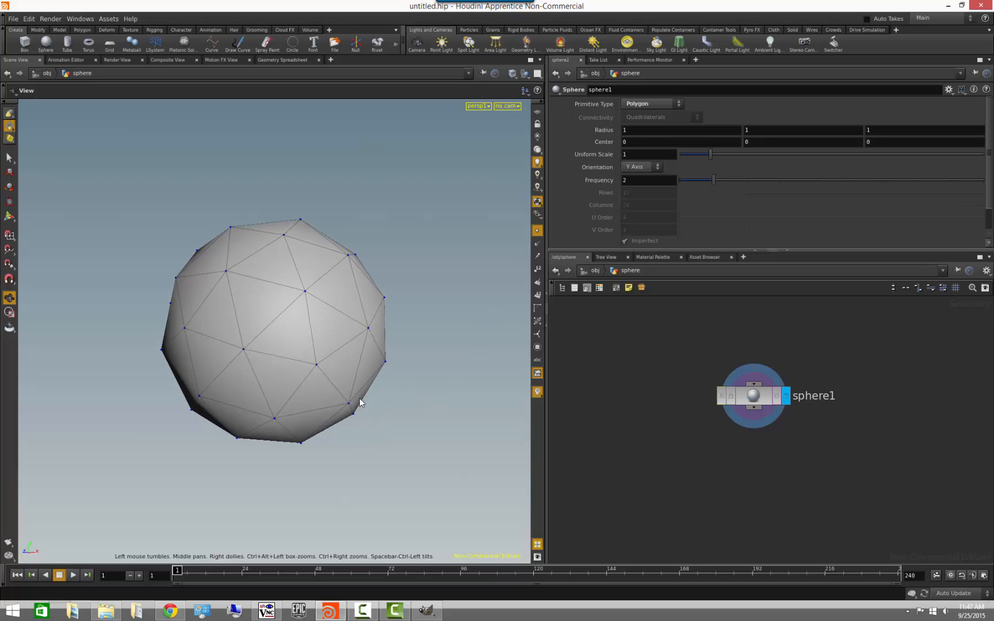
drag(361, 402, 403, 485)
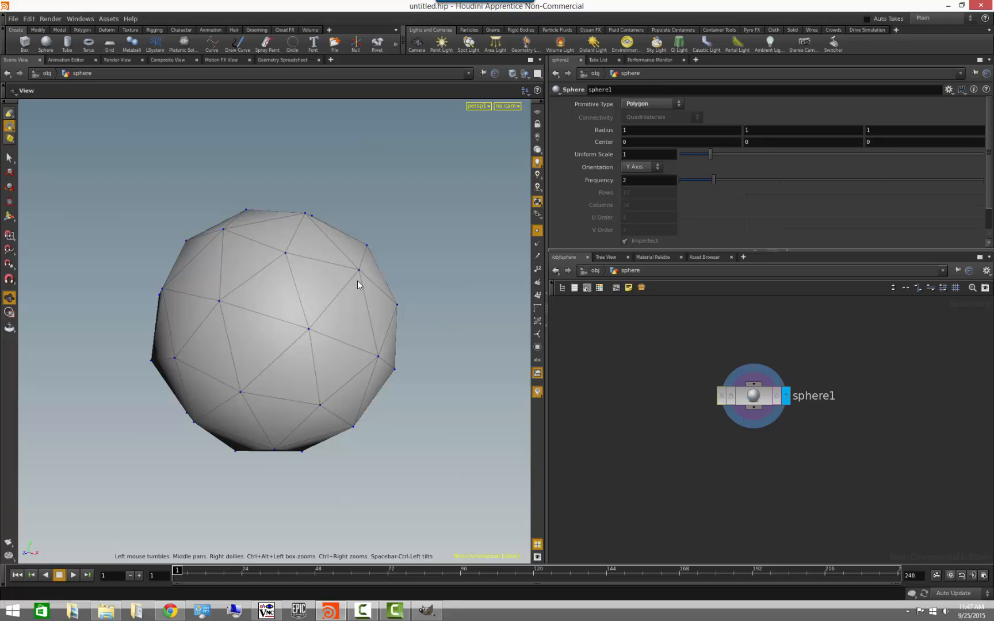
mouse_move(537, 294)
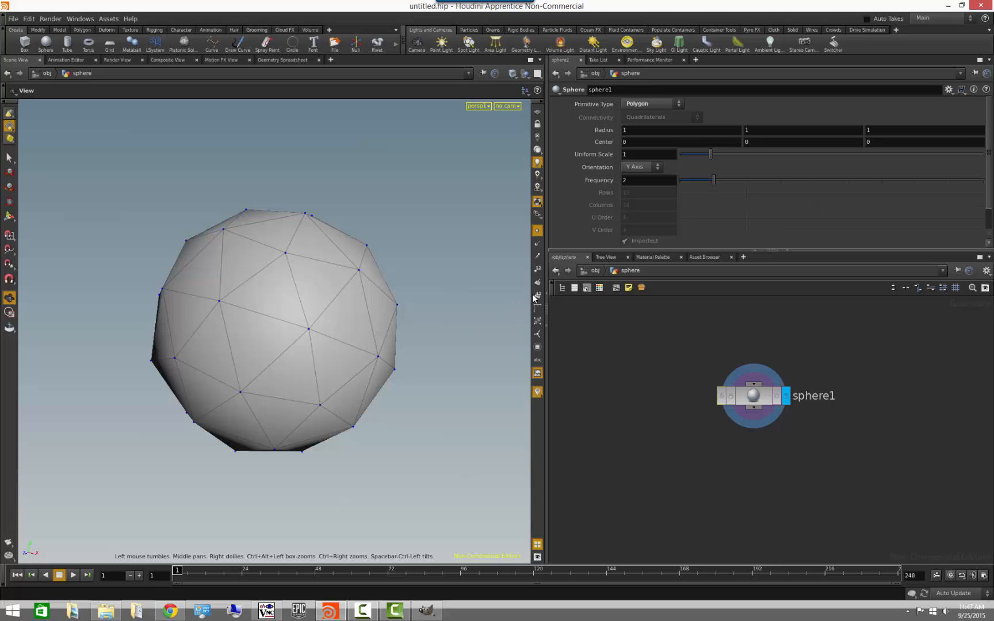
mouse_move(335, 303)
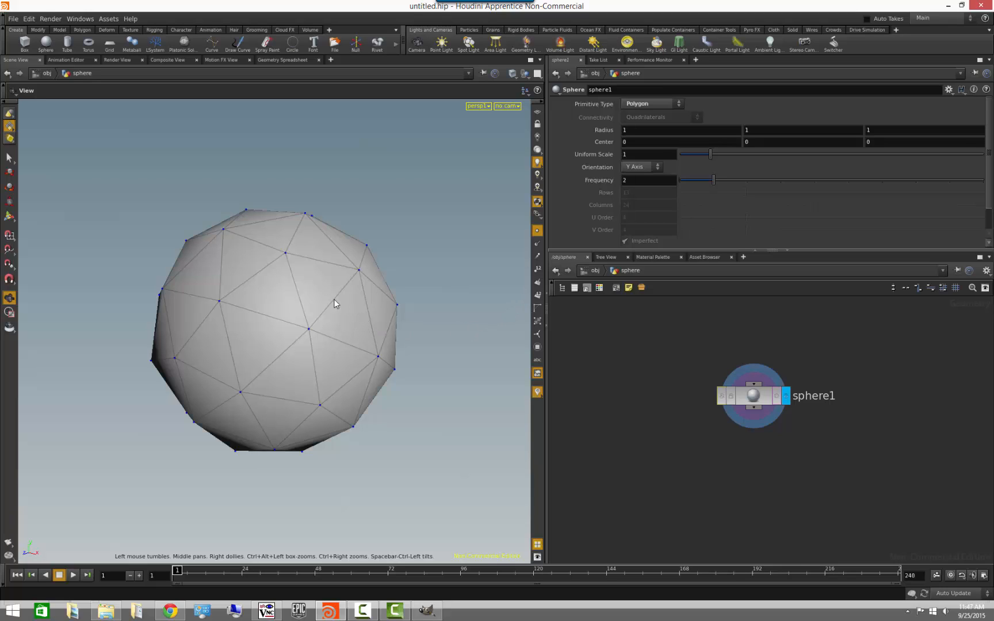
click(273, 292)
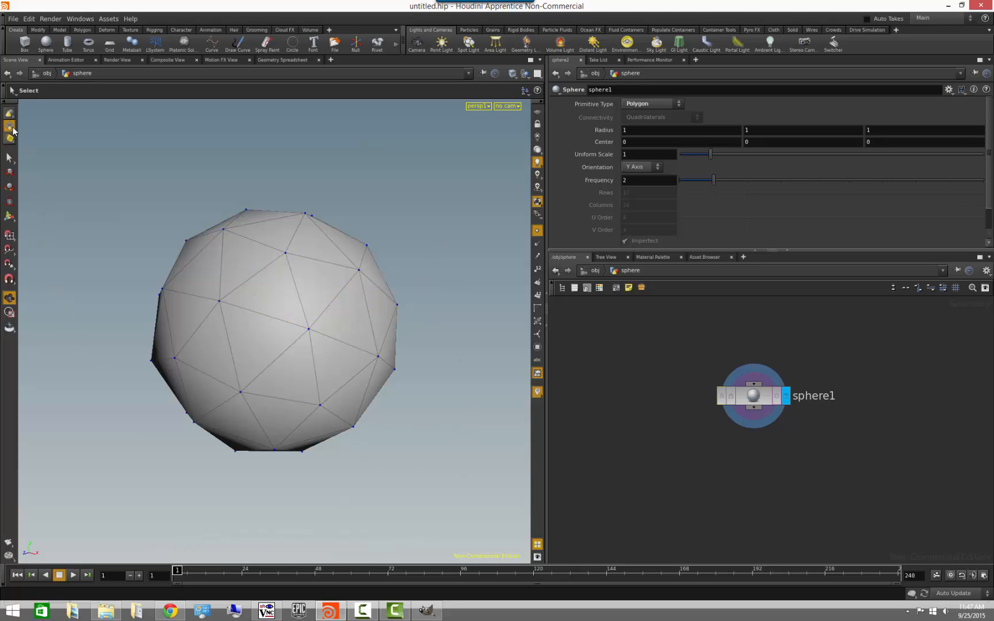
click(9, 124)
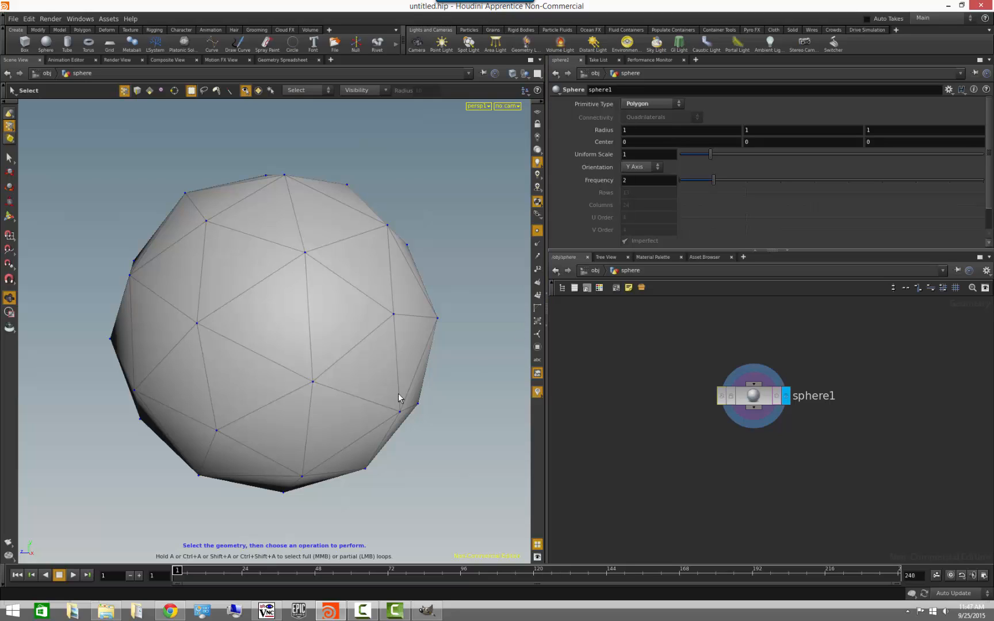
mouse_move(374, 392)
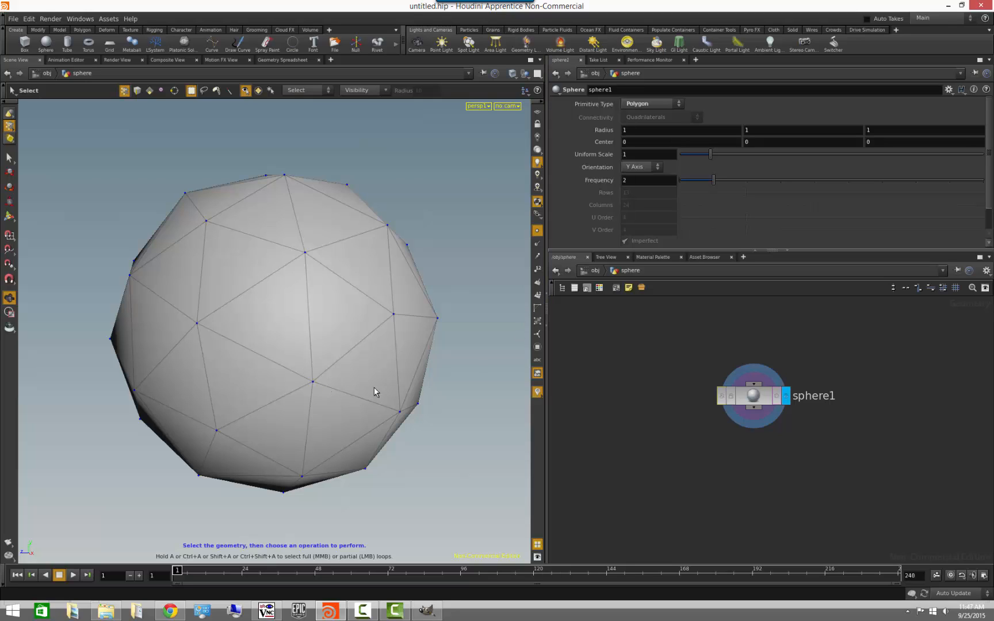
mouse_move(323, 410)
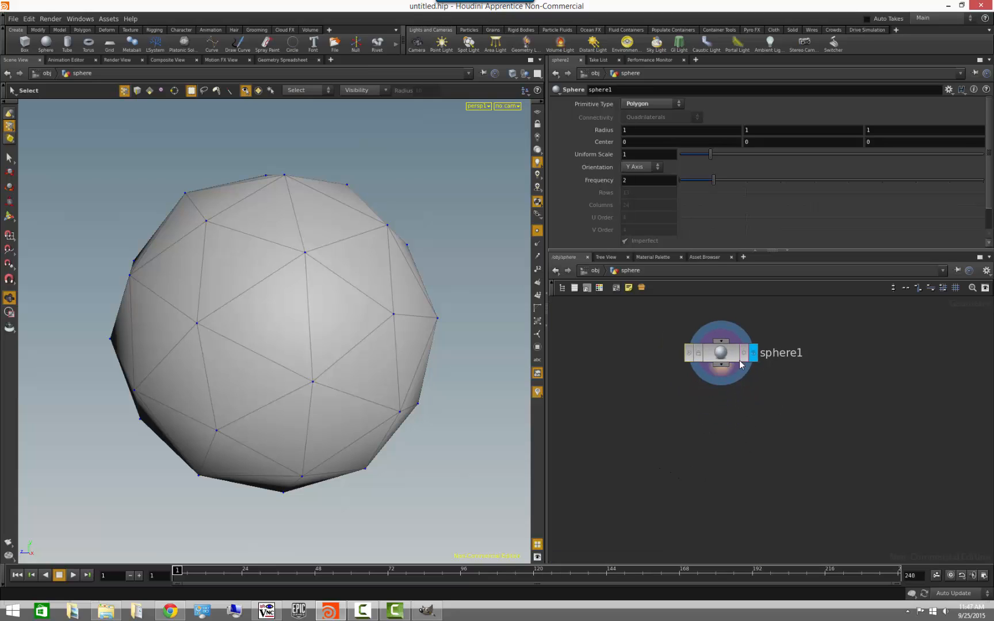
mouse_move(721, 355)
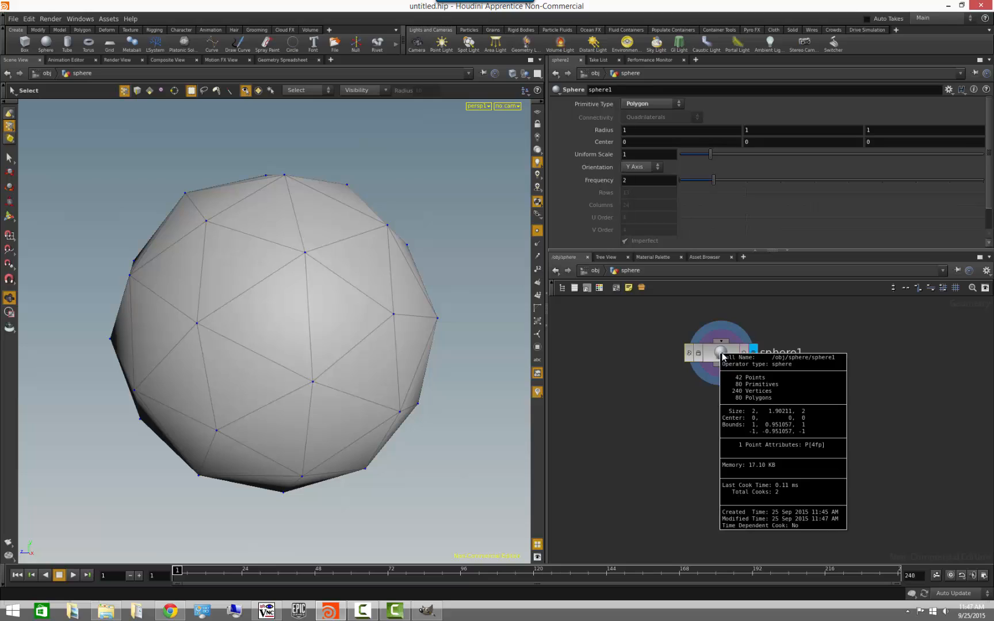
mouse_move(784, 423)
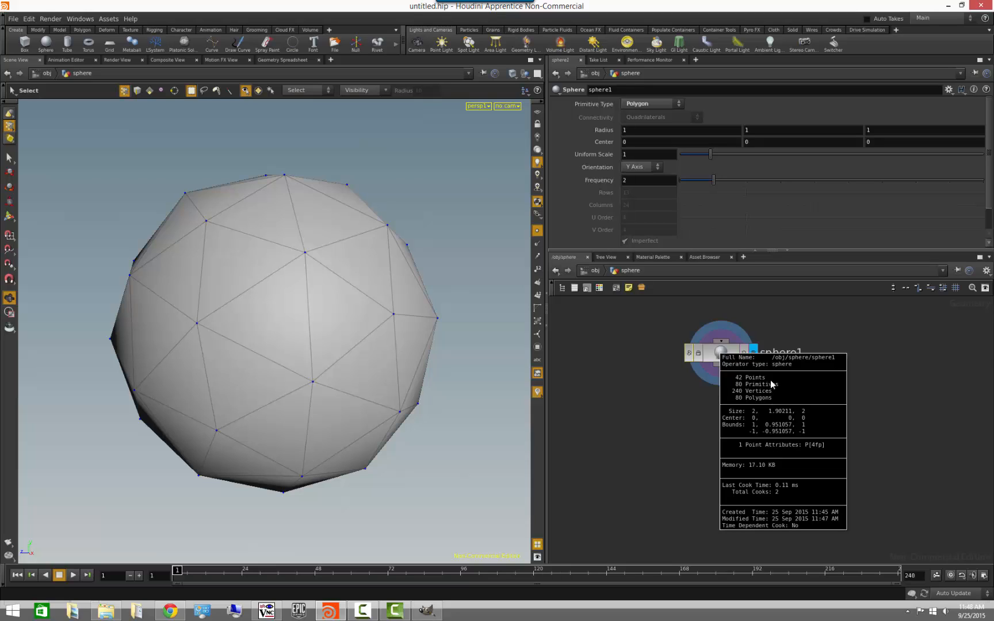
mouse_move(764, 381)
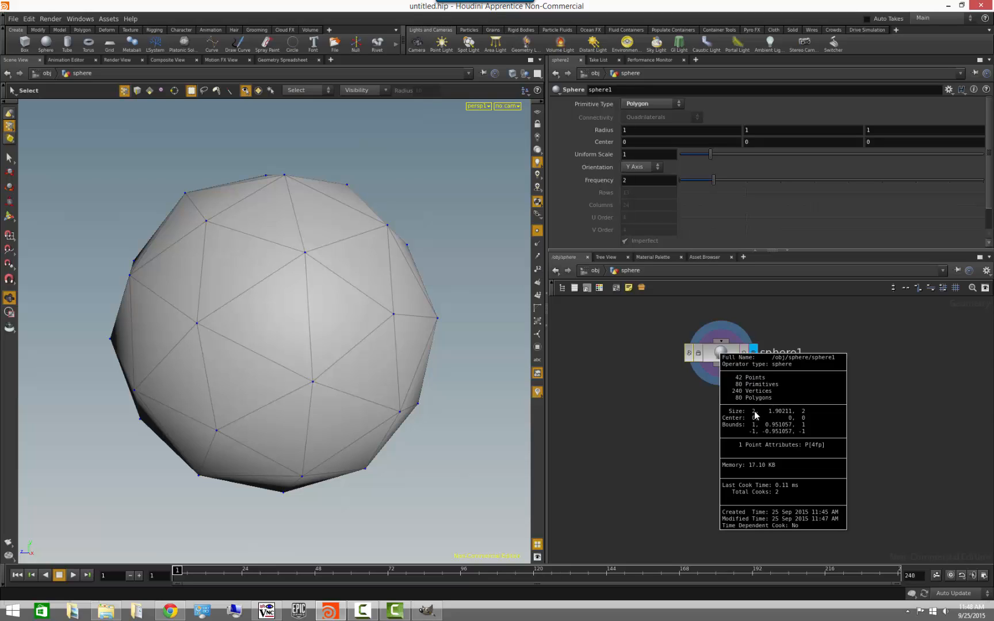
mouse_move(754, 409)
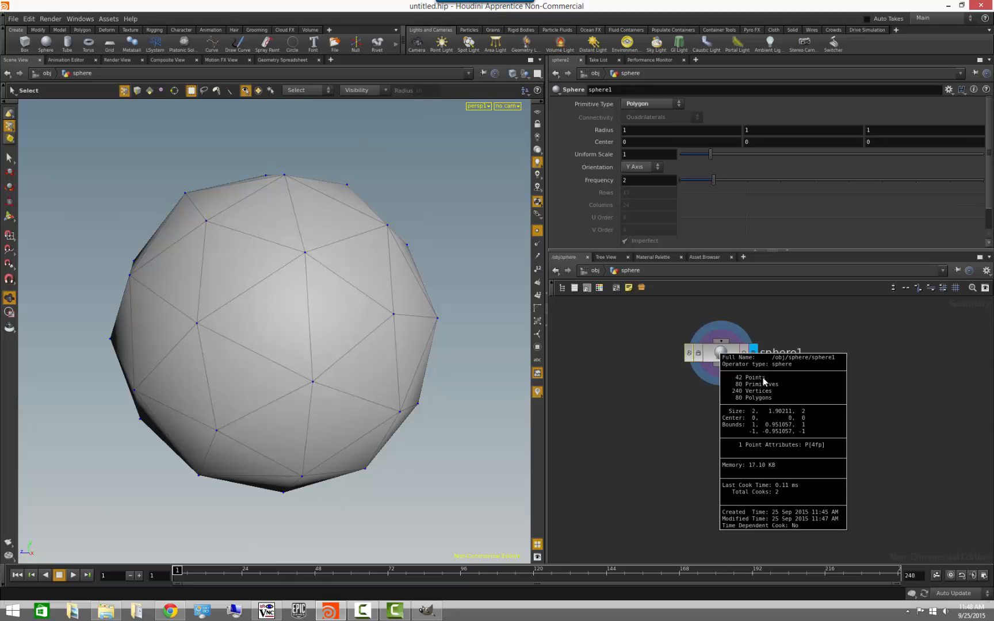
mouse_move(784, 391)
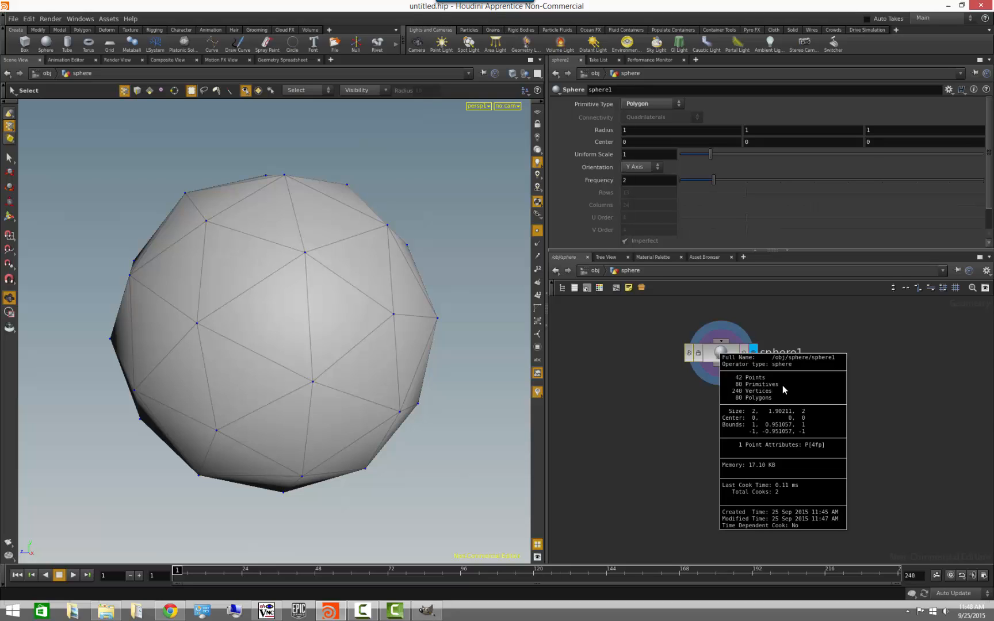
mouse_move(759, 403)
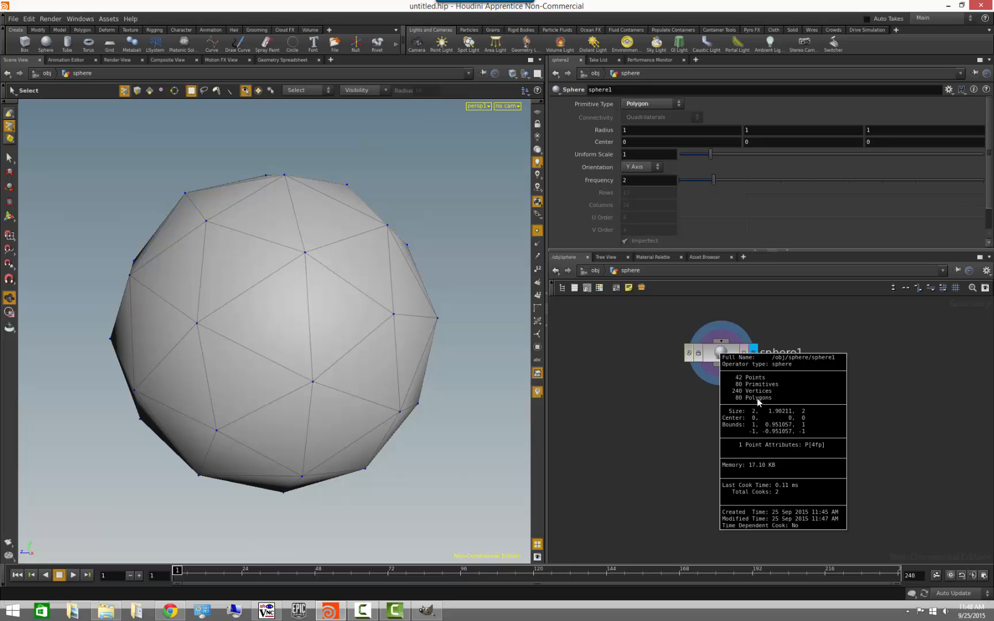
mouse_move(756, 417)
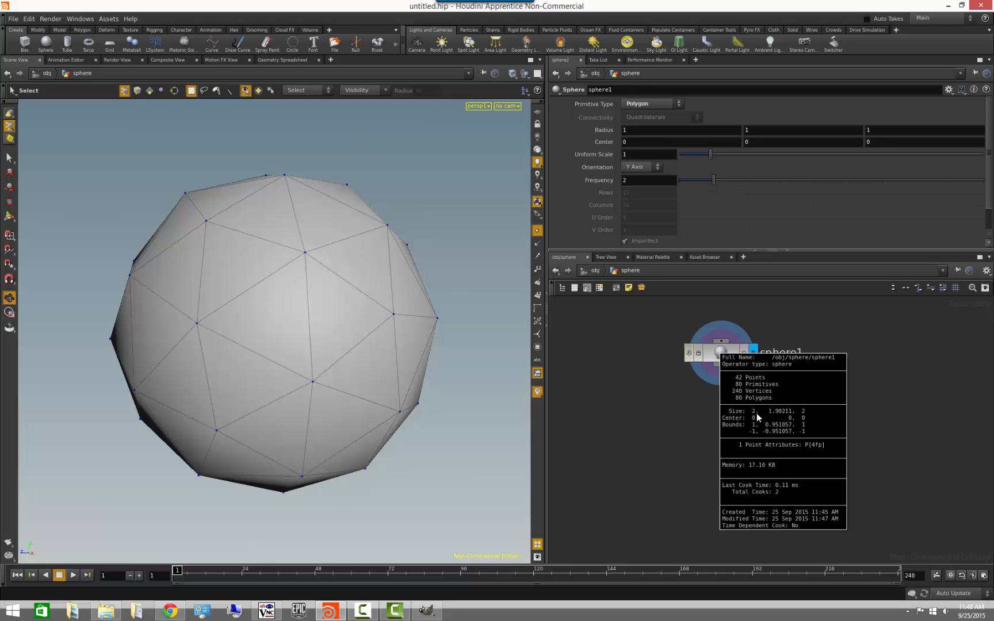
mouse_move(790, 413)
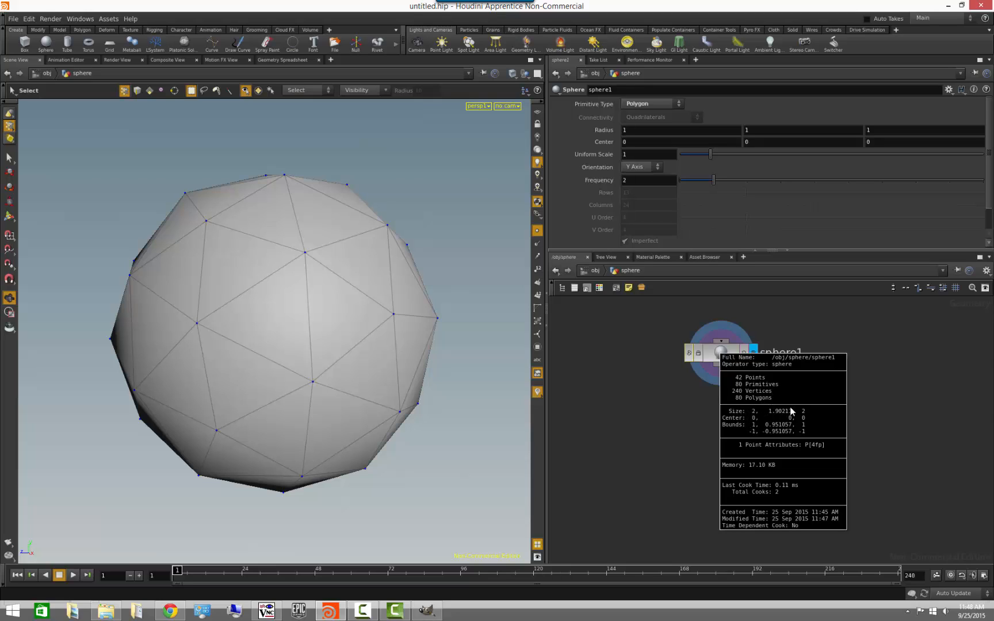
mouse_move(783, 452)
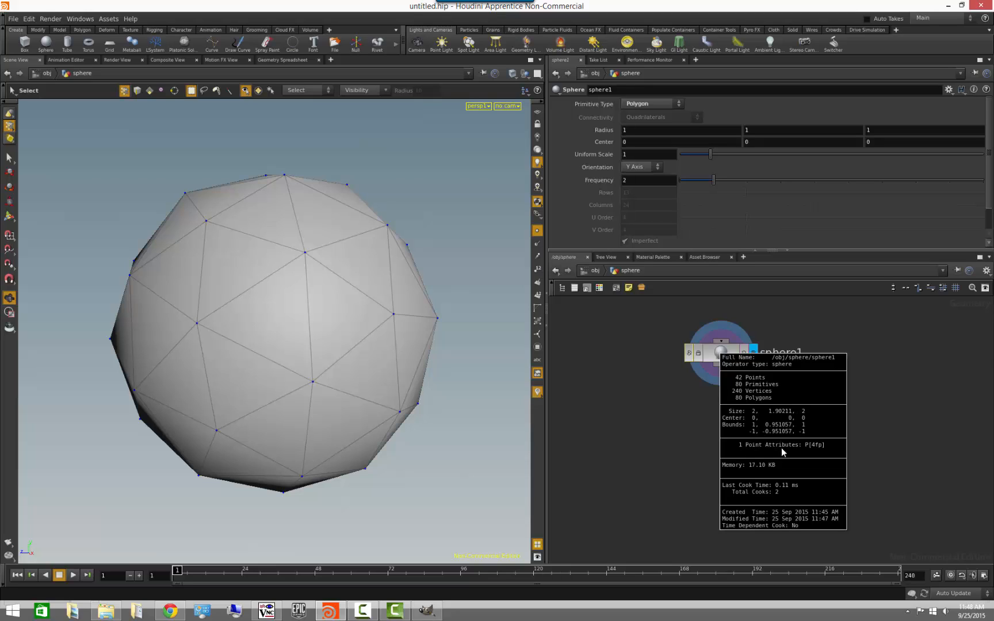
mouse_move(696, 395)
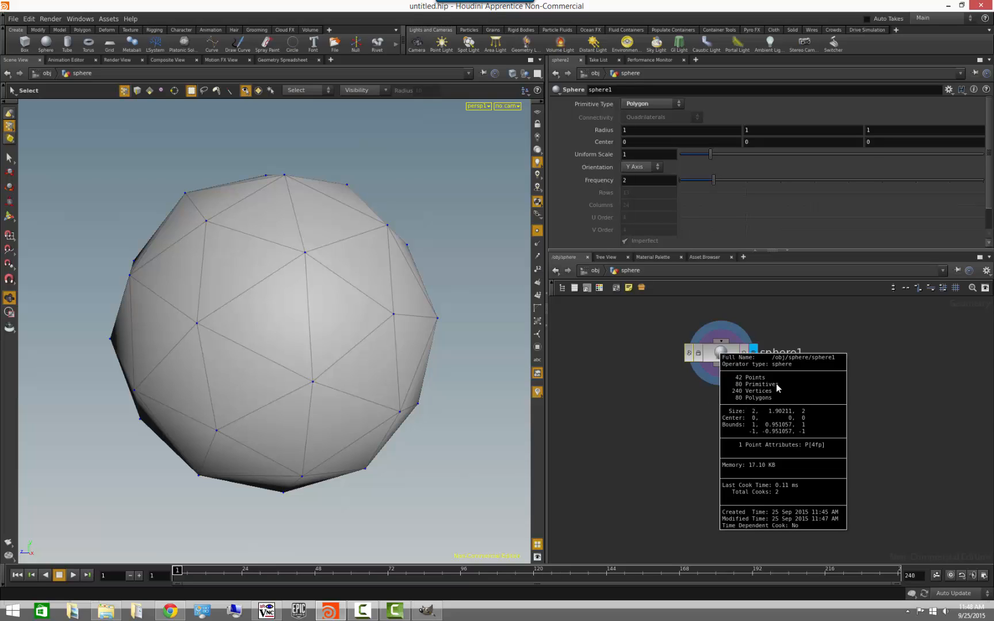
mouse_move(776, 382)
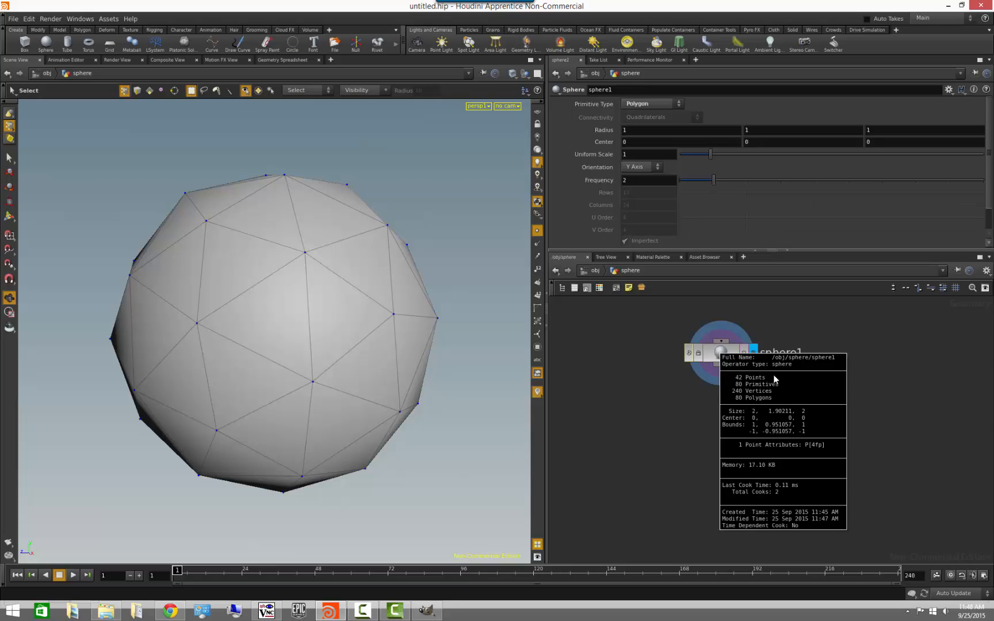
mouse_move(766, 391)
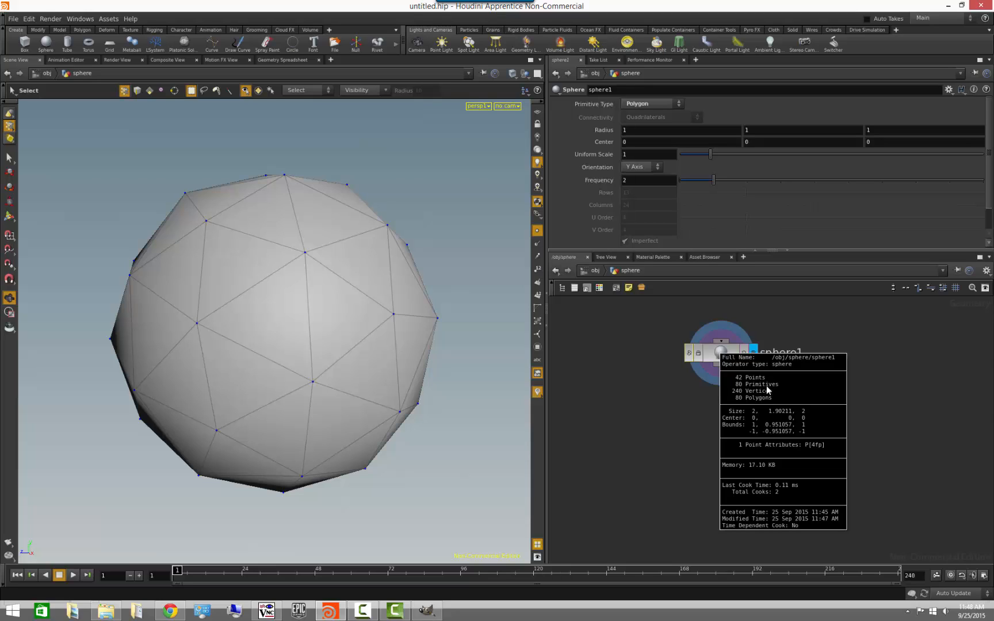
mouse_move(769, 390)
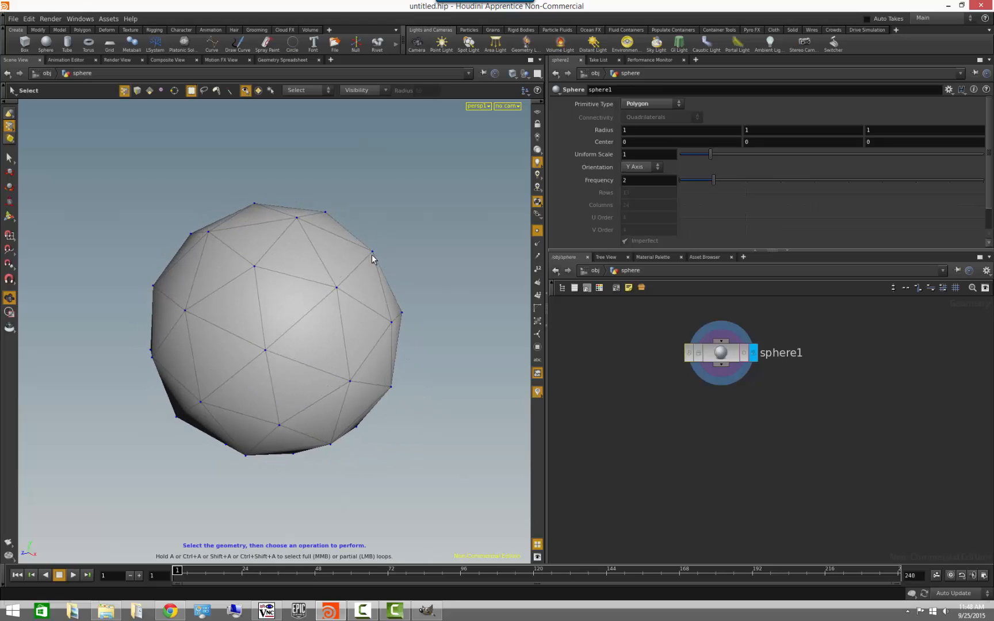
mouse_move(380, 256)
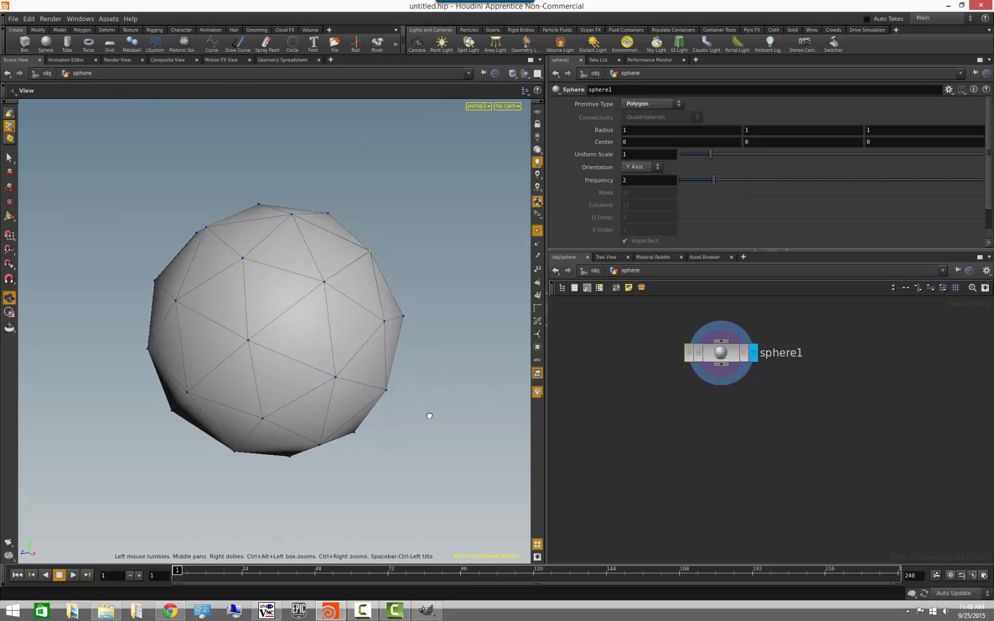
Orbit the viewport around the wireframe polygon sphere
drag(429, 417, 356, 421)
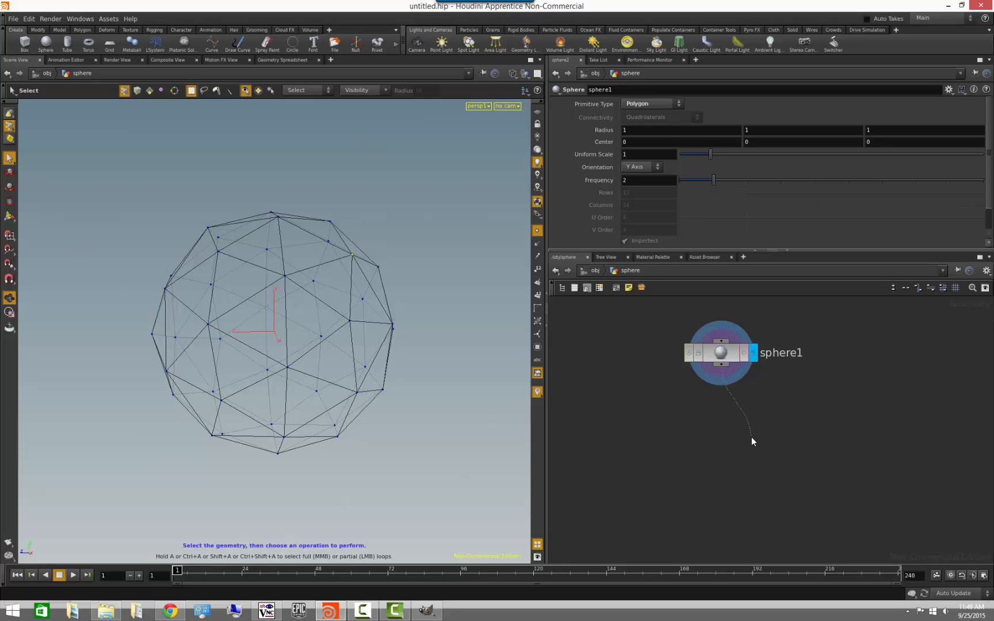
mouse_move(754, 432)
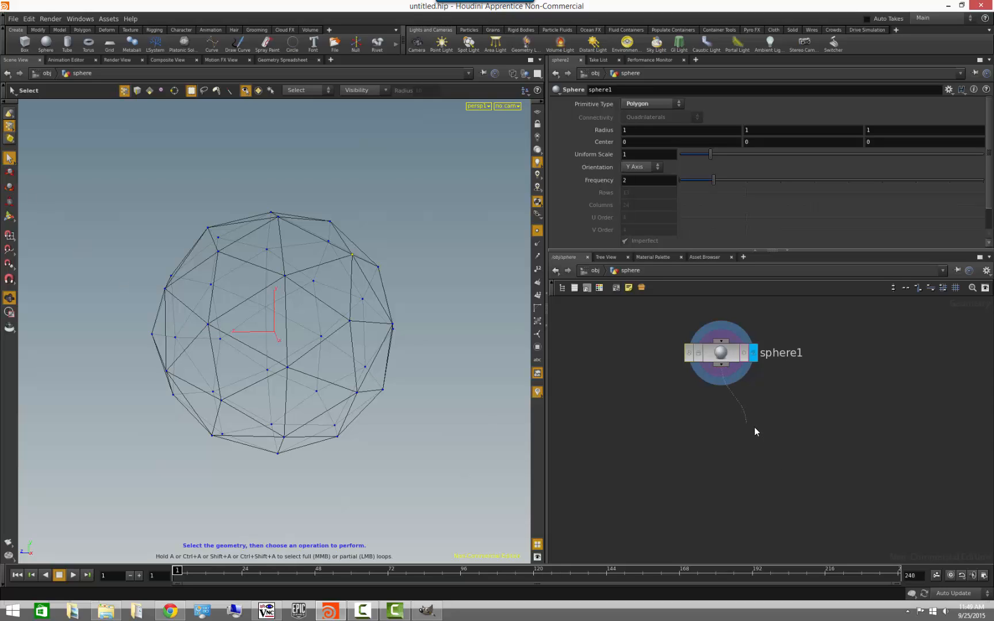
Add a Scatter node below sphere1 from the Tab menu and select scatter1
key(tab)
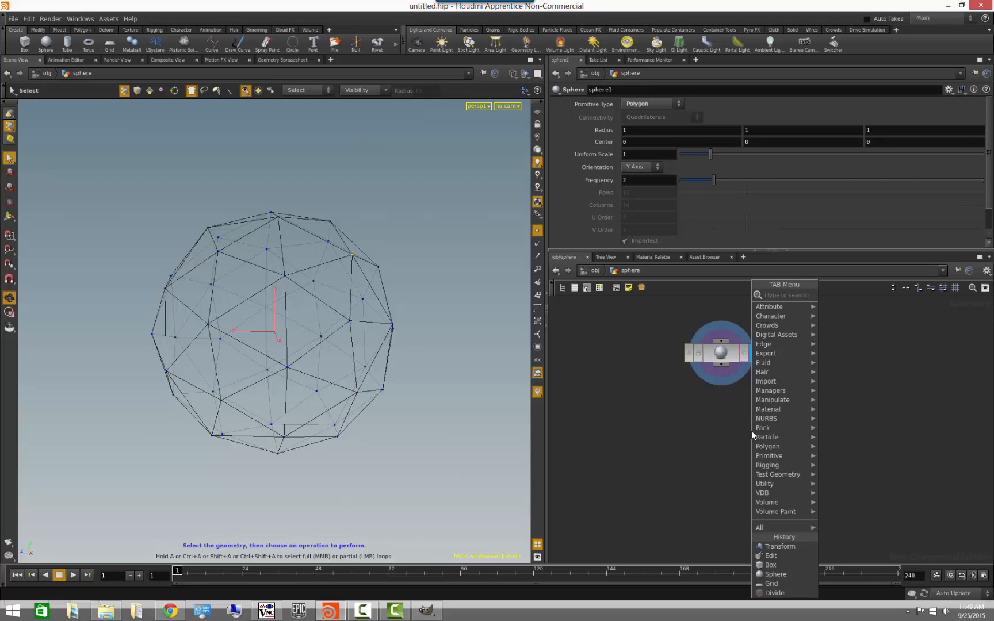
text(scatter)
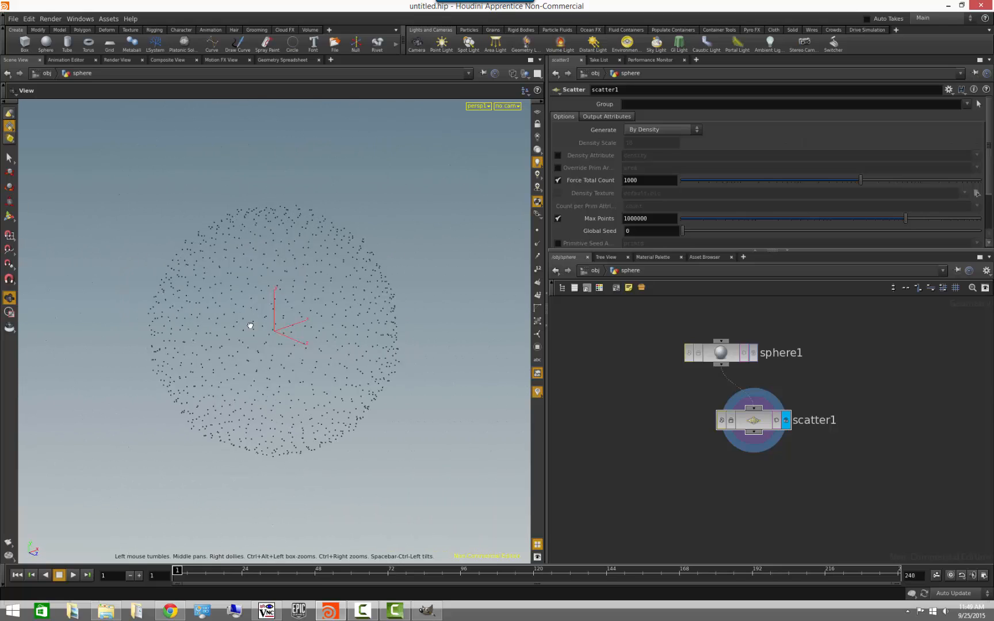
click(753, 420)
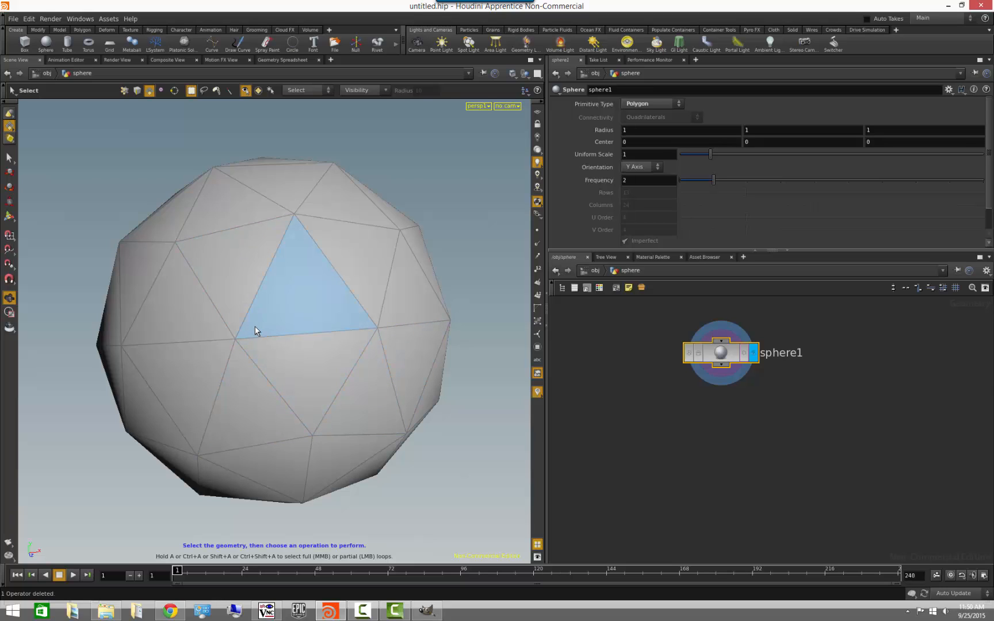
Delete scatter1 and return the display flag to sphere1
click(329, 406)
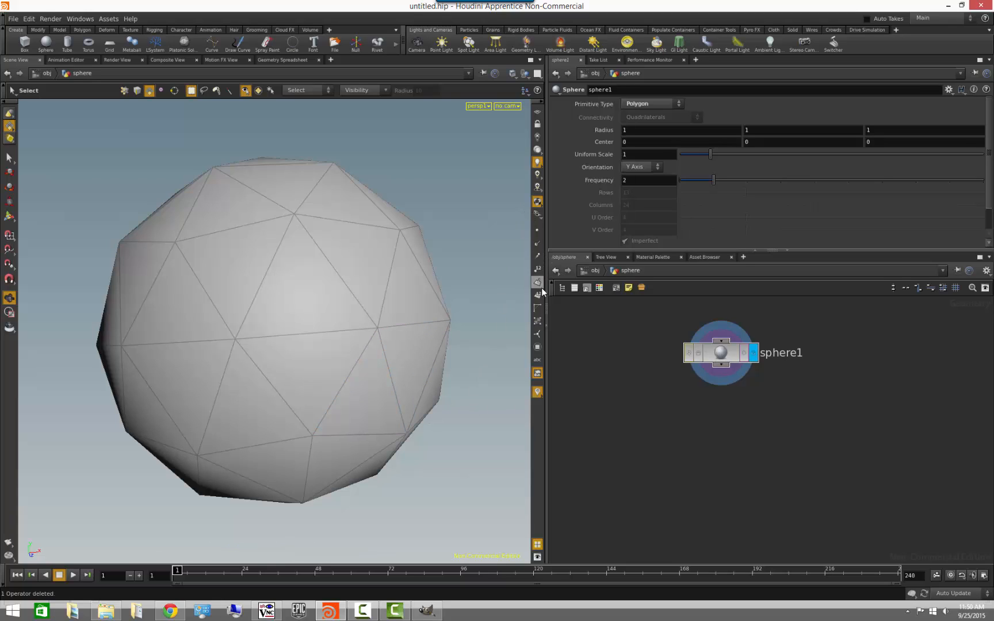
mouse_move(537, 320)
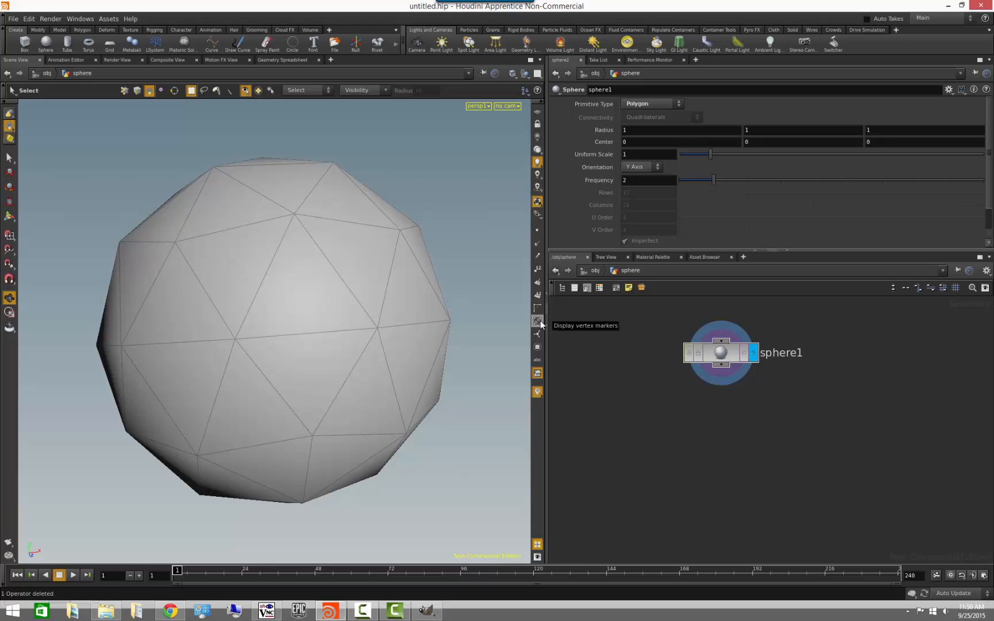
click(536, 322)
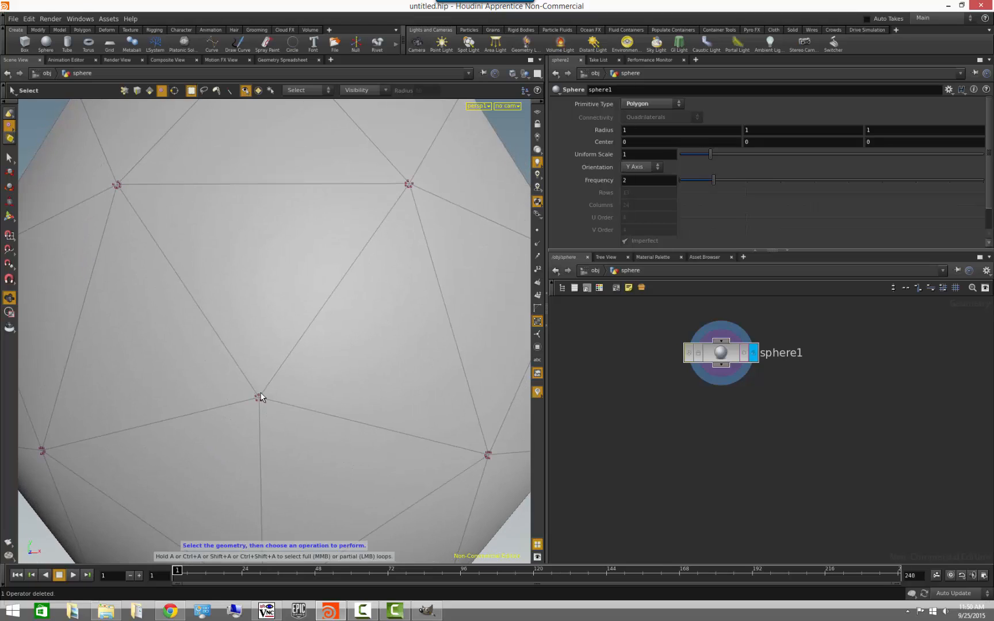
mouse_move(390, 221)
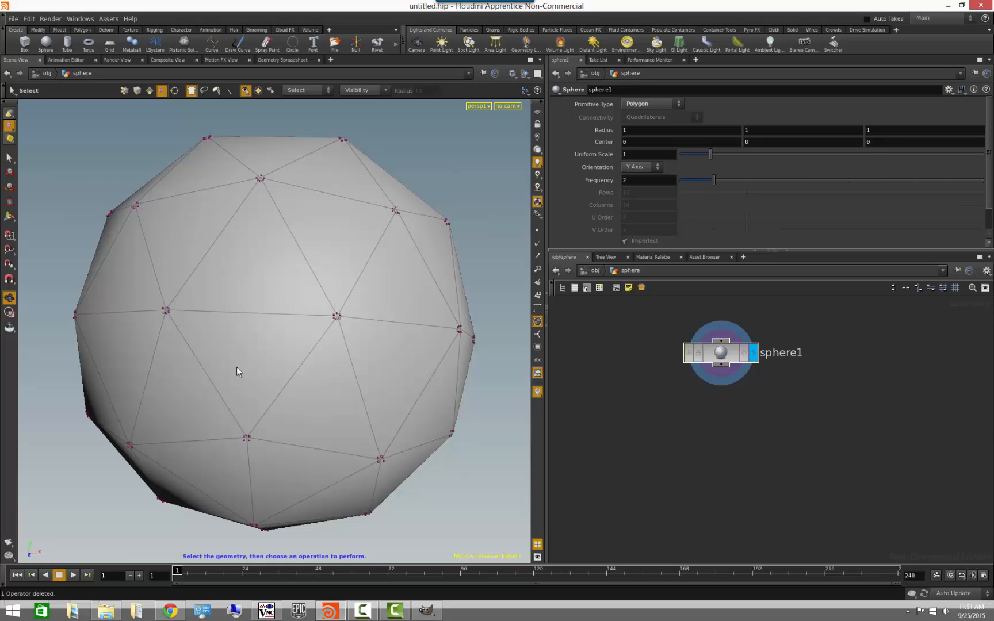
mouse_move(273, 240)
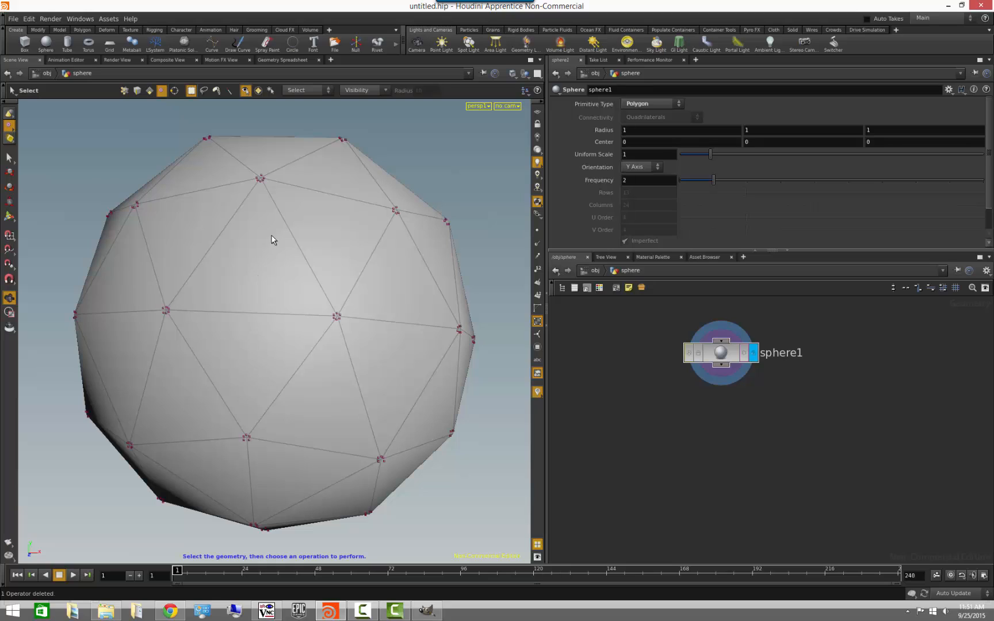
mouse_move(209, 273)
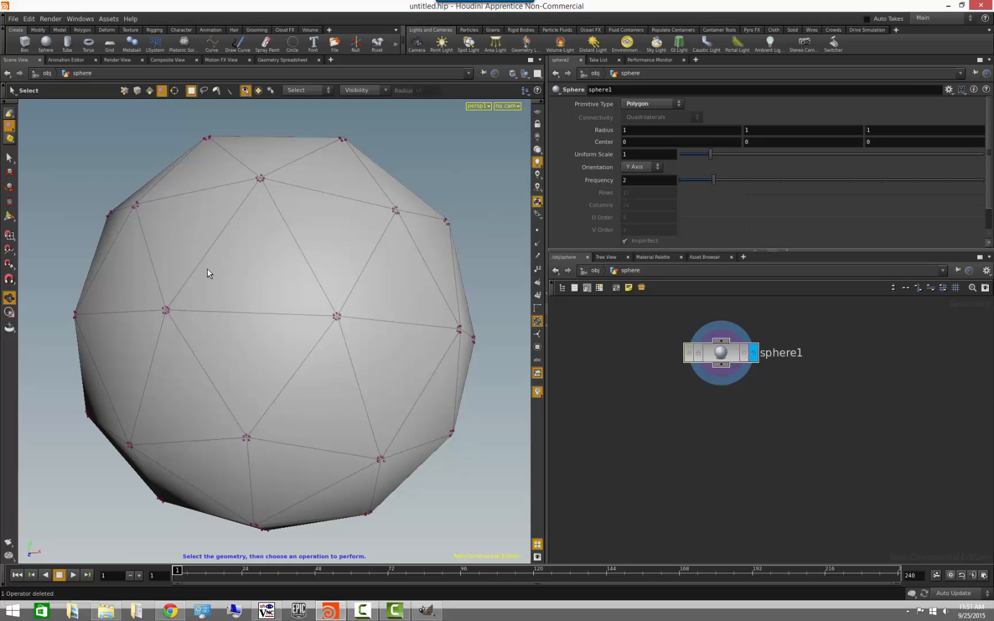
mouse_move(192, 263)
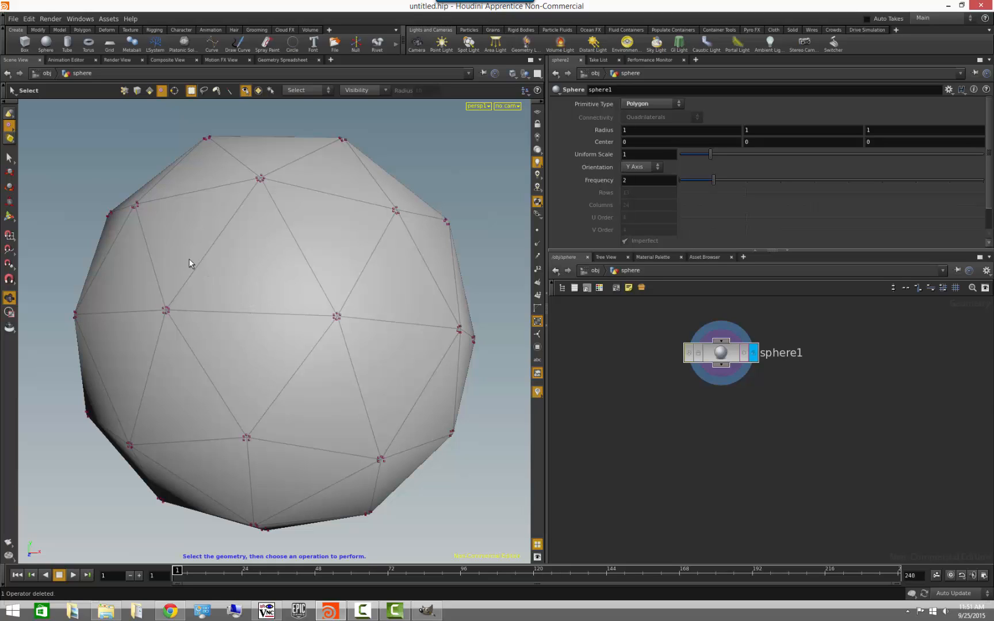
click(9, 111)
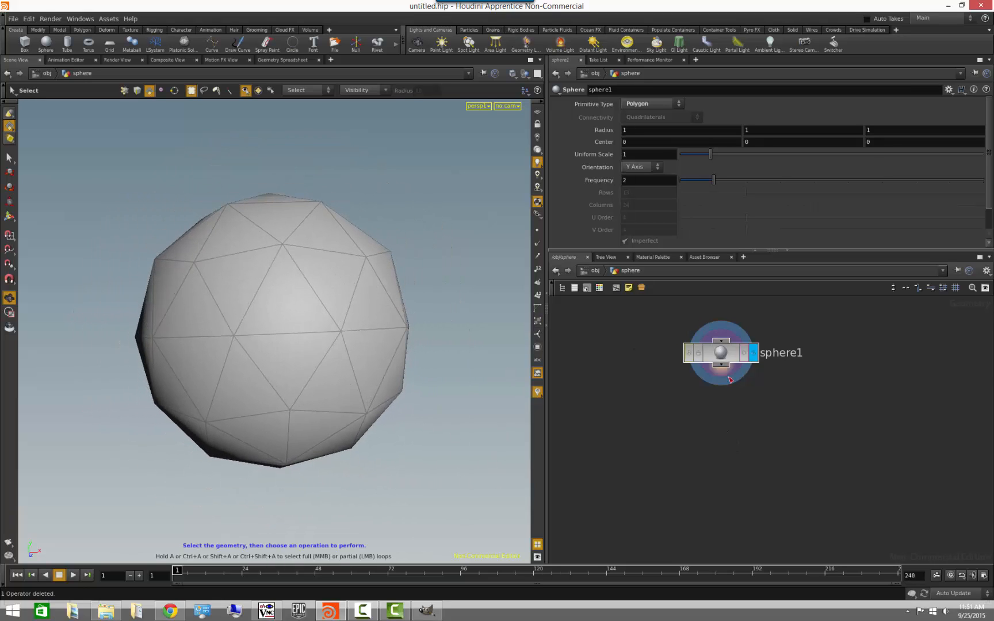
Open sphere1's geometry spreadsheet from its context menu, resize and move it, then list vertices
right_click(719, 353)
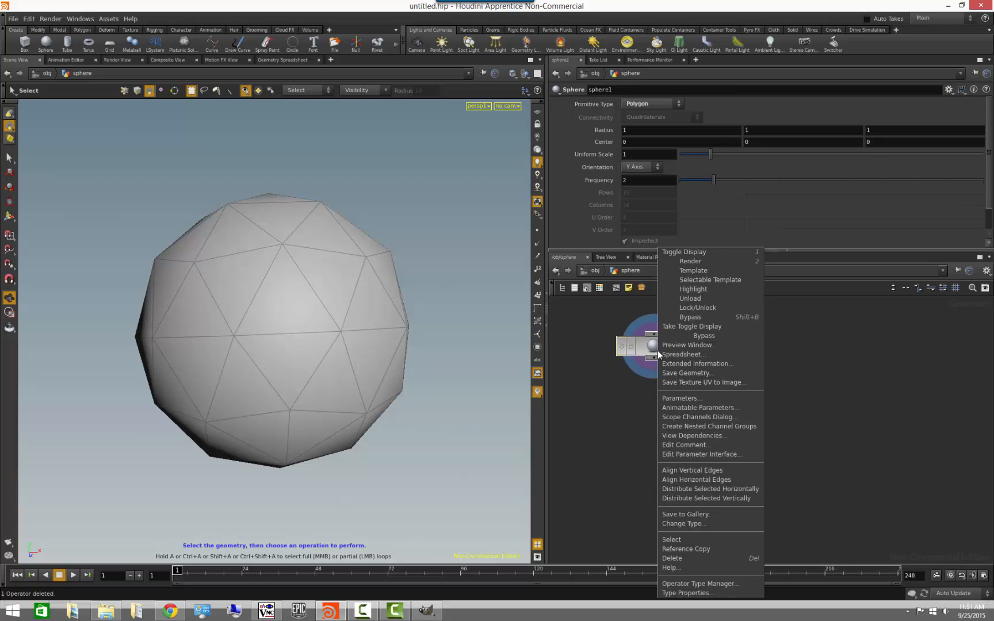
mouse_move(683, 354)
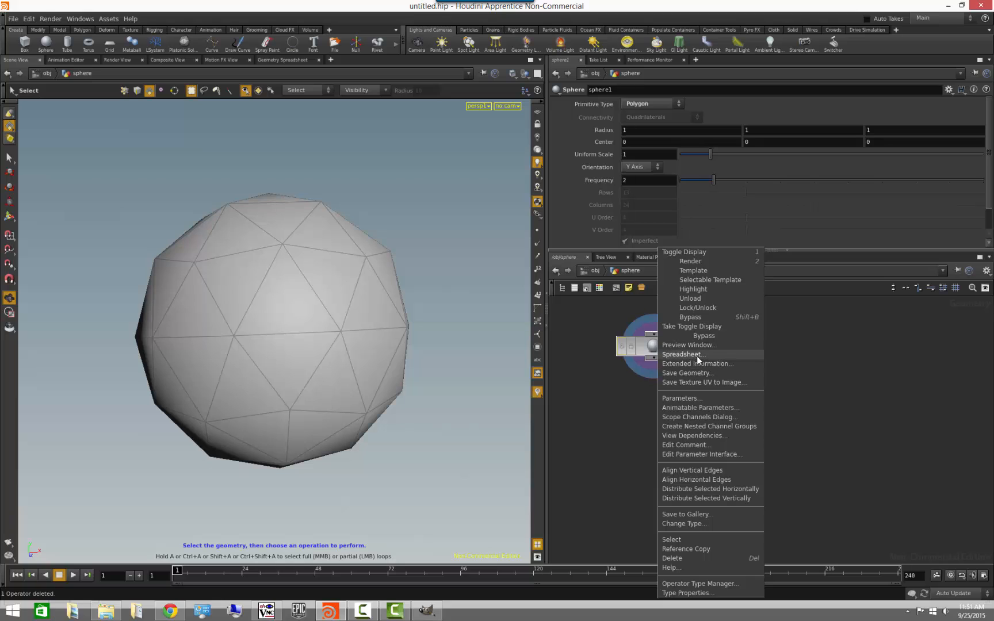
click(683, 355)
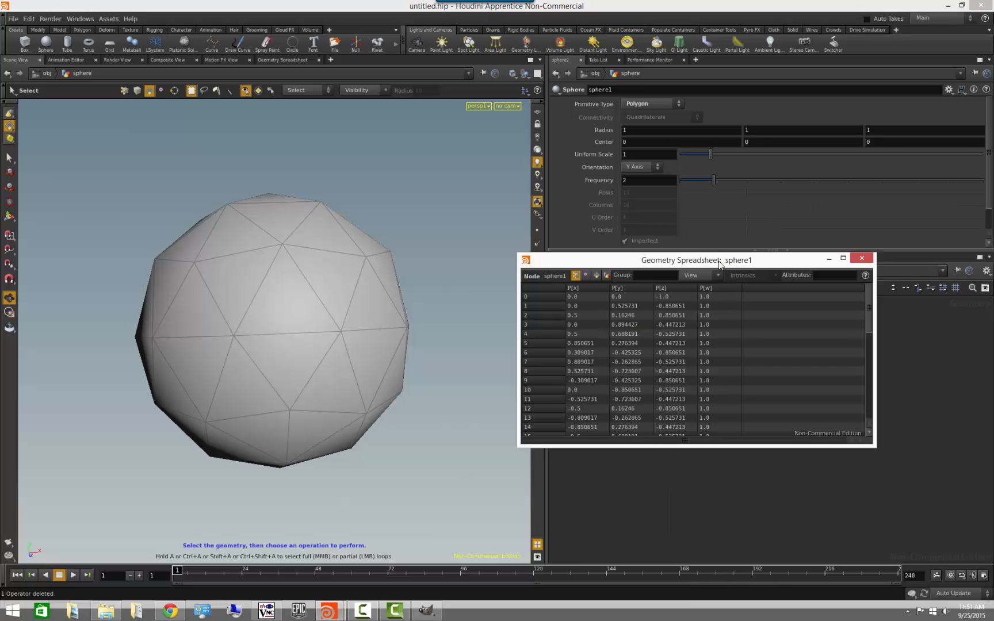
drag(698, 260, 470, 118)
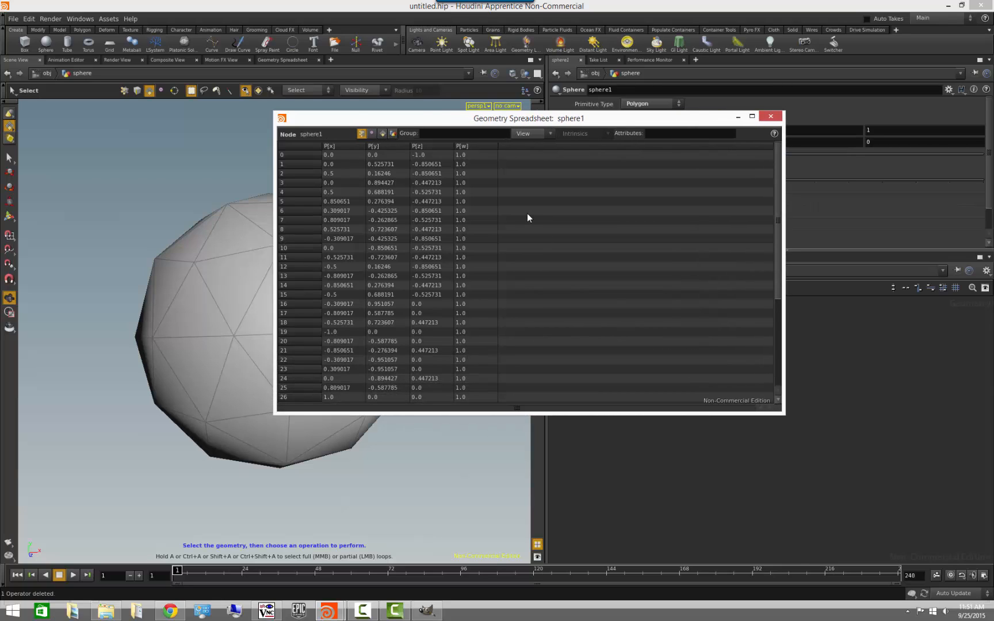
mouse_move(493, 211)
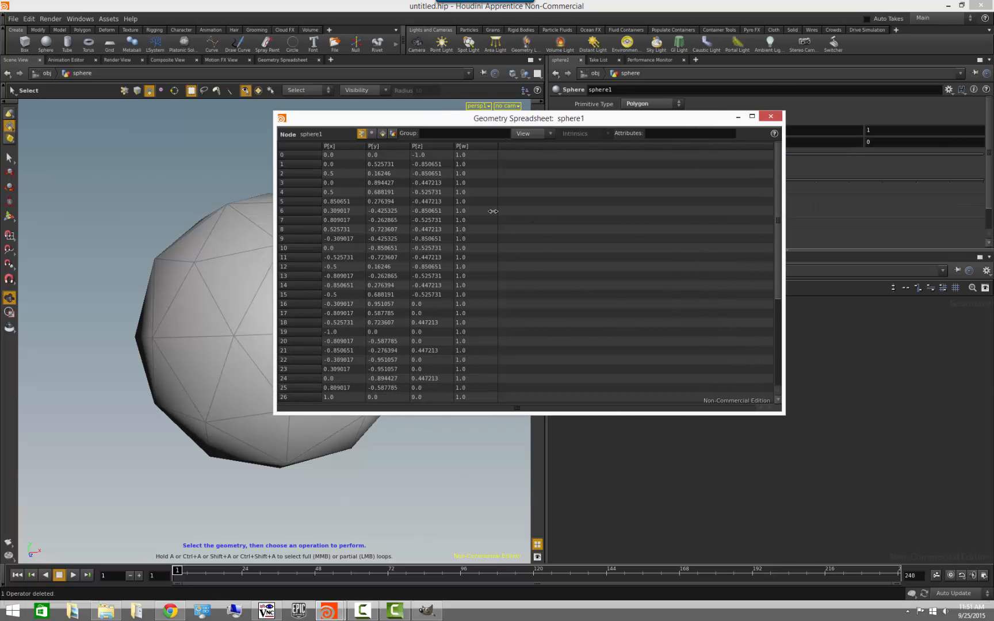
drag(528, 118, 640, 120)
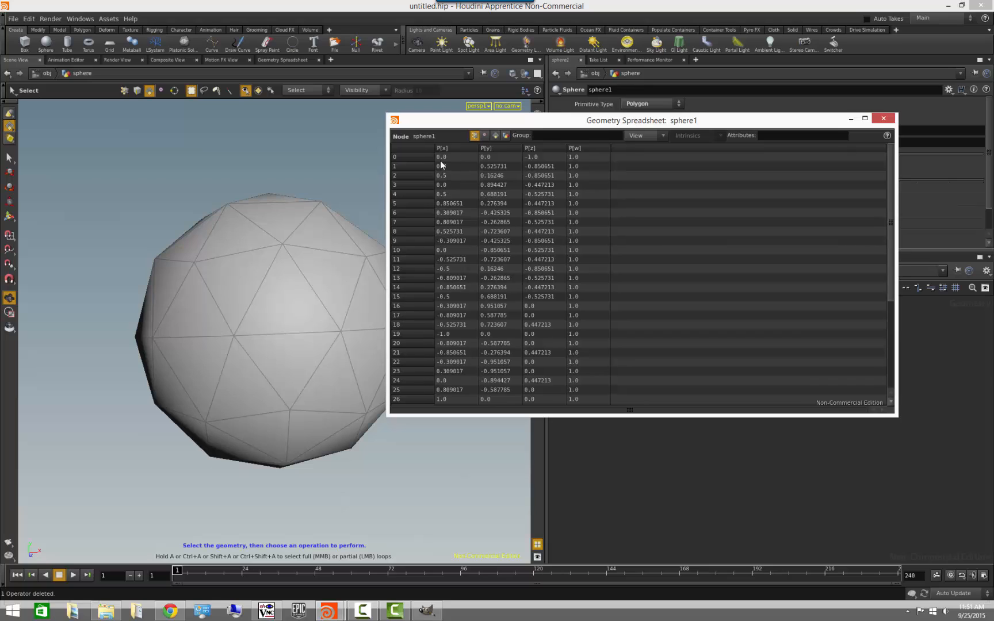
mouse_move(457, 154)
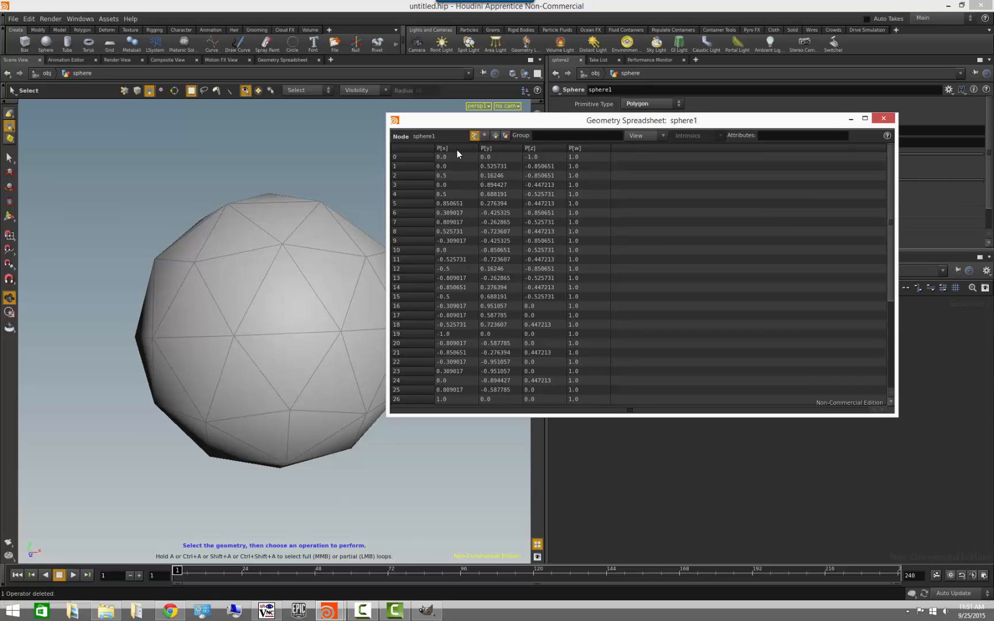
mouse_move(458, 269)
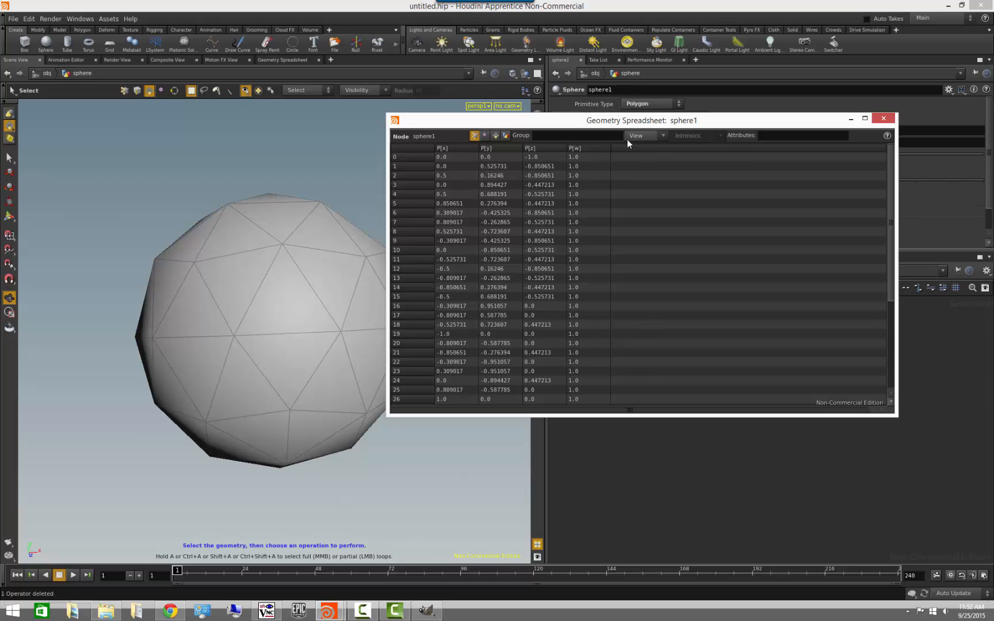
click(485, 136)
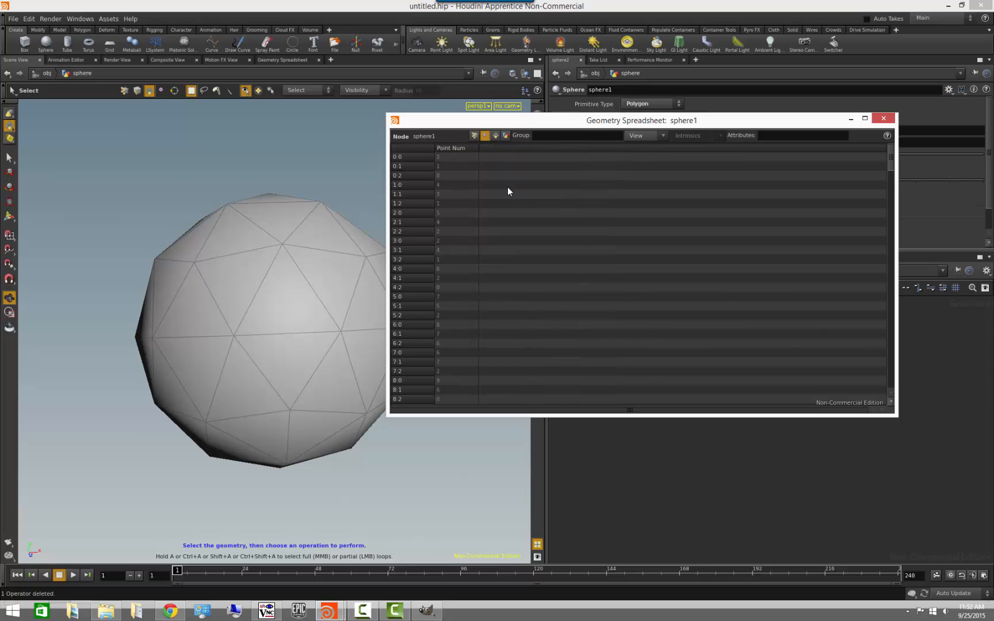
mouse_move(476, 346)
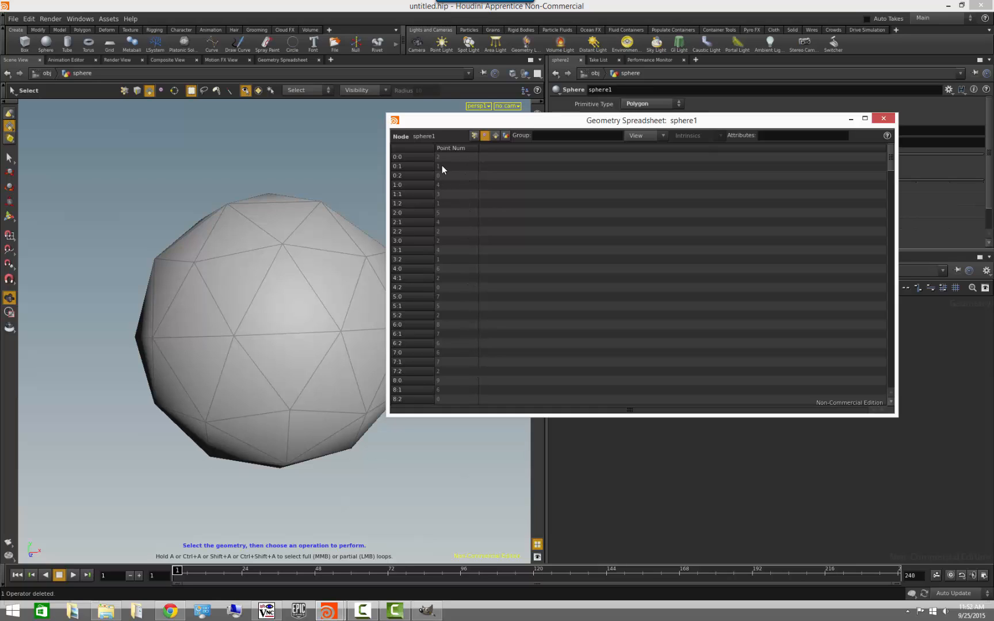
mouse_move(471, 162)
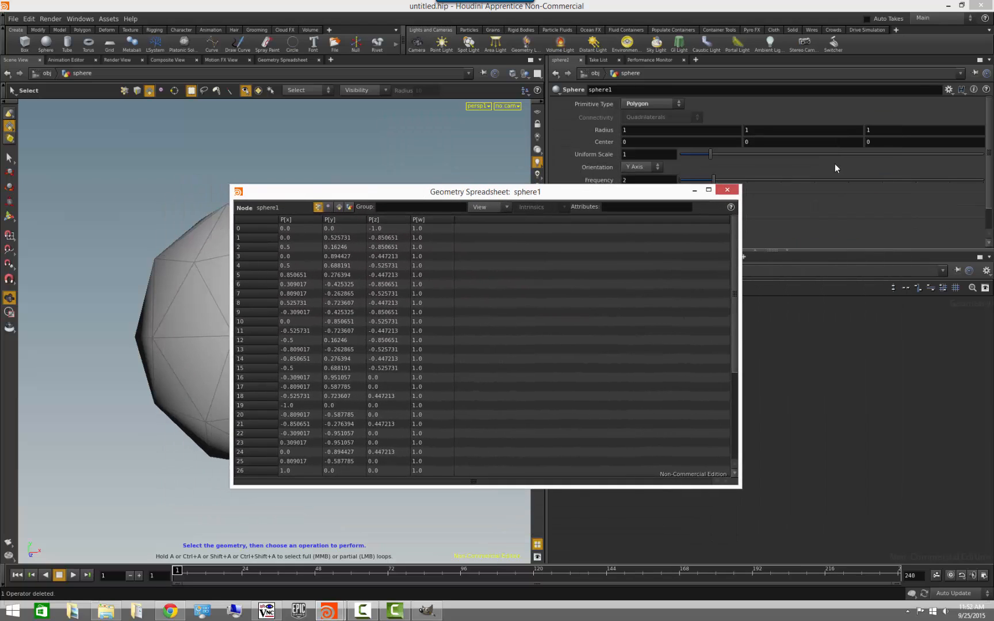
Scrub sphere1's Uniform Scale between about 1 and 3, settling at 1.26
drag(709, 154, 713, 154)
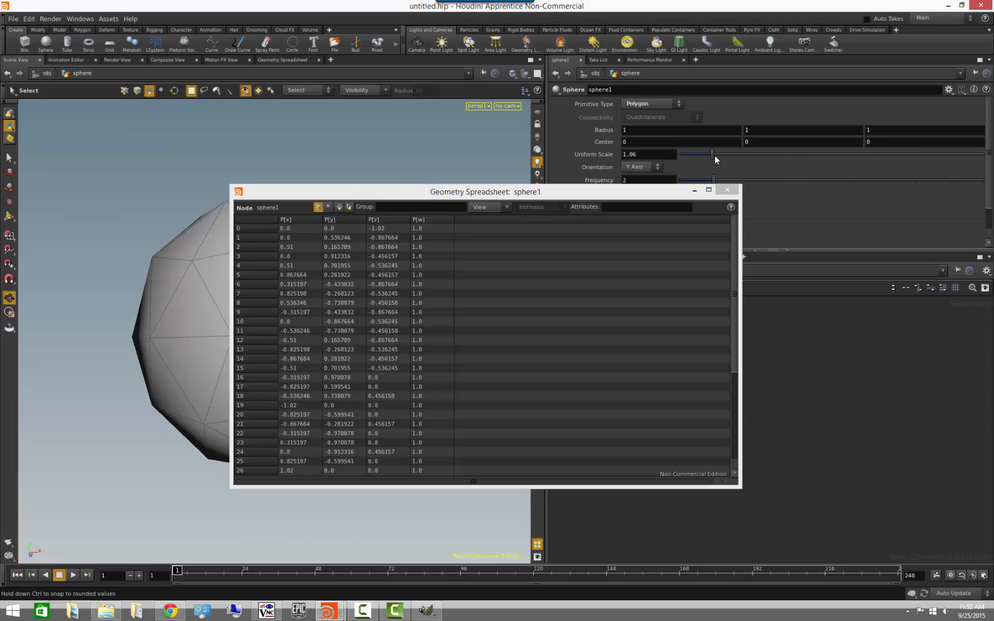
drag(712, 154, 770, 154)
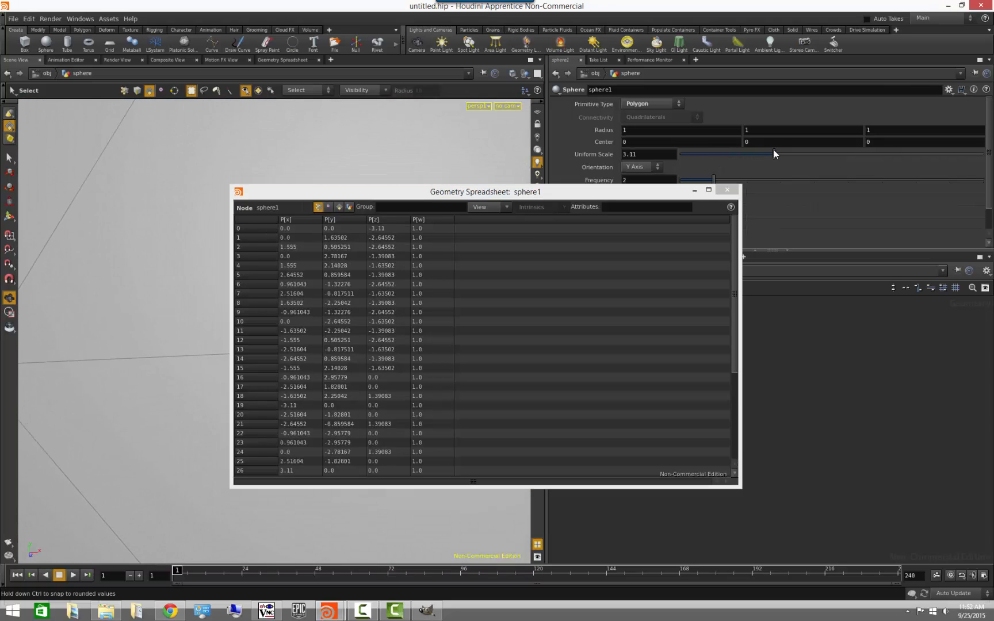
drag(774, 154, 719, 155)
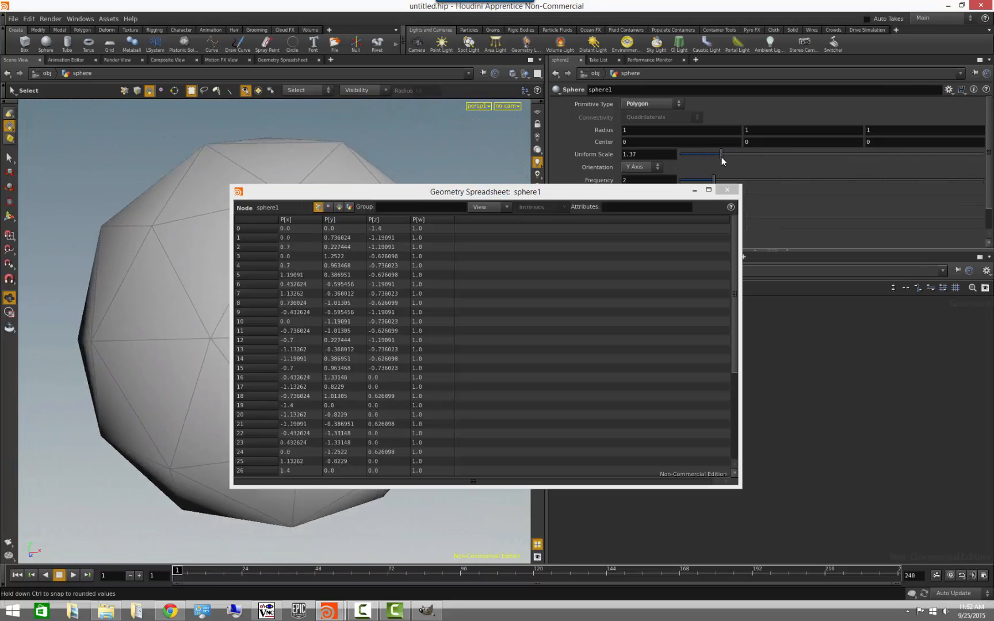
drag(720, 154, 739, 154)
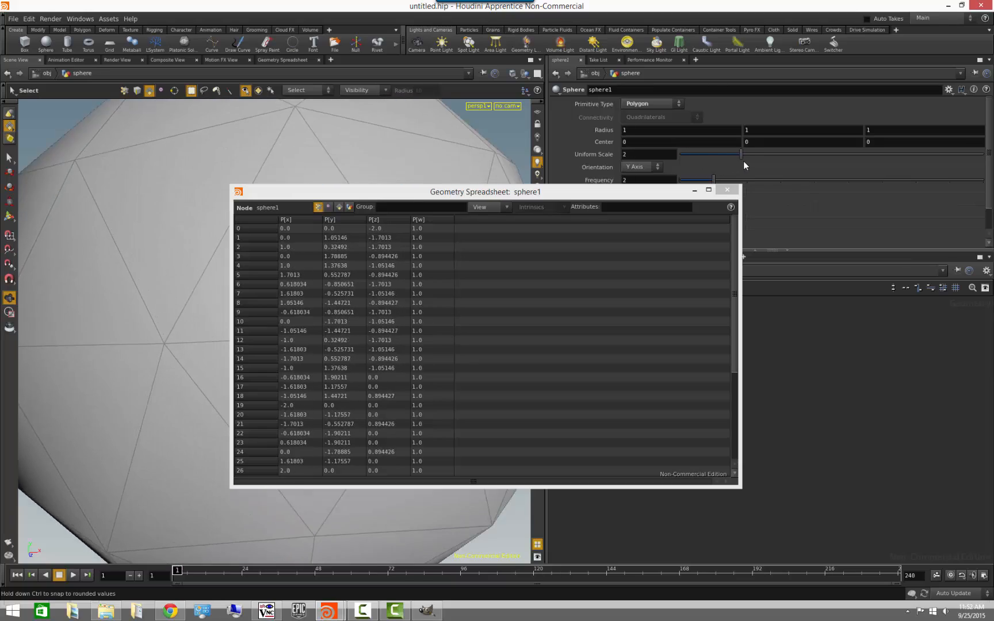
drag(739, 154, 727, 154)
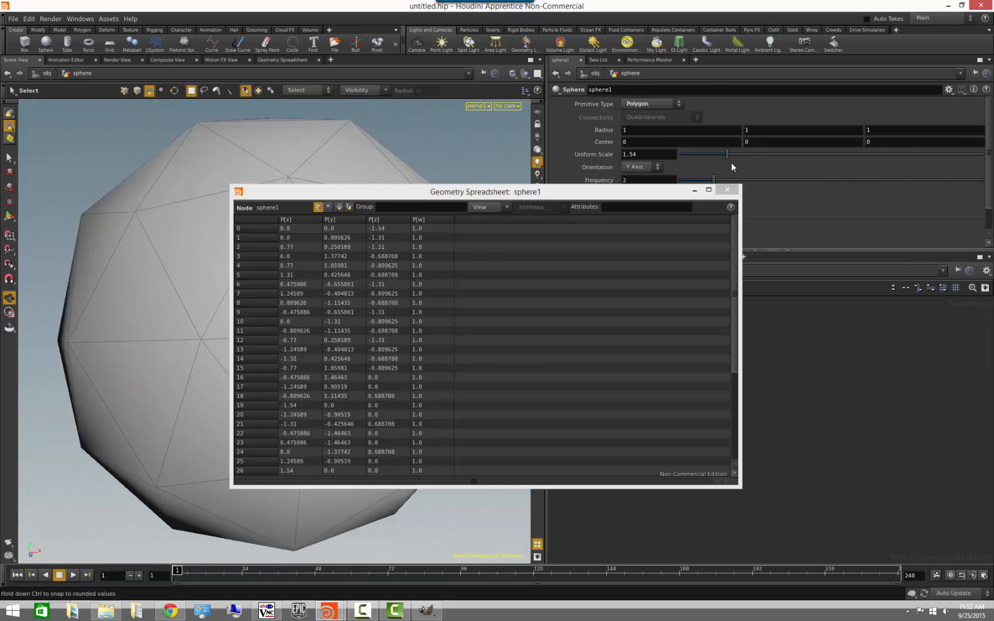
drag(727, 154, 722, 154)
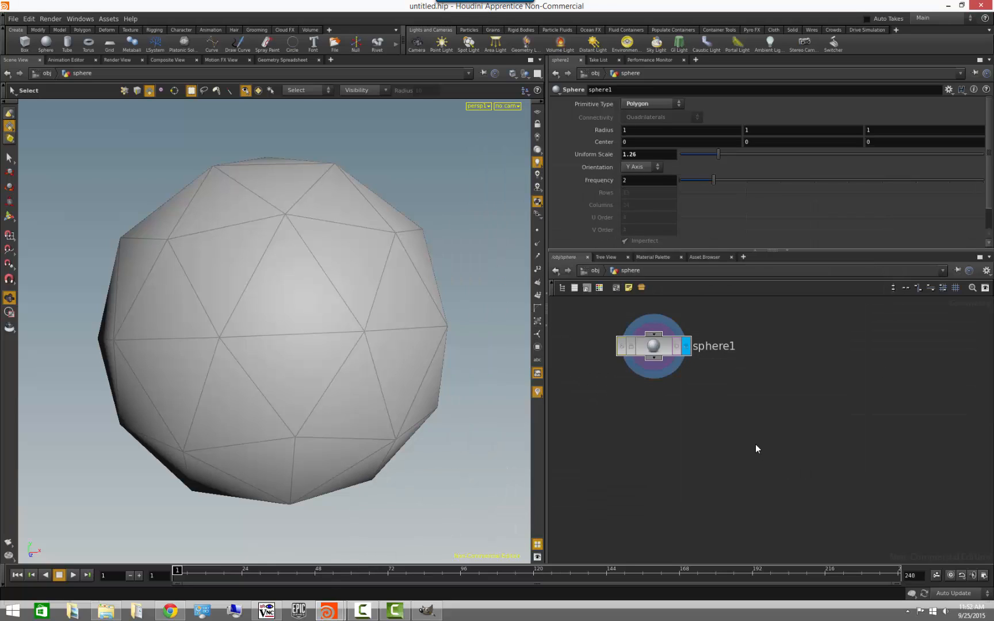
Reposition sphere1 in the network and select a triangular face on the sphere's right side
drag(653, 346, 685, 361)
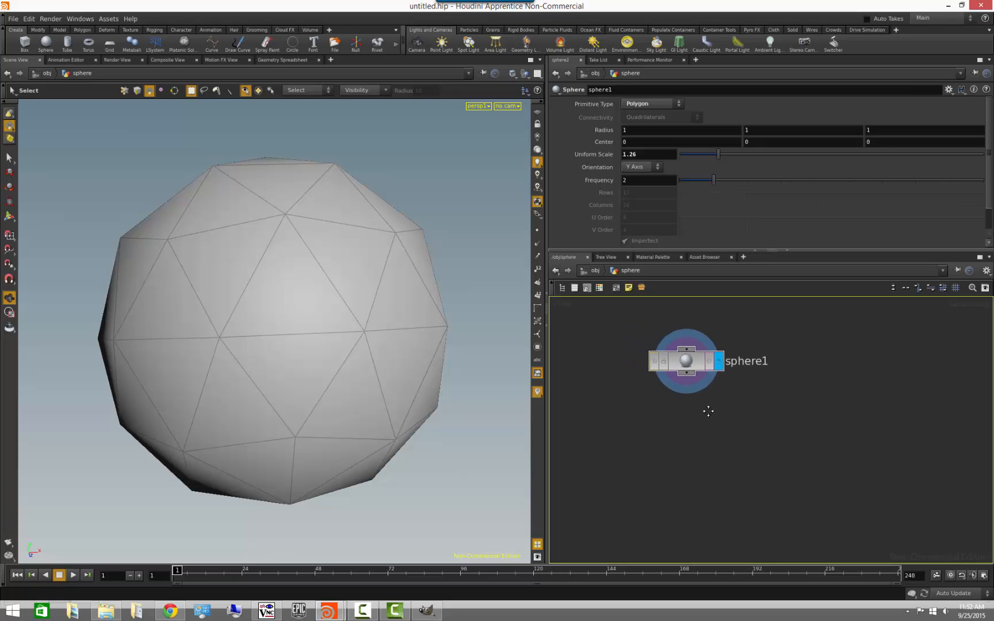
click(288, 285)
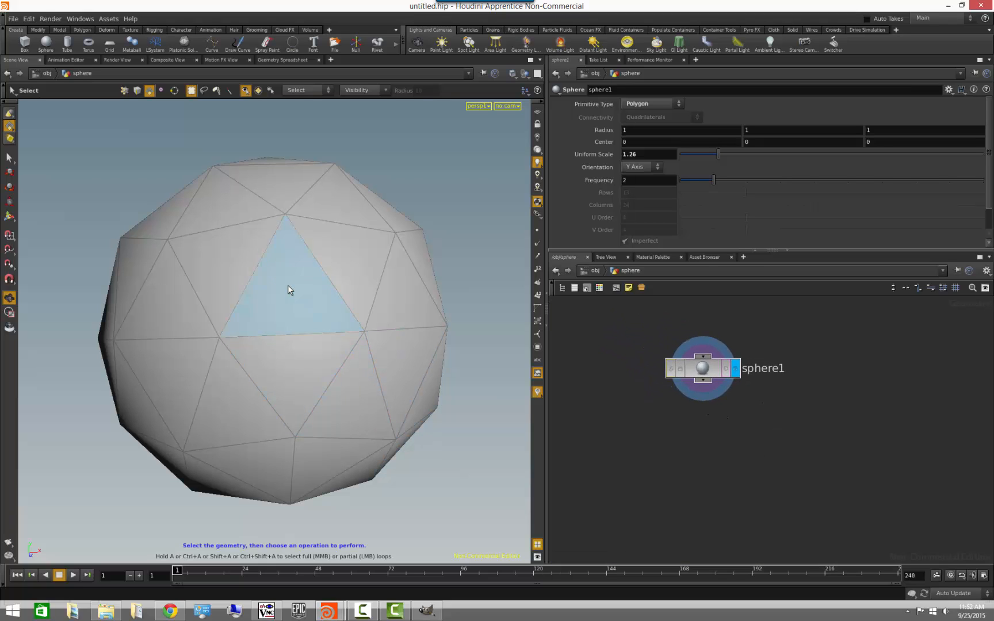
click(374, 400)
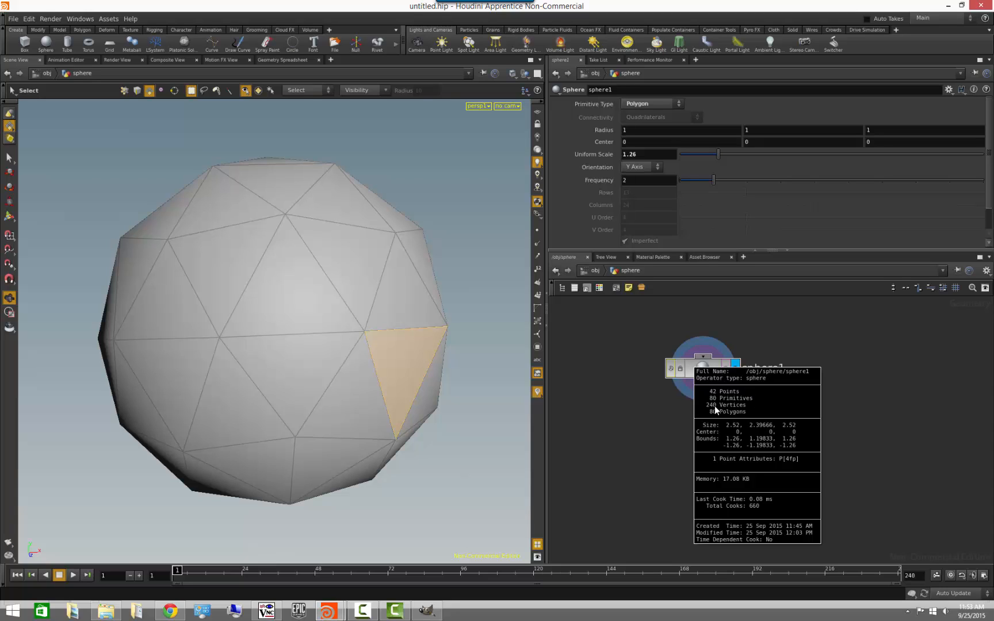
mouse_move(743, 416)
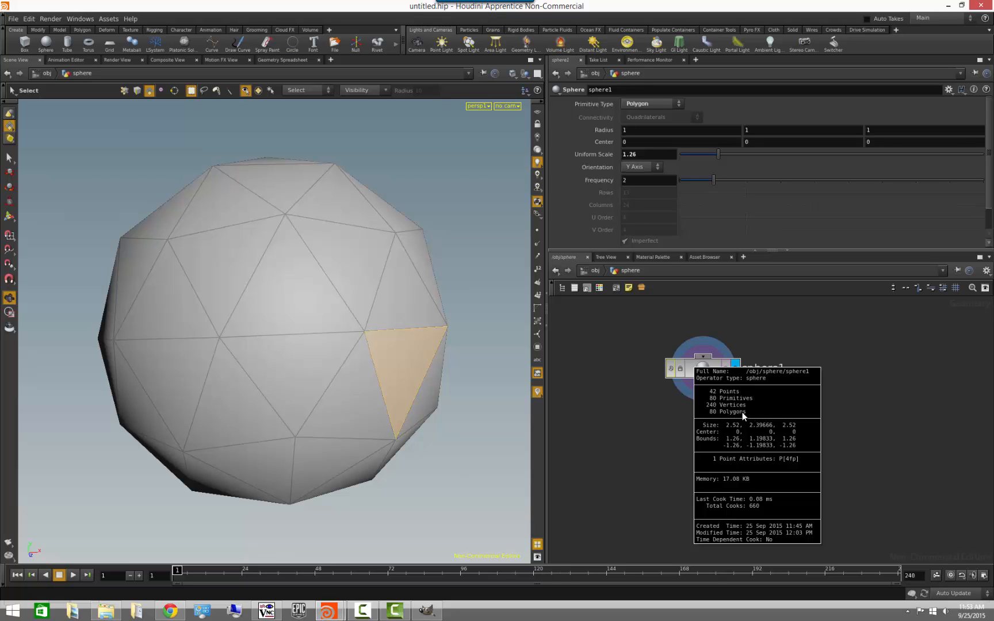
mouse_move(743, 416)
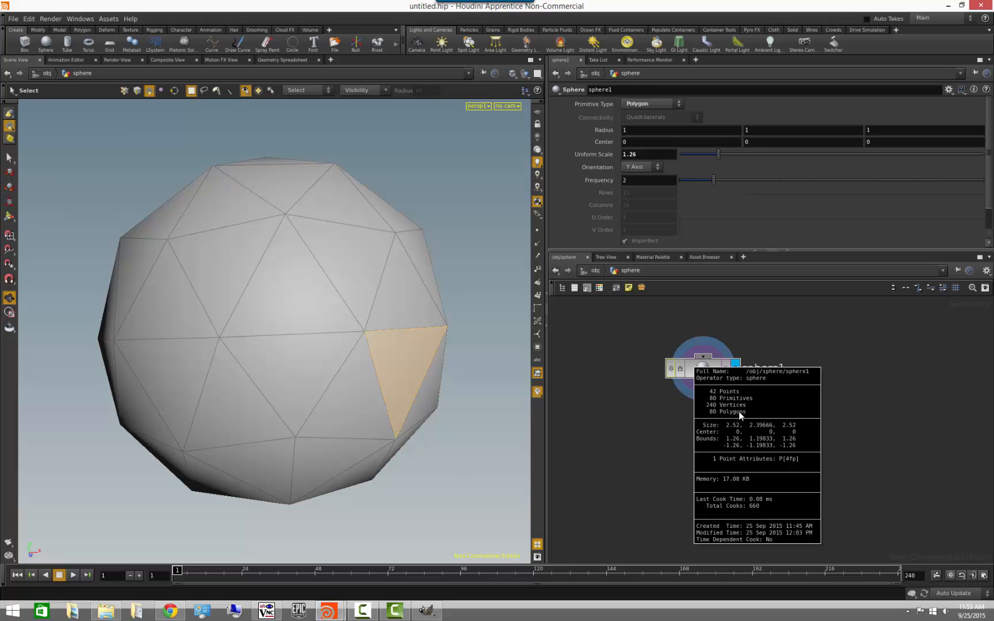
mouse_move(734, 417)
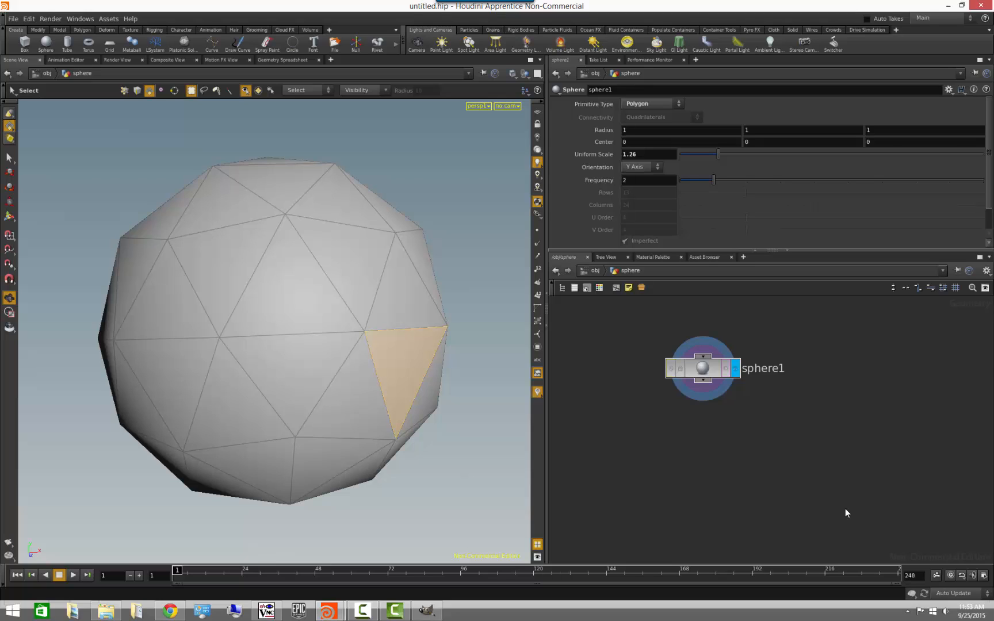
mouse_move(783, 459)
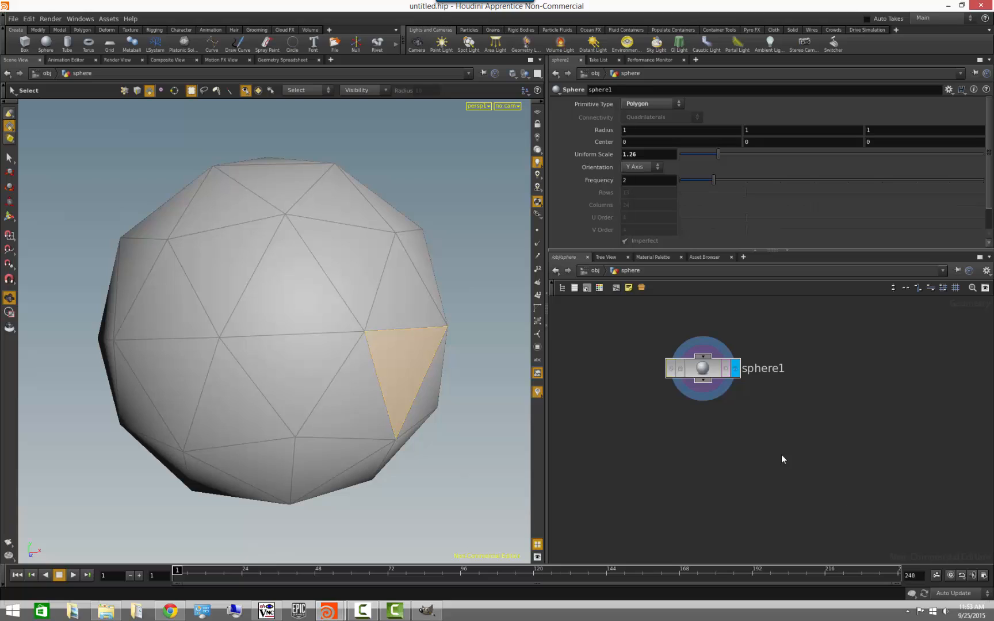
mouse_move(703, 368)
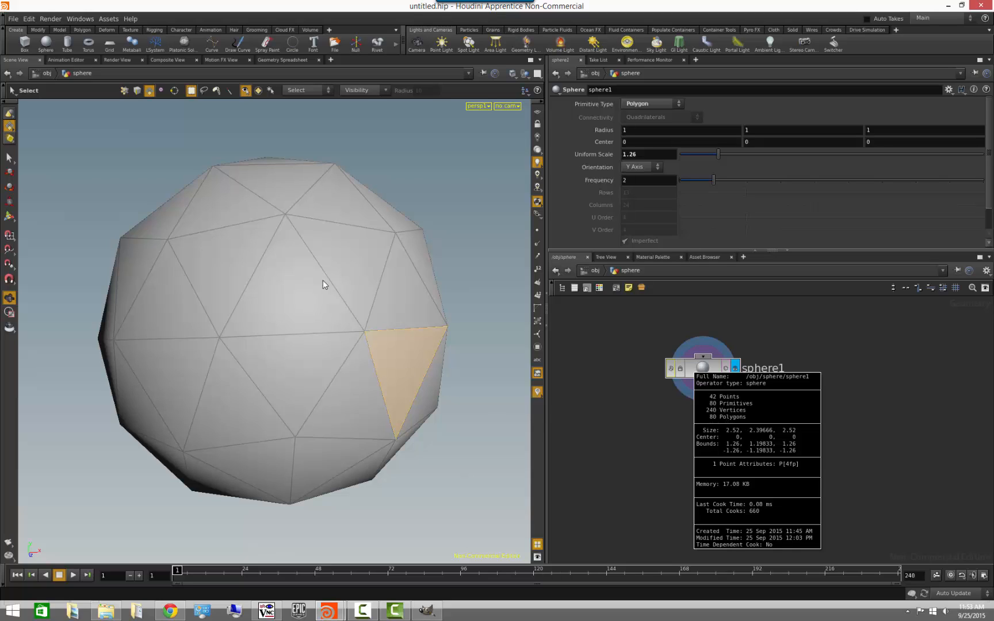
mouse_move(508, 363)
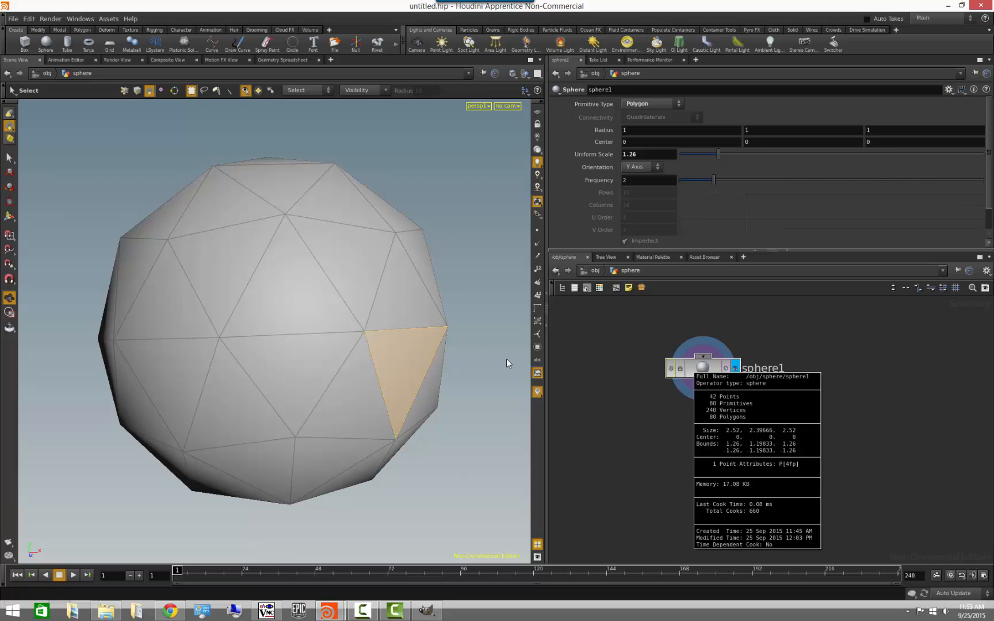
mouse_move(735, 414)
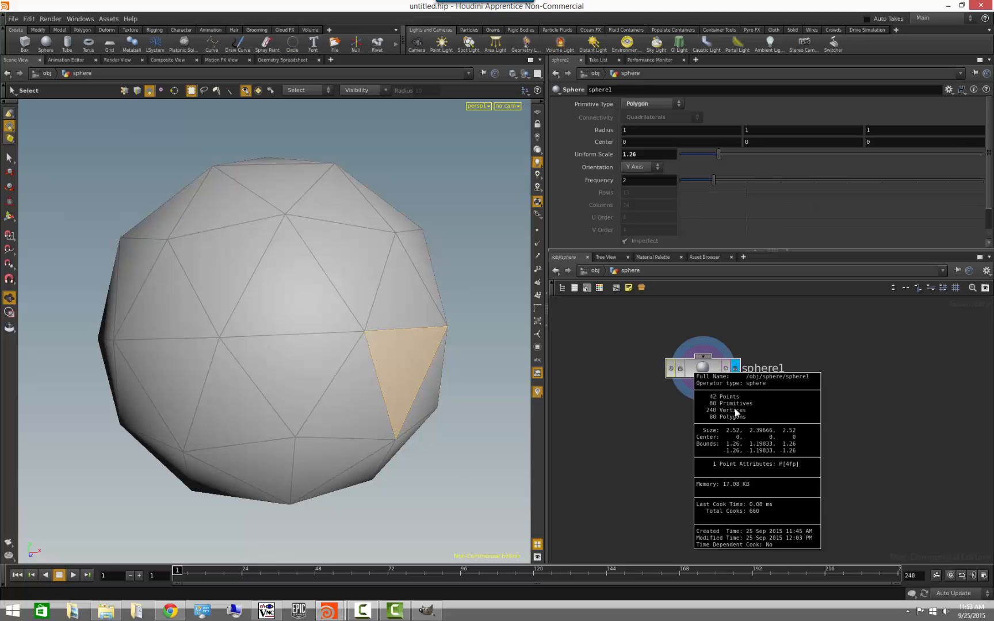
mouse_move(740, 424)
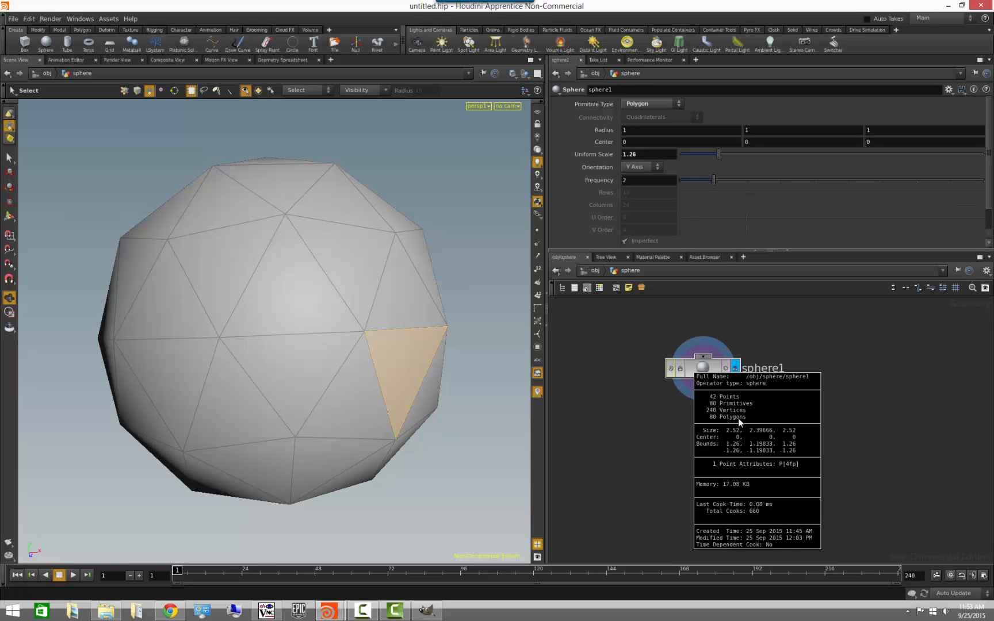
mouse_move(739, 424)
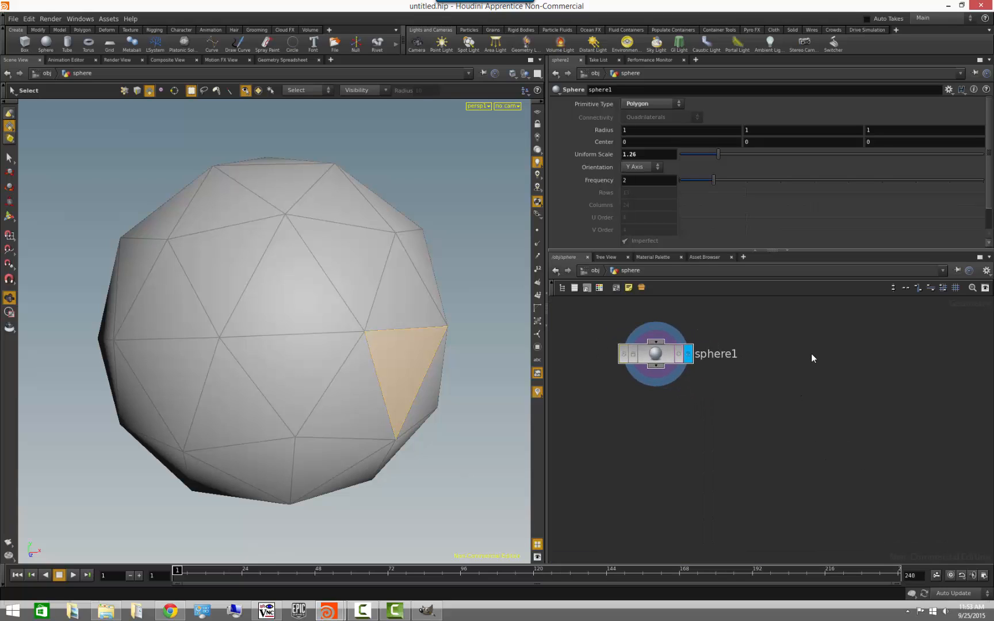
Start adding a second sphere node, sphere2, from the Tab menu
key(tab)
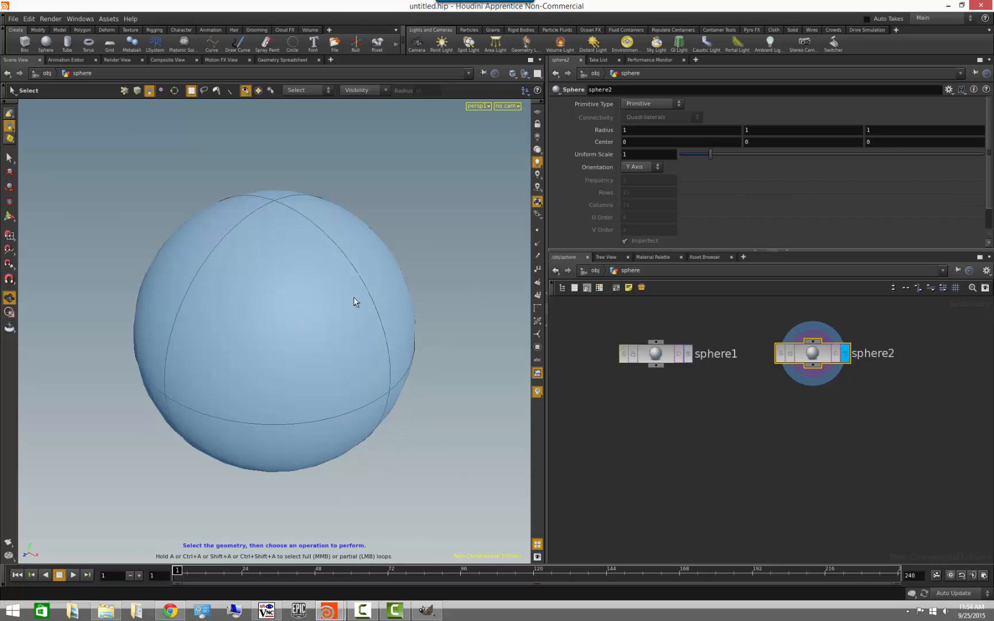
mouse_move(197, 446)
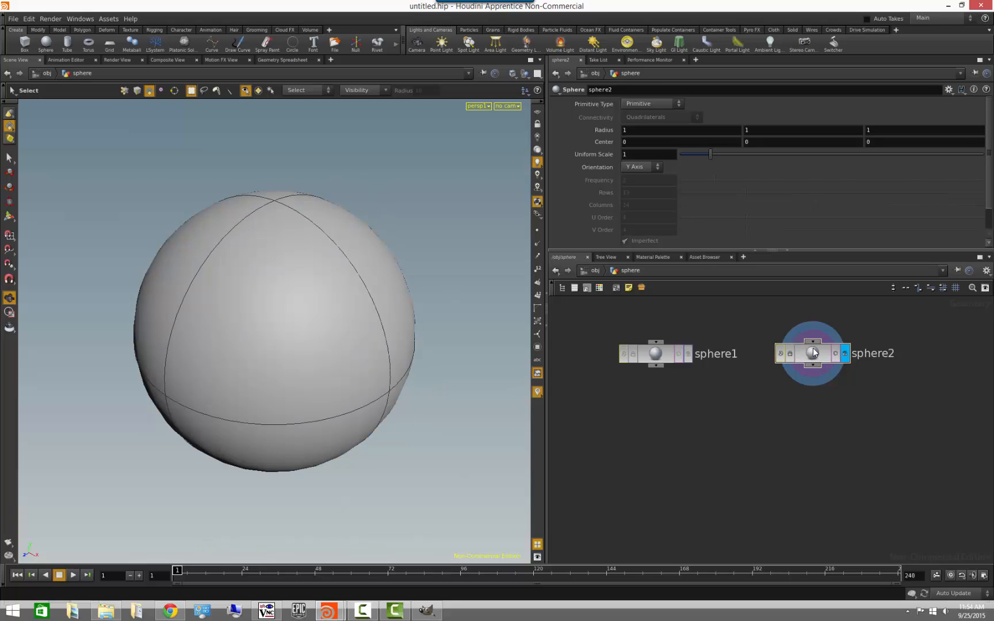
mouse_move(813, 353)
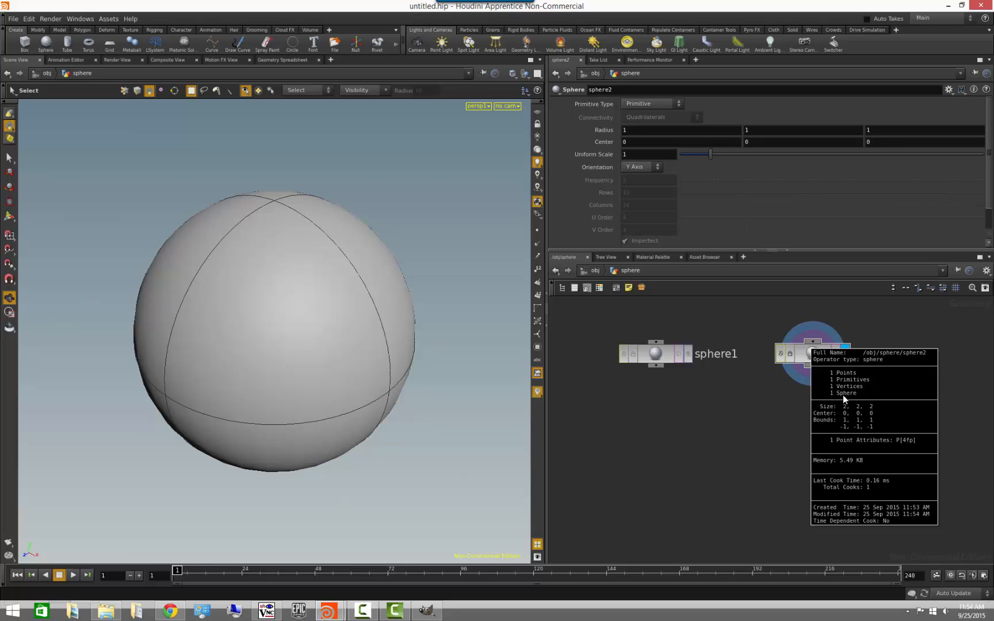
mouse_move(853, 397)
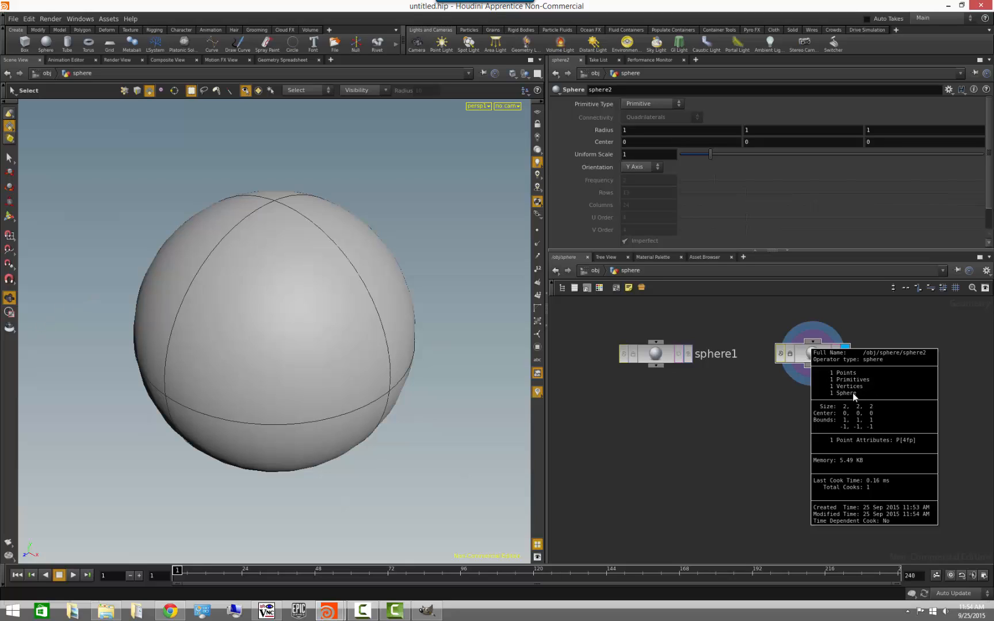
mouse_move(852, 397)
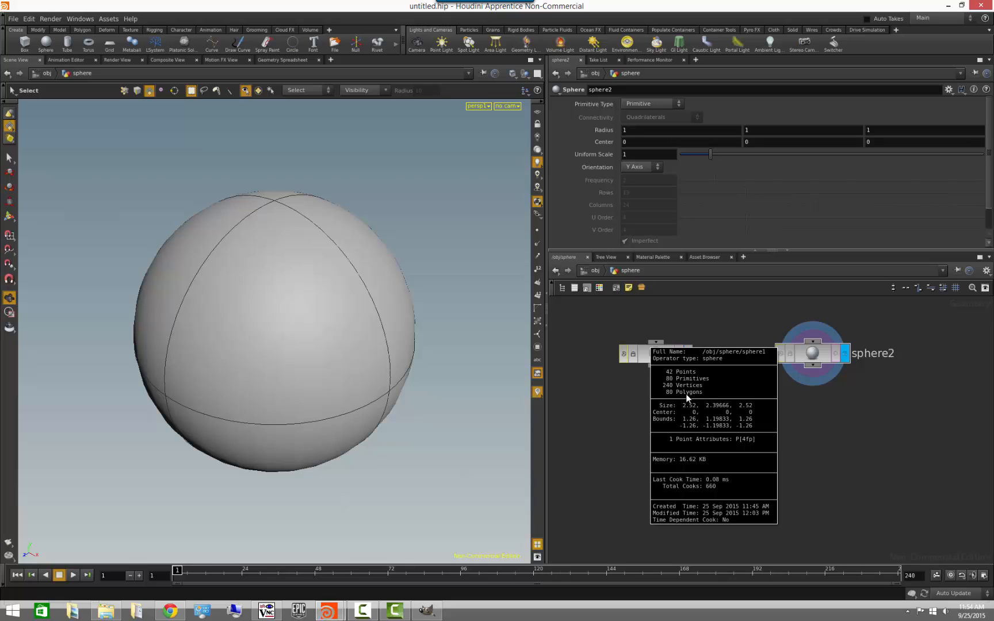
mouse_move(687, 398)
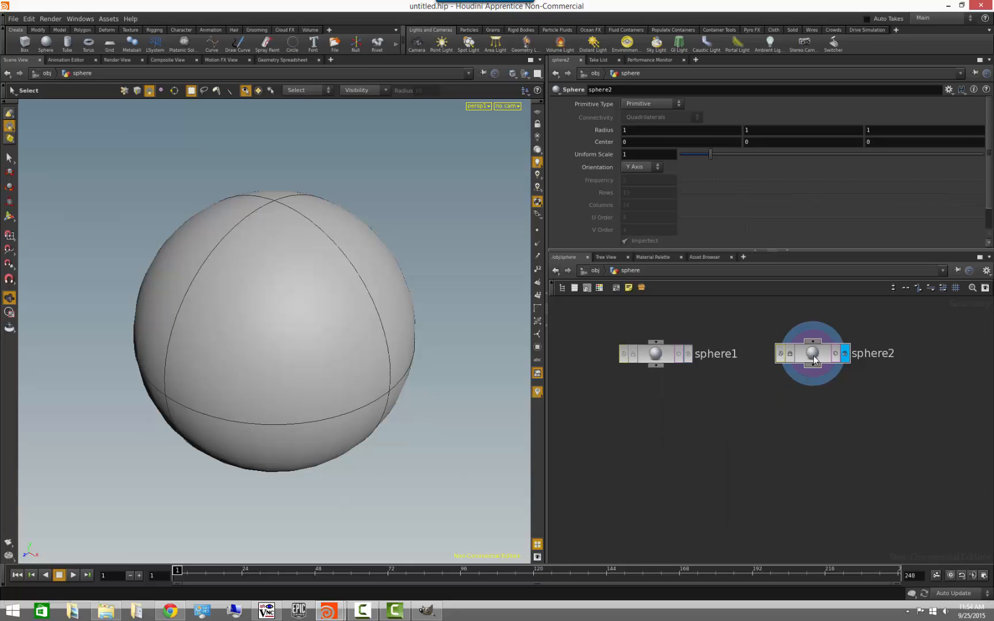
mouse_move(812, 353)
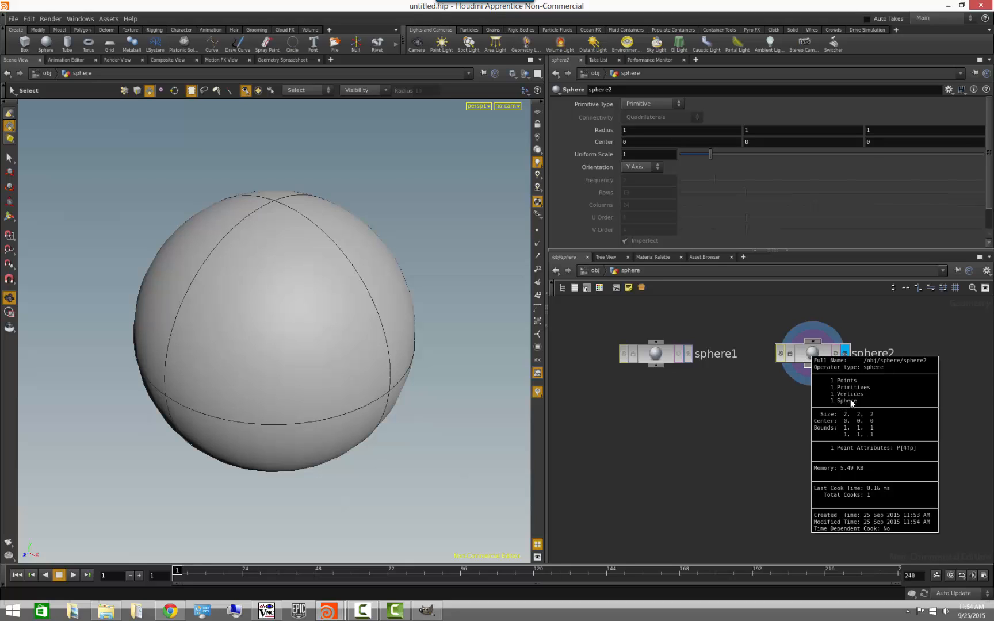
mouse_move(796, 423)
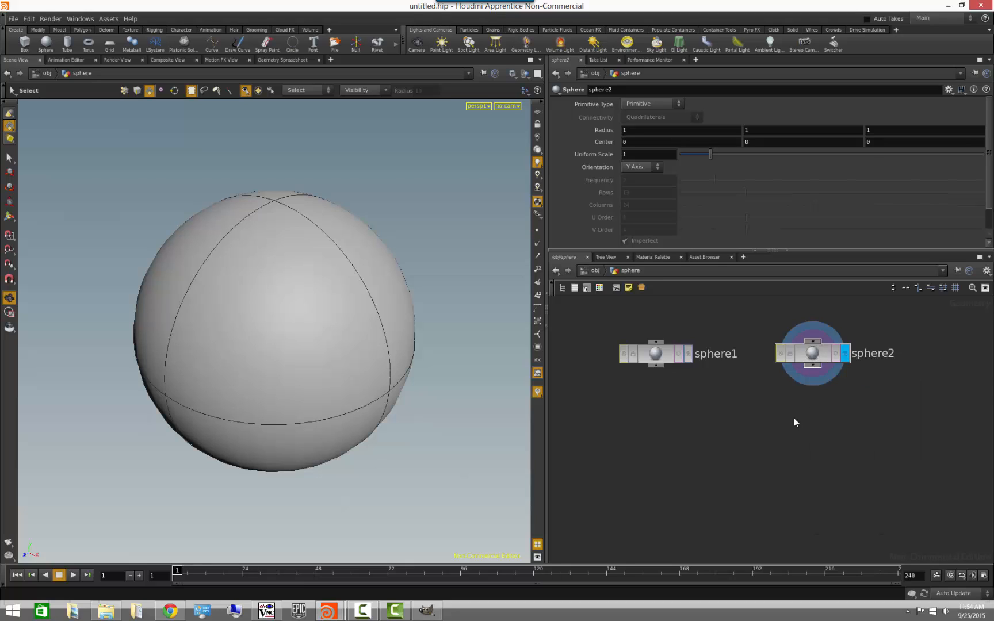
mouse_move(773, 490)
text(merge)
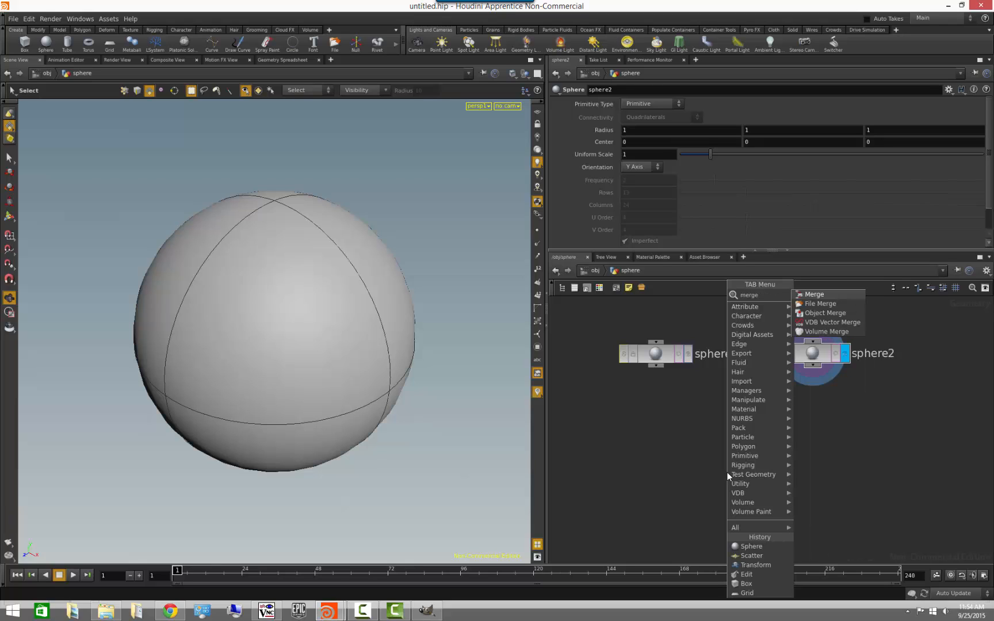
Place merge1 below the spheres, wire in sphere2, and set sphere1's Center X to -2.7
click(814, 294)
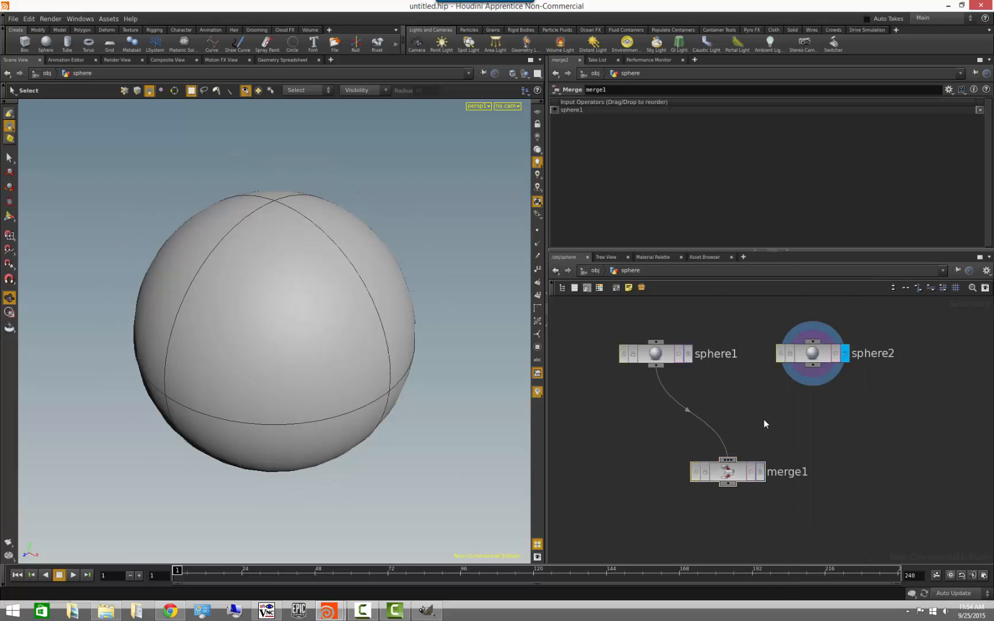
mouse_move(843, 465)
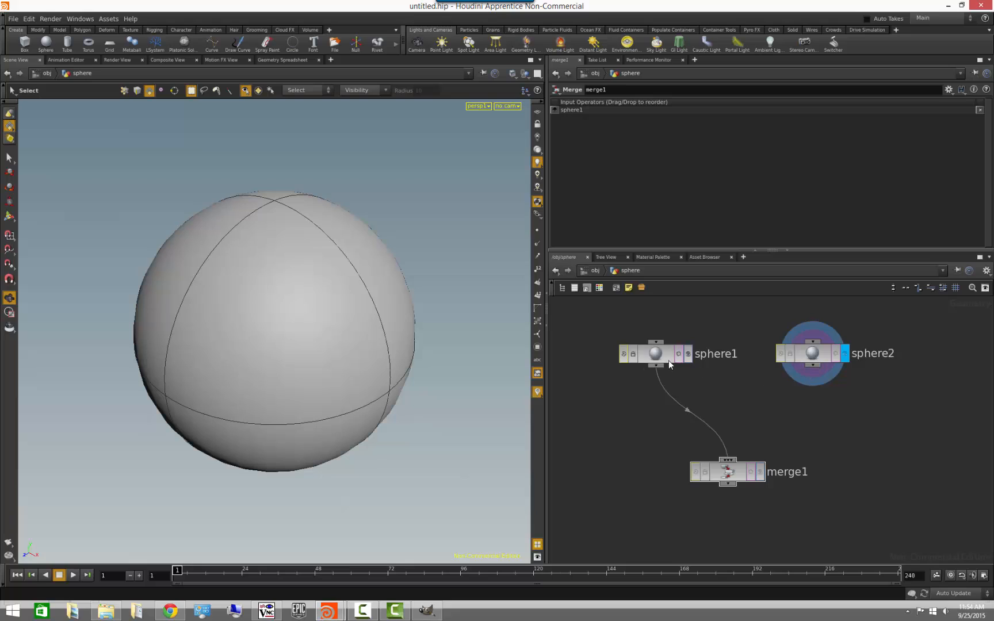
click(812, 353)
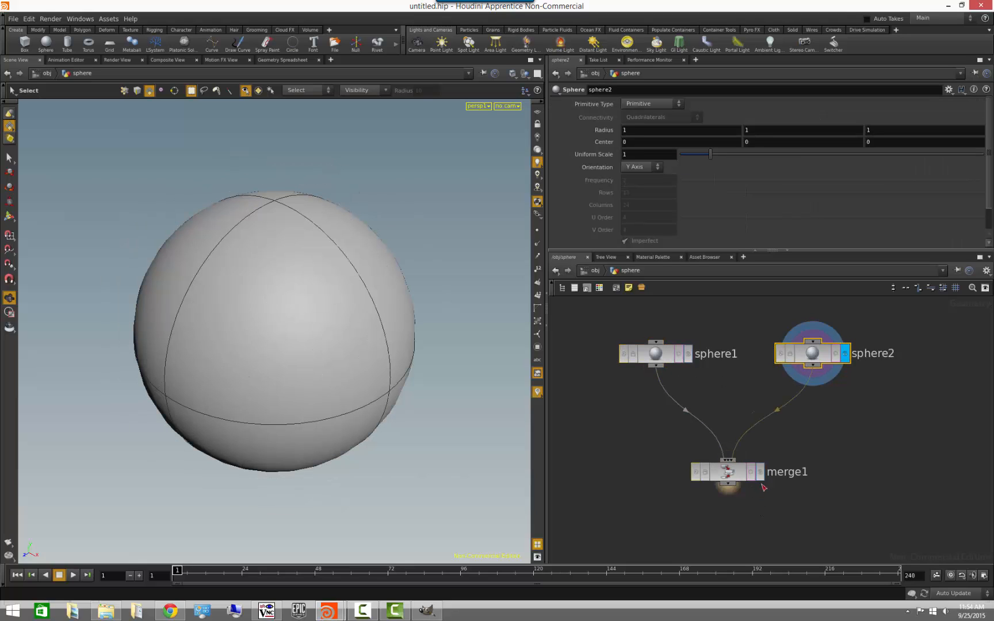
click(757, 472)
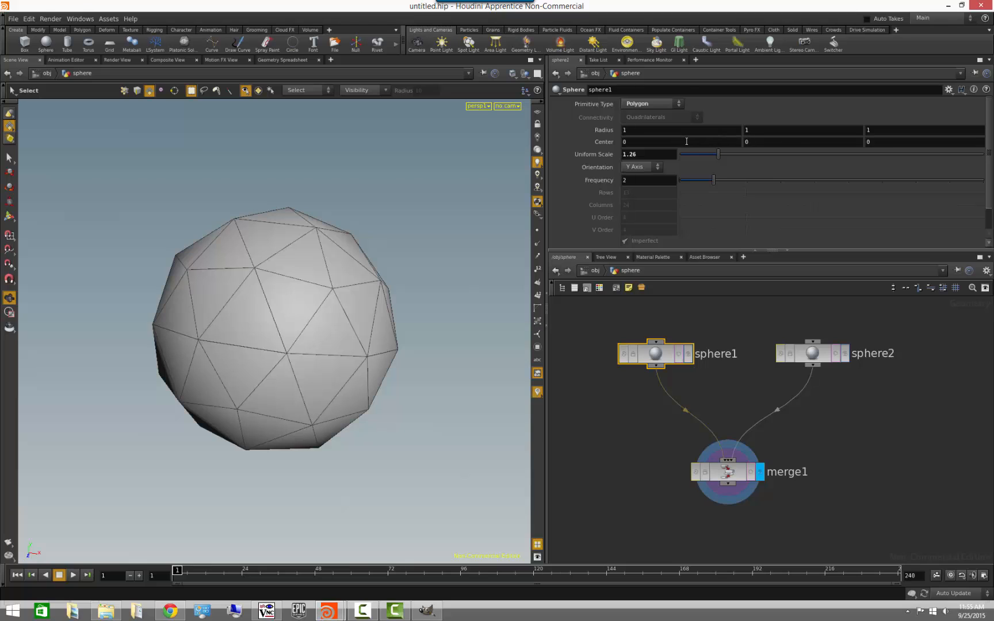
text(-2.7)
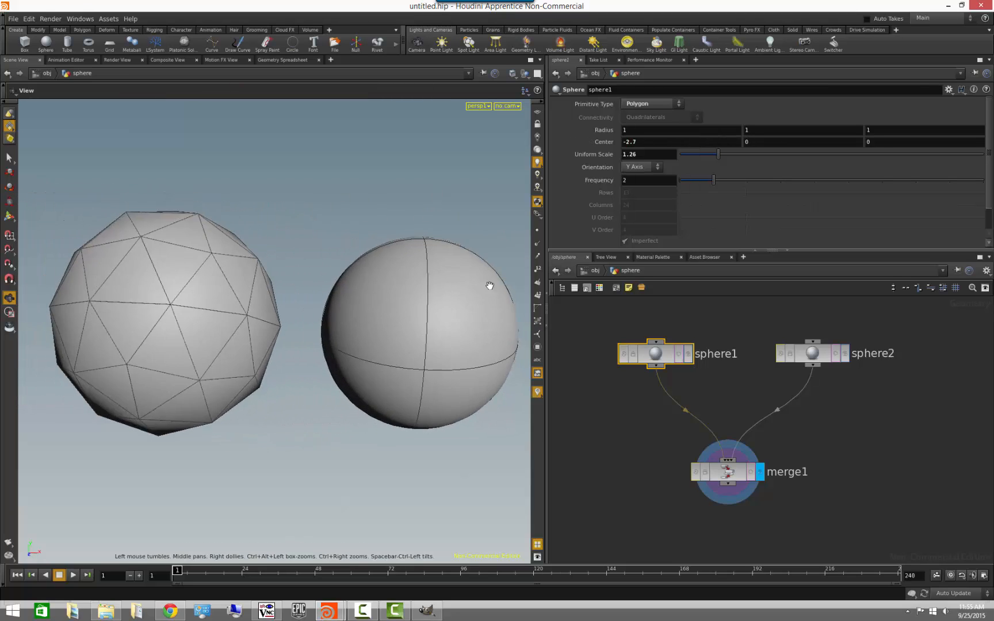
click(728, 471)
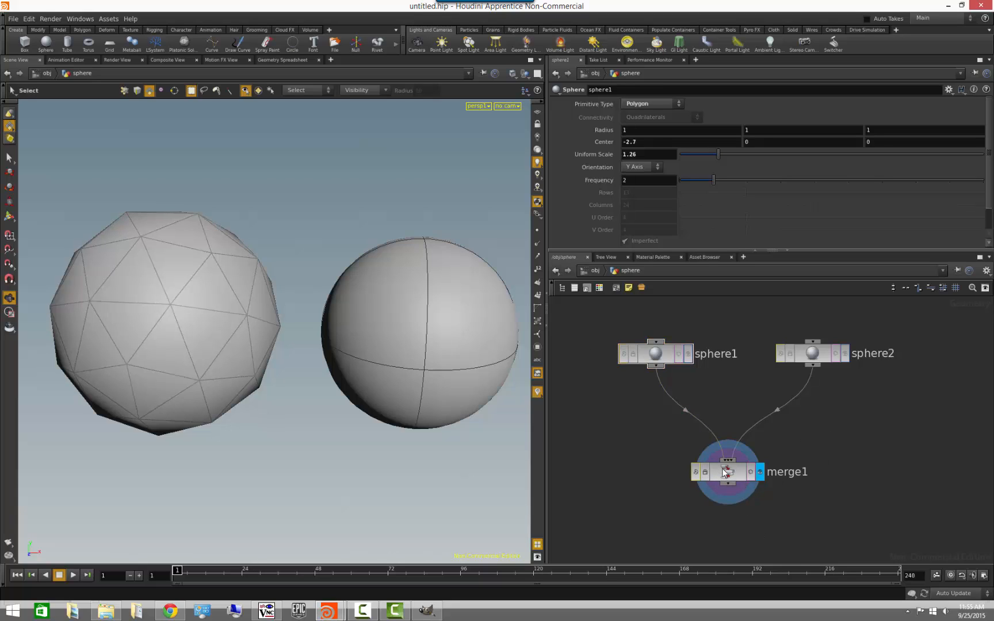
mouse_move(727, 472)
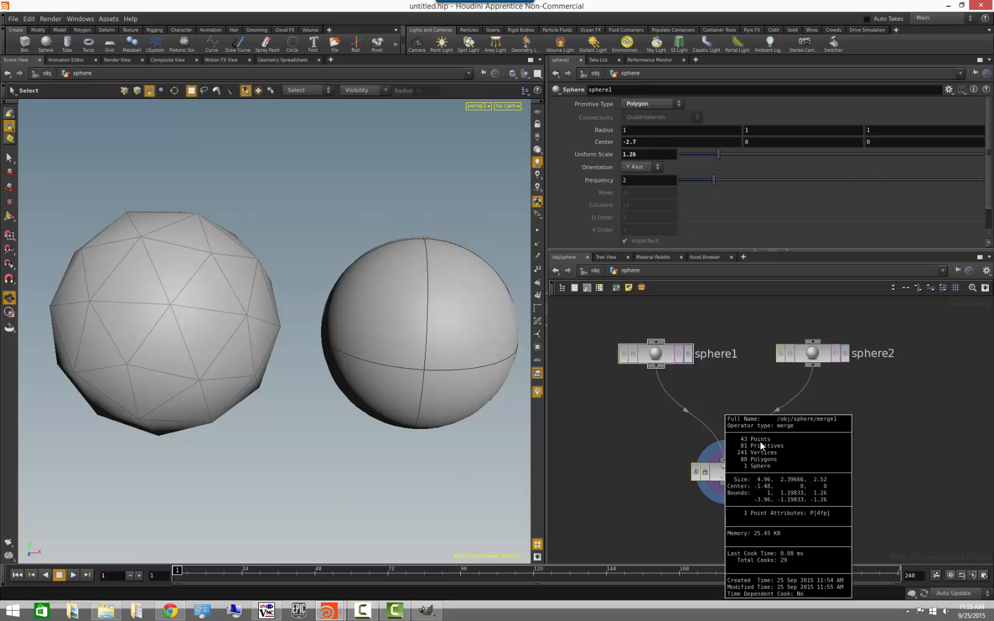
mouse_move(789, 451)
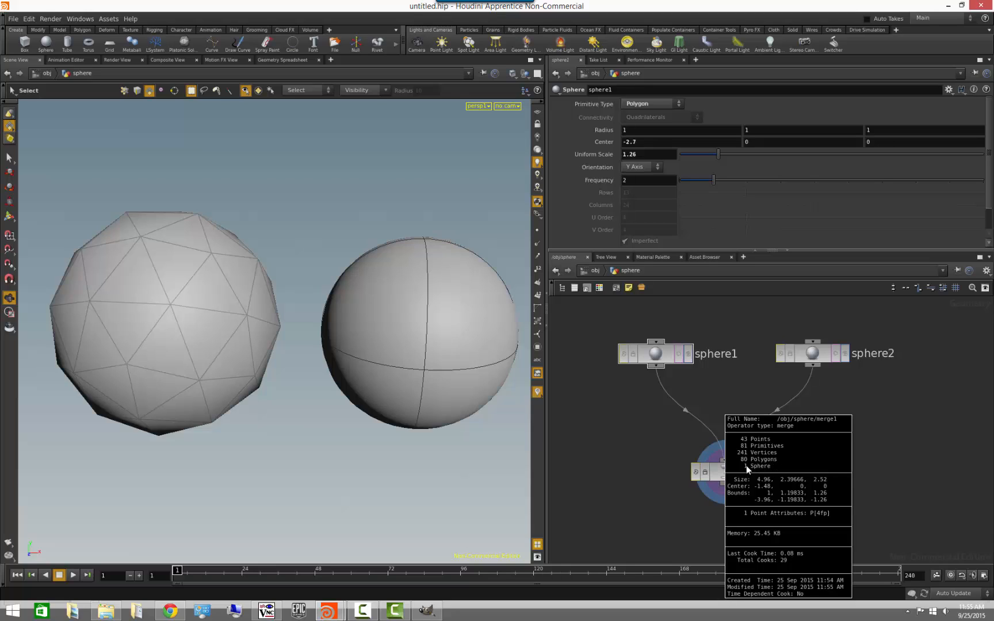
mouse_move(771, 472)
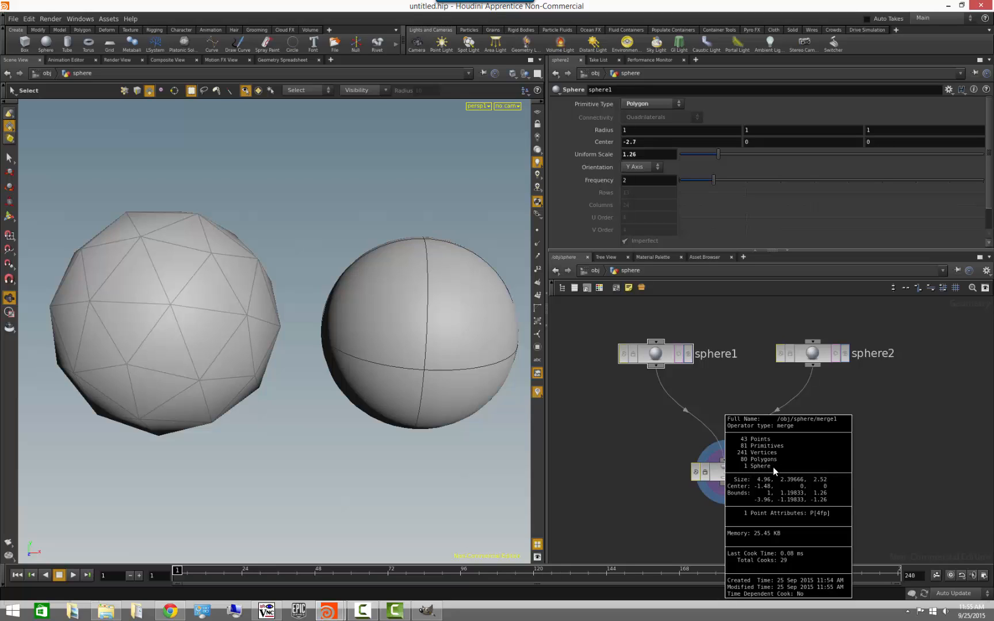
mouse_move(788, 460)
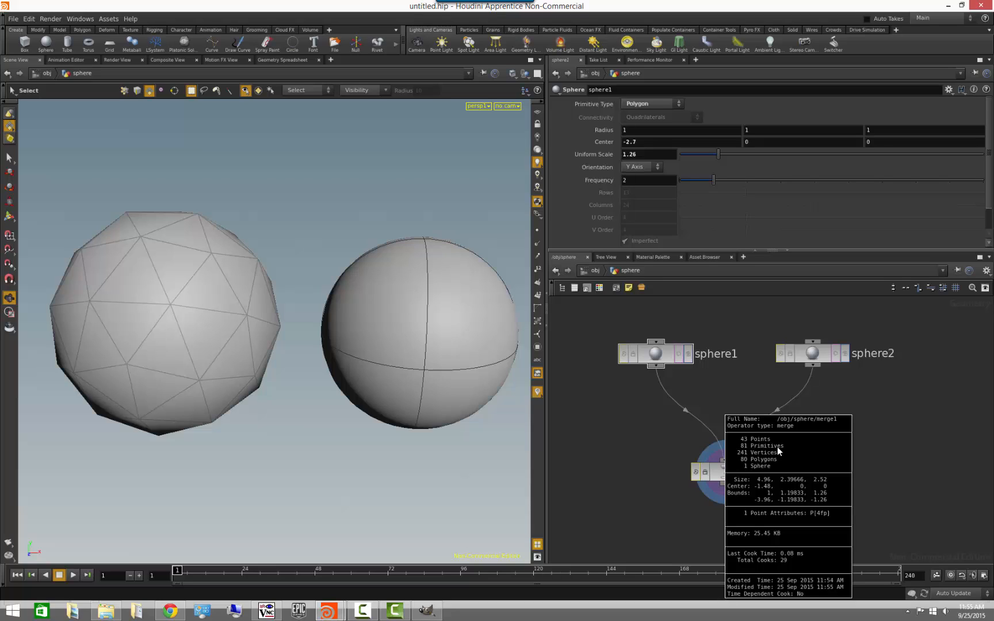
mouse_move(760, 464)
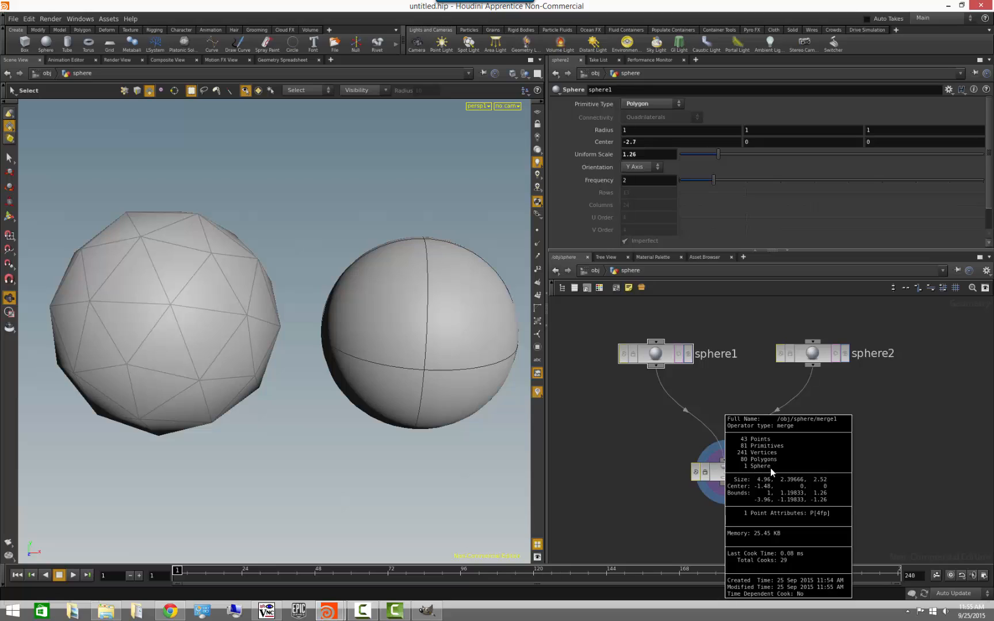
mouse_move(780, 465)
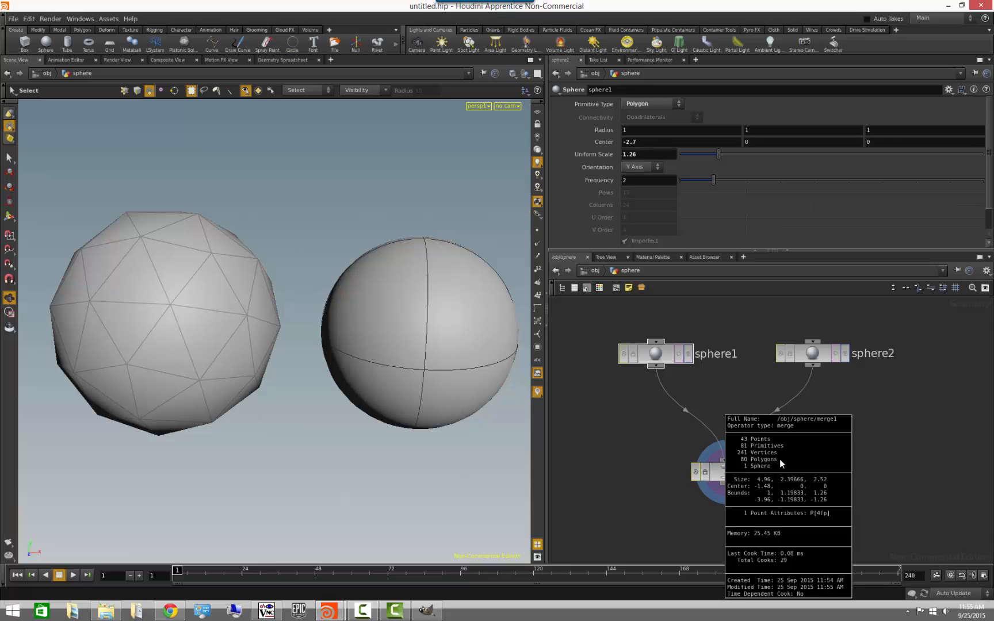
mouse_move(781, 464)
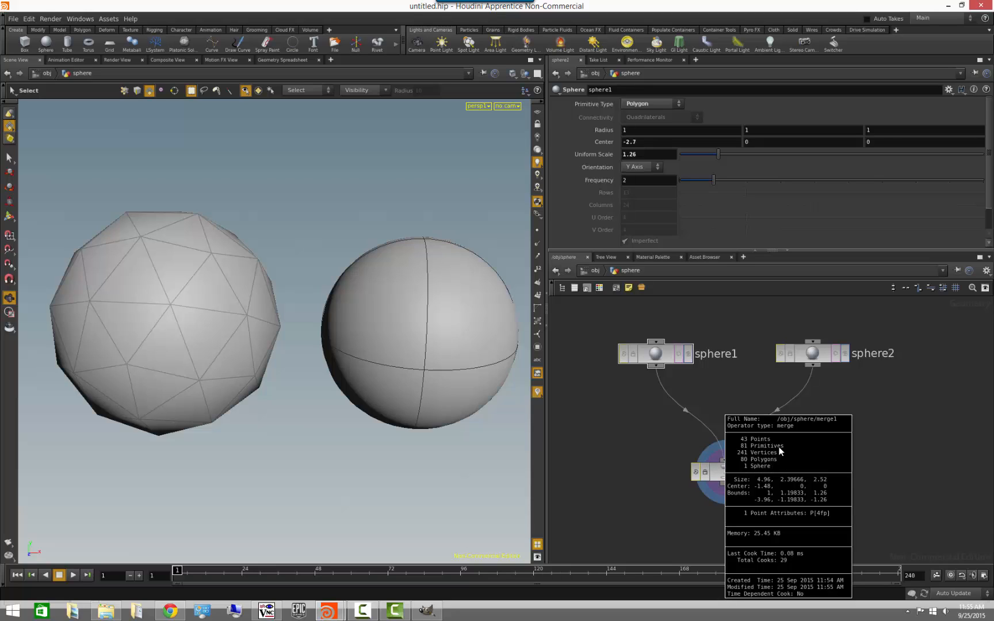
mouse_move(780, 467)
text(sph)
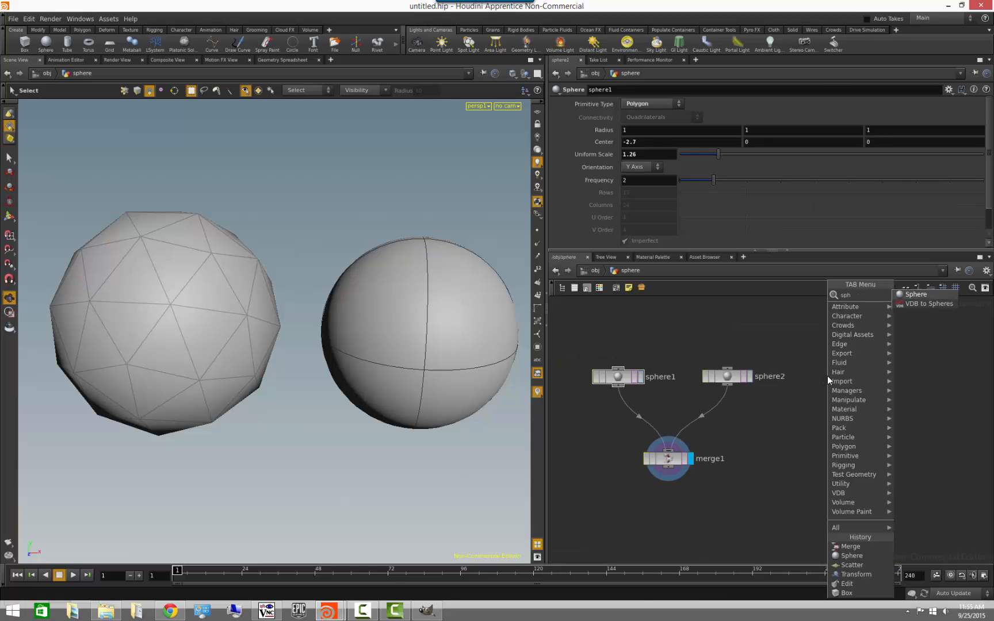
Place sphere3 and set its Primitive Type to NURBS
click(915, 294)
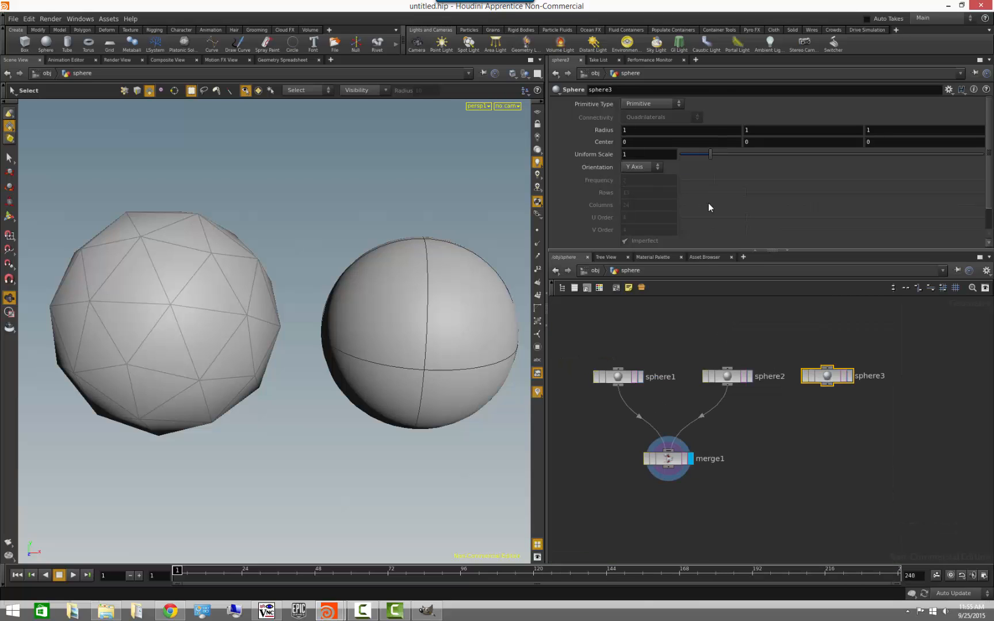
click(650, 104)
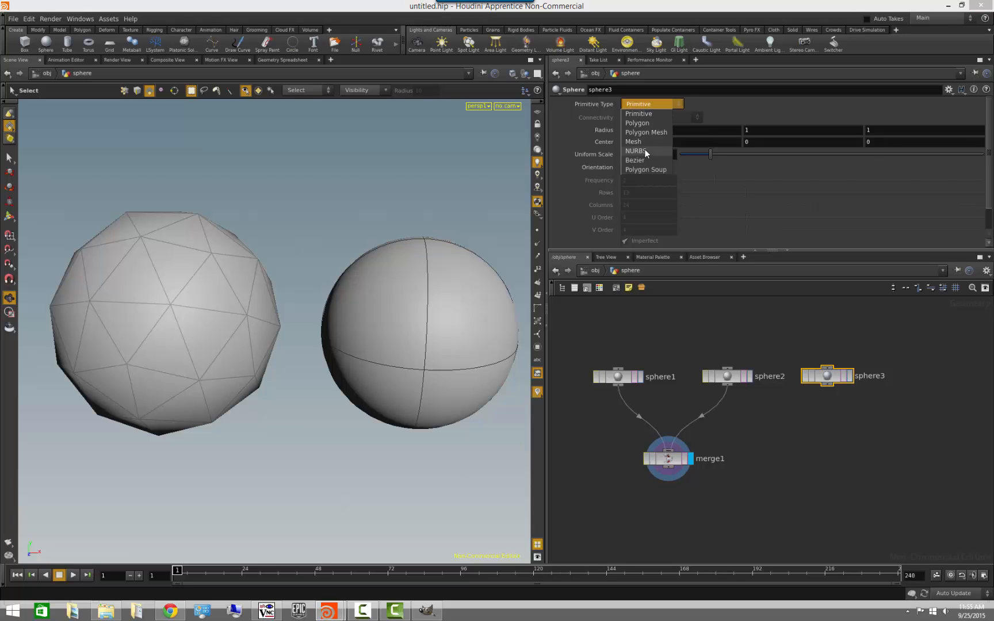
click(634, 151)
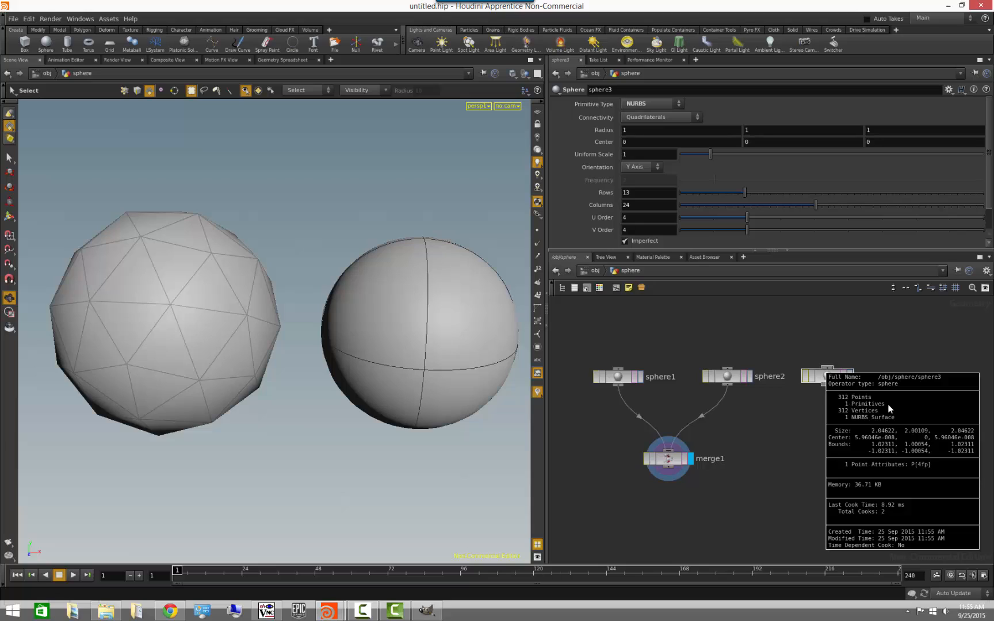
mouse_move(869, 424)
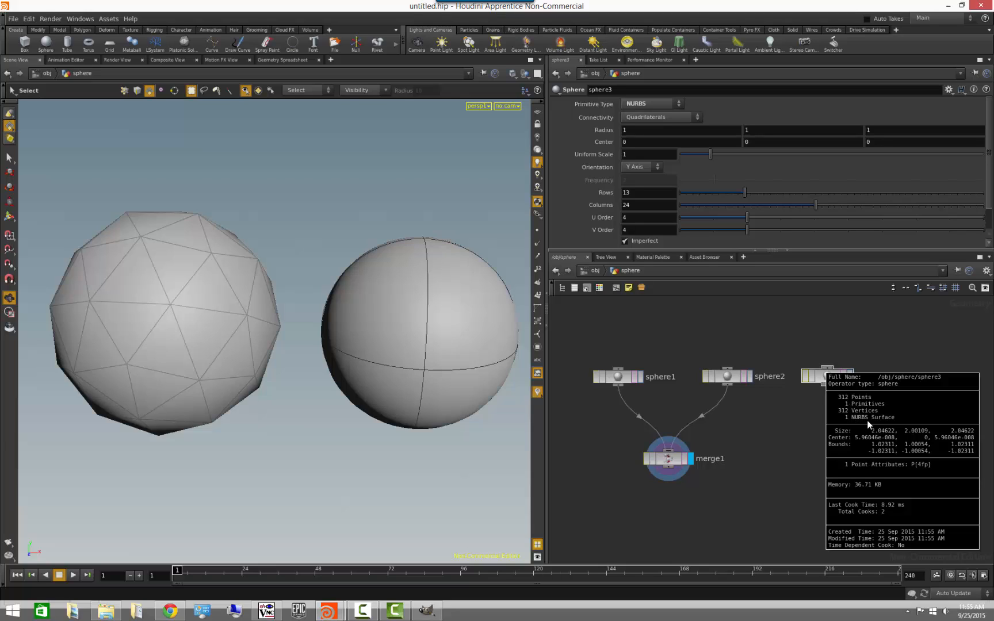
mouse_move(890, 423)
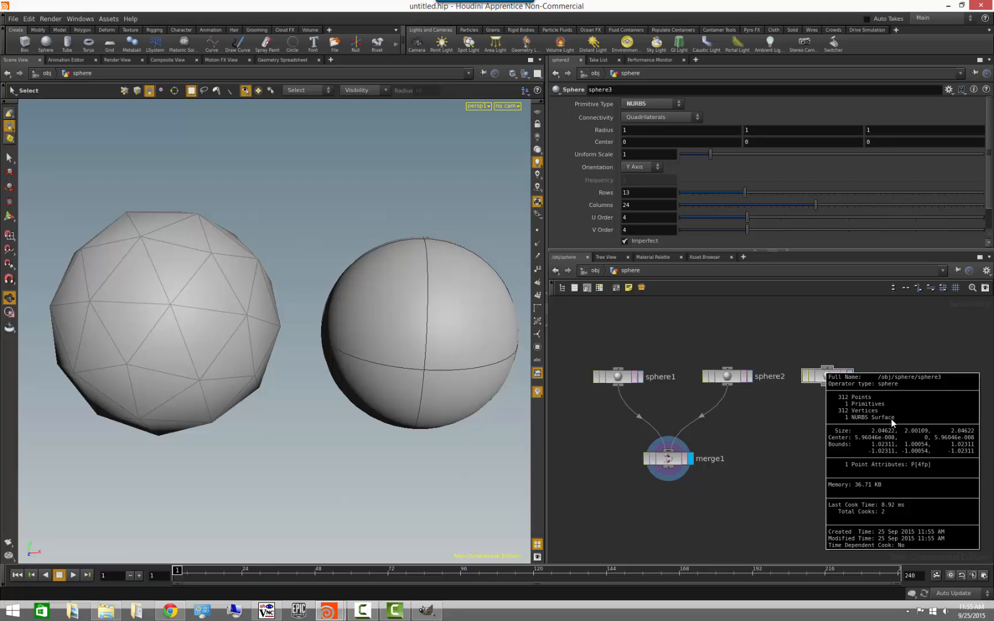
mouse_move(611, 377)
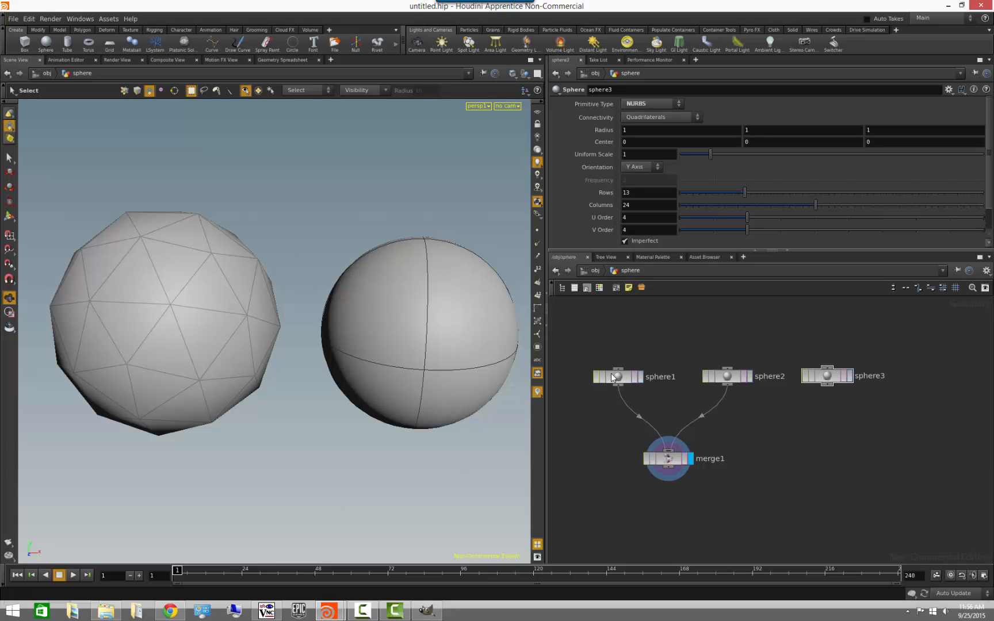
mouse_move(617, 377)
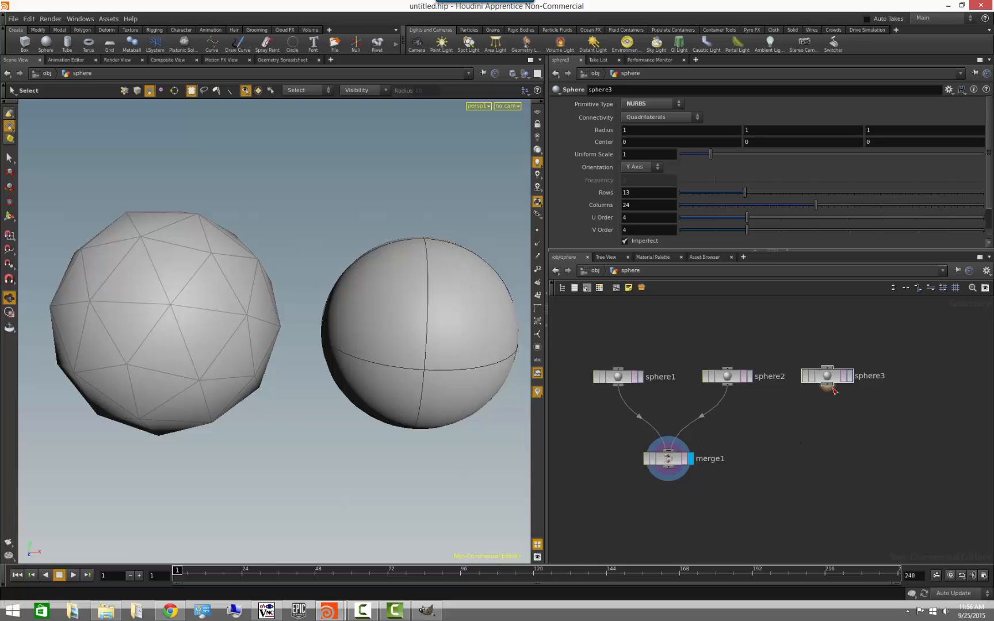
Wire sphere3 into merge1 as its third input and lower merge1 below the spheres
drag(827, 383, 669, 456)
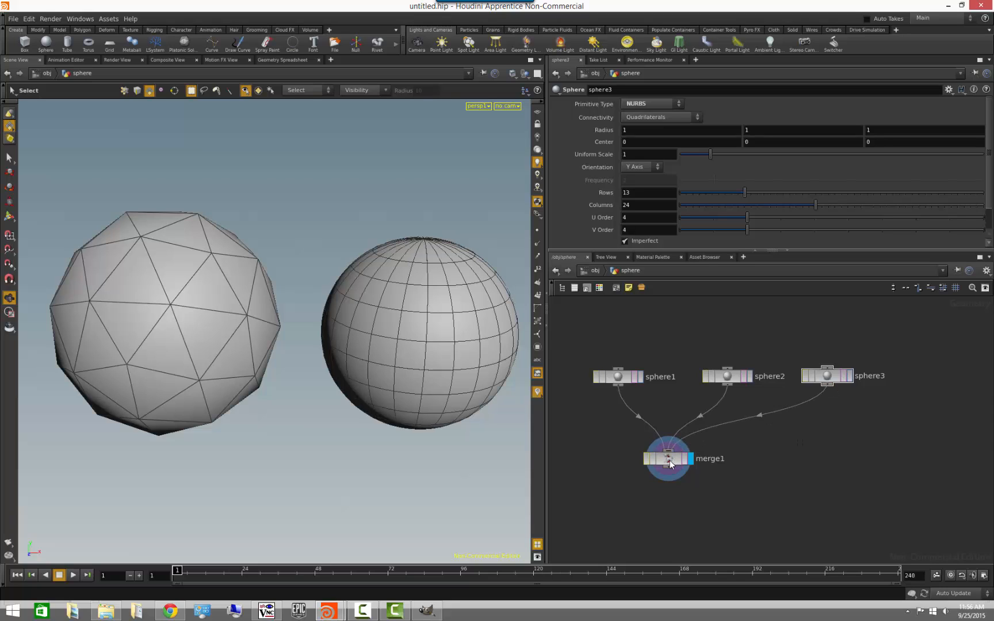
click(666, 459)
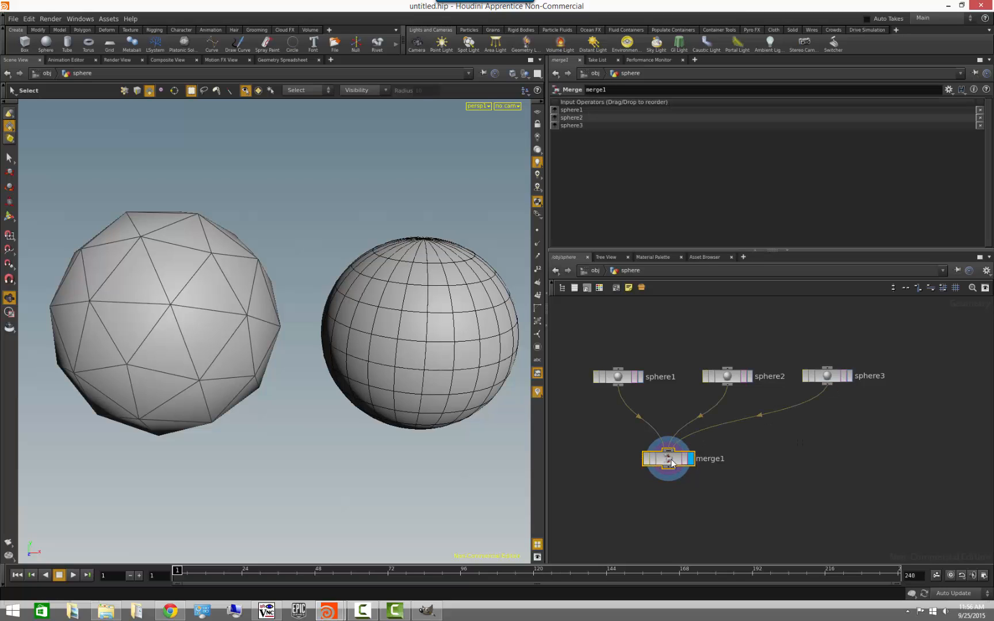
mouse_move(666, 459)
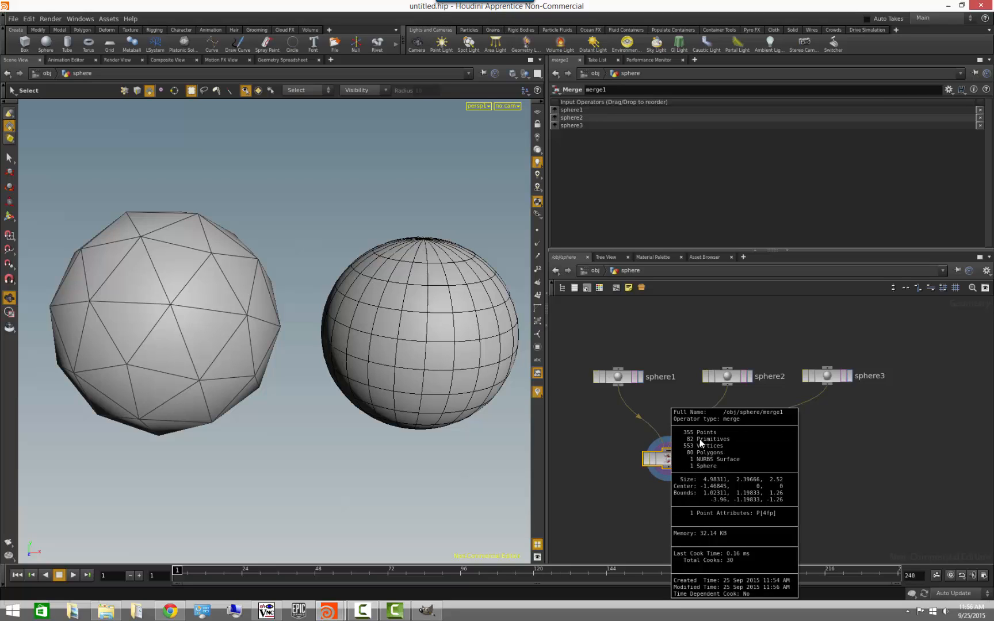
mouse_move(700, 444)
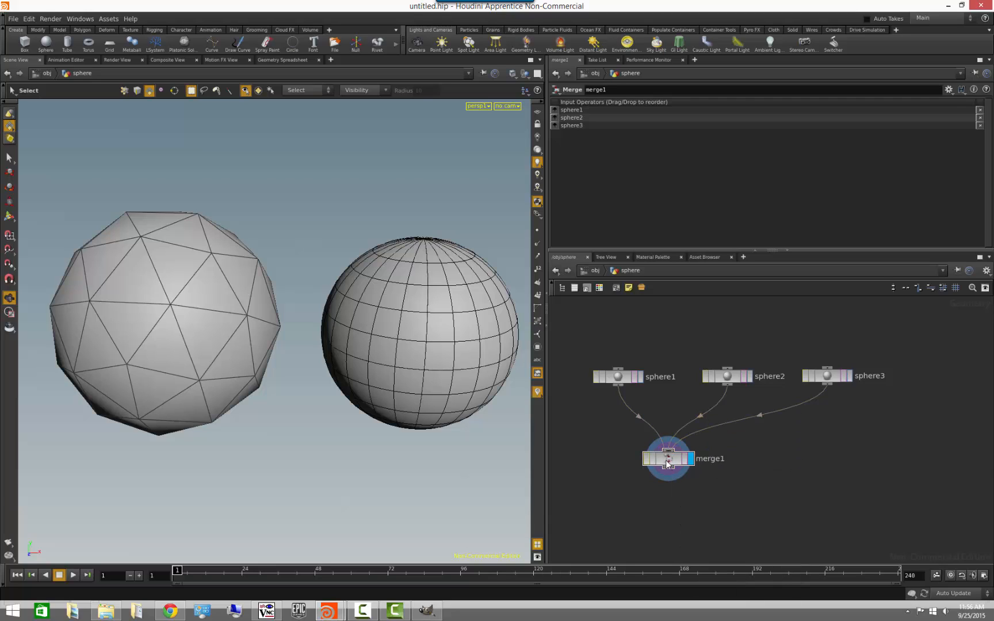
drag(668, 458, 726, 529)
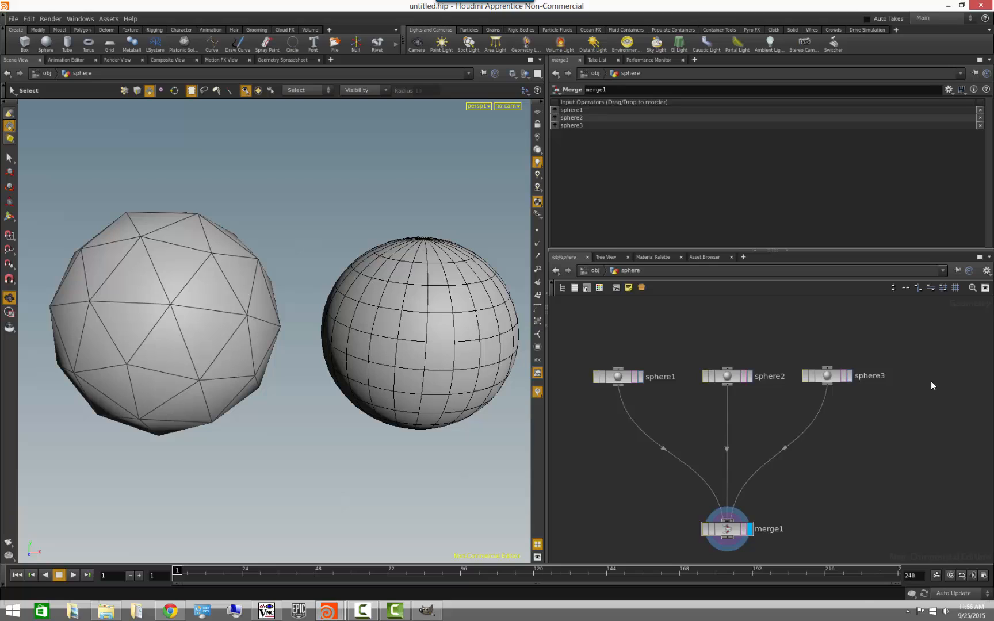
mouse_move(838, 410)
text(sphere)
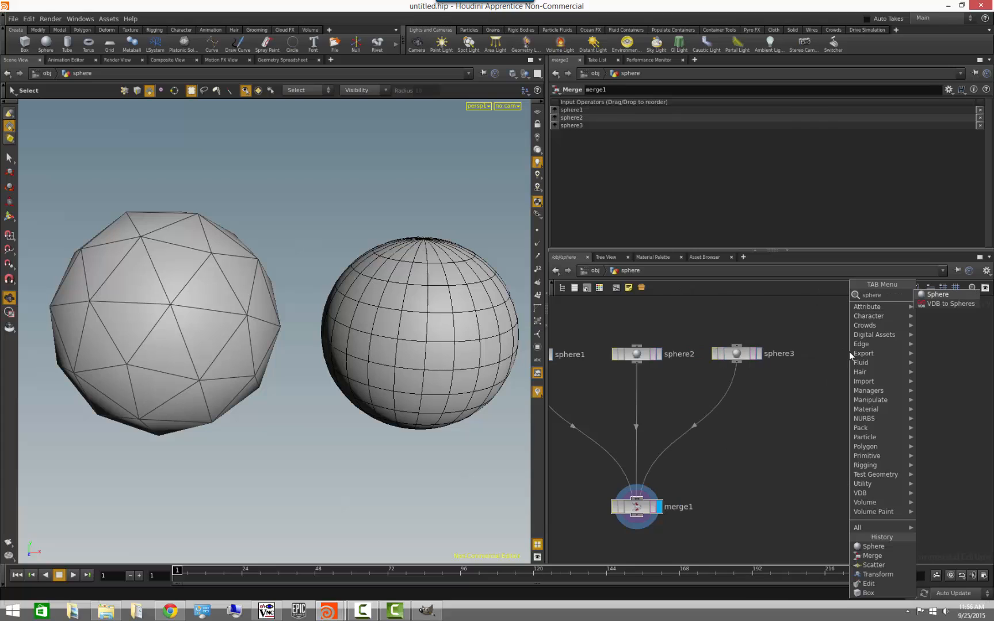
Add polygon sphere4 and place a VDB from Polygons node beneath it
click(936, 294)
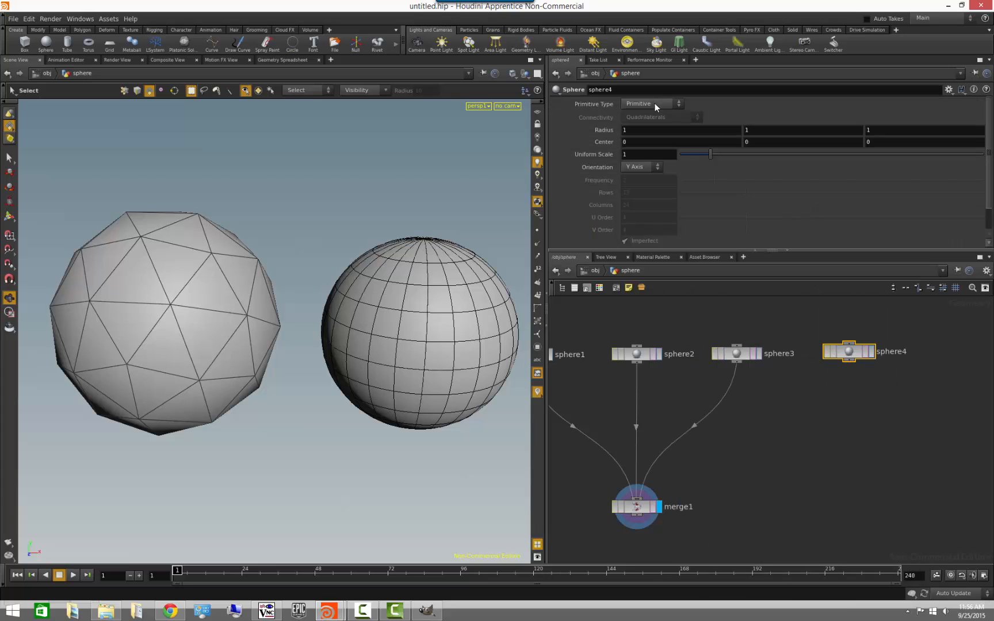
click(651, 104)
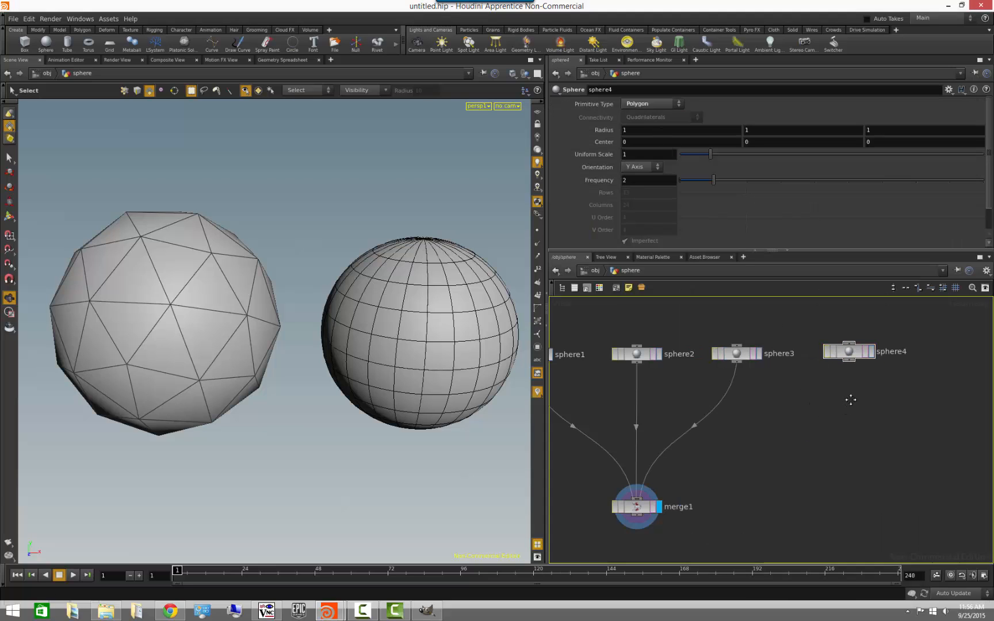
key(Tab)
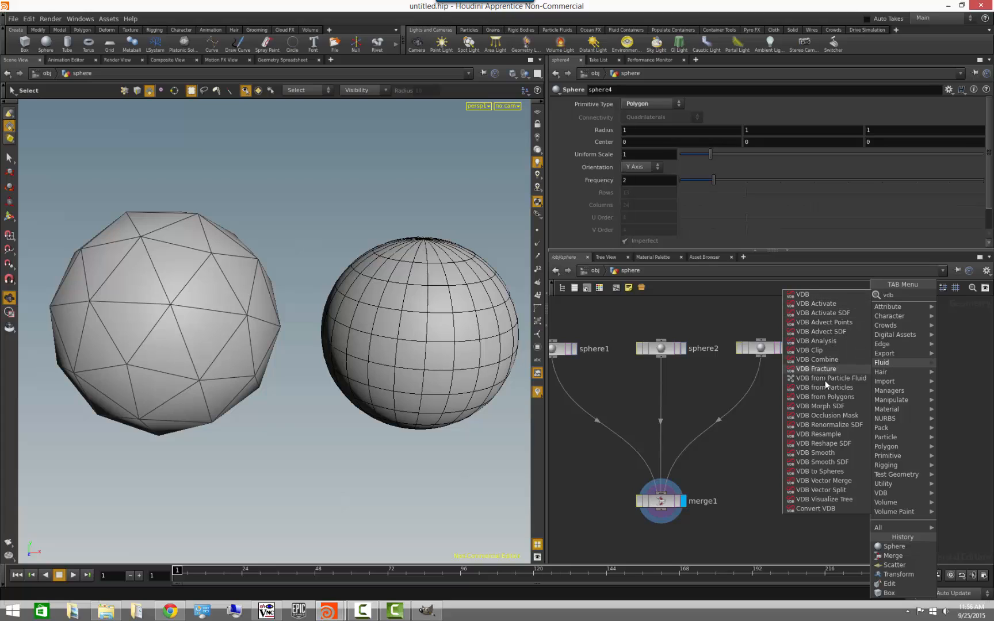
mouse_move(828, 480)
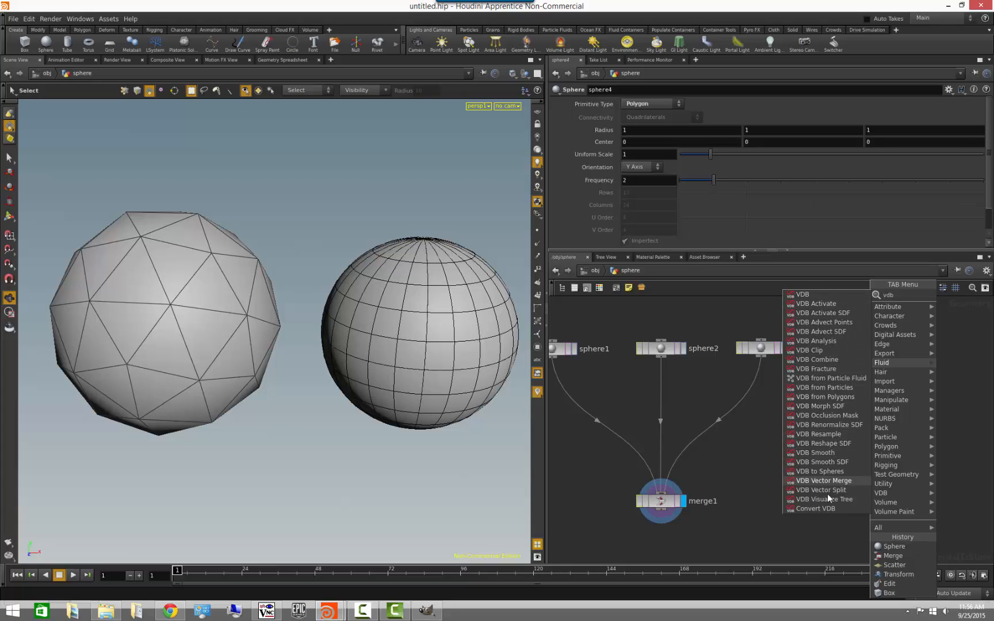
mouse_move(824, 397)
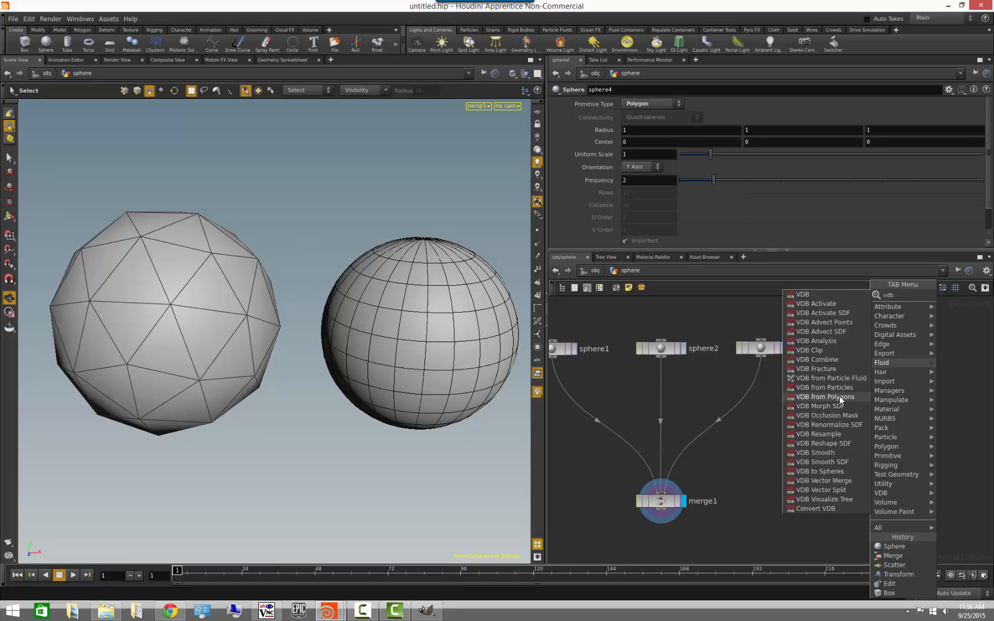
click(824, 397)
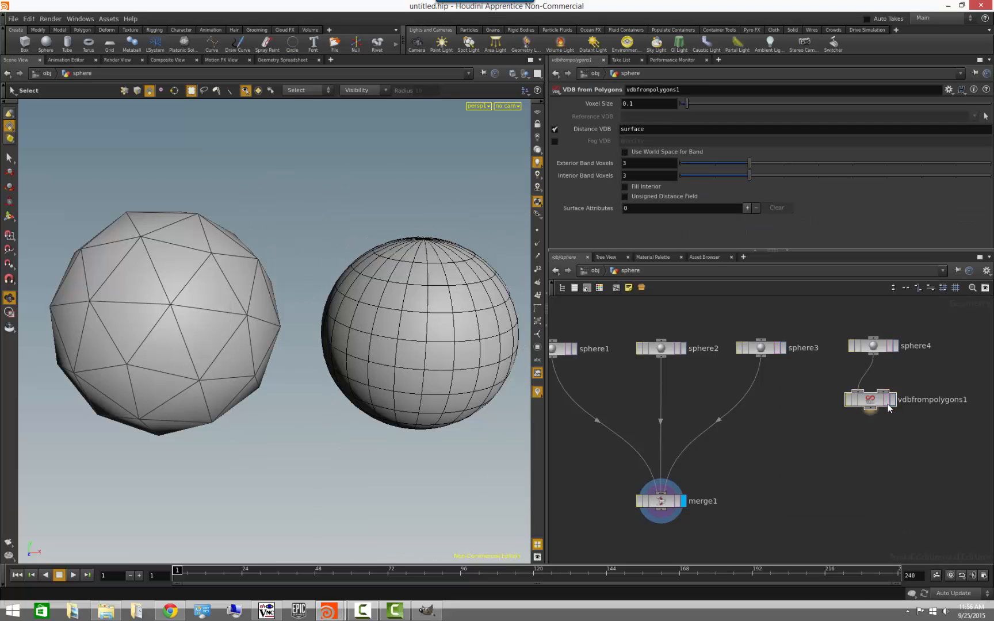
click(869, 399)
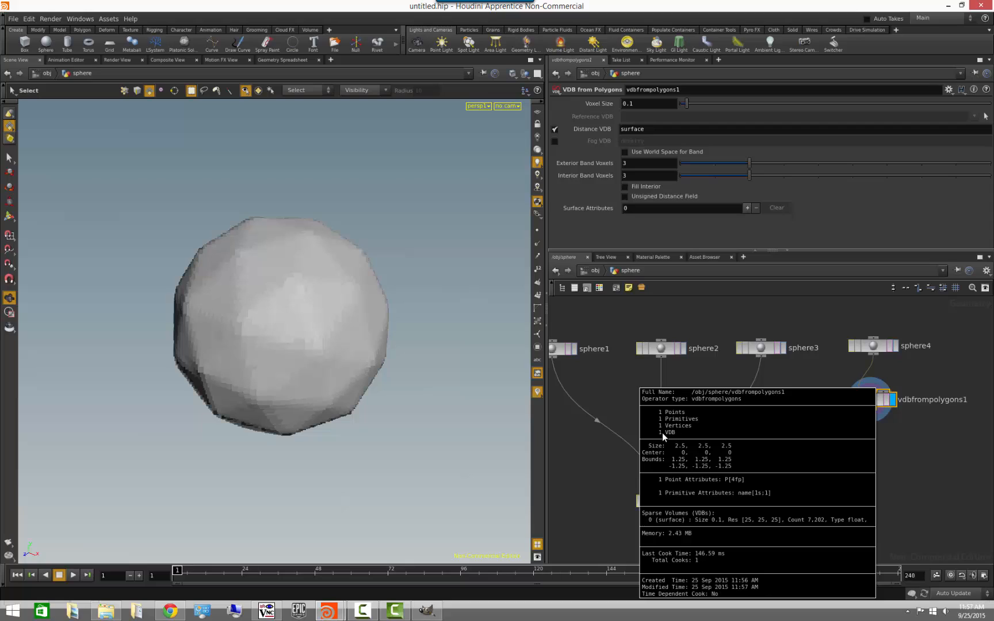
mouse_move(675, 439)
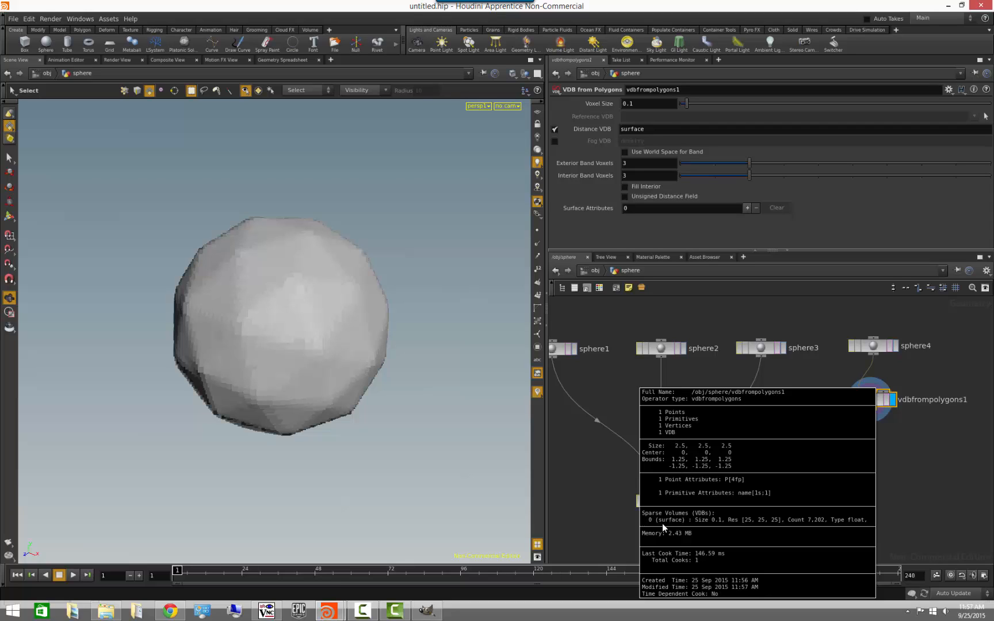
mouse_move(746, 525)
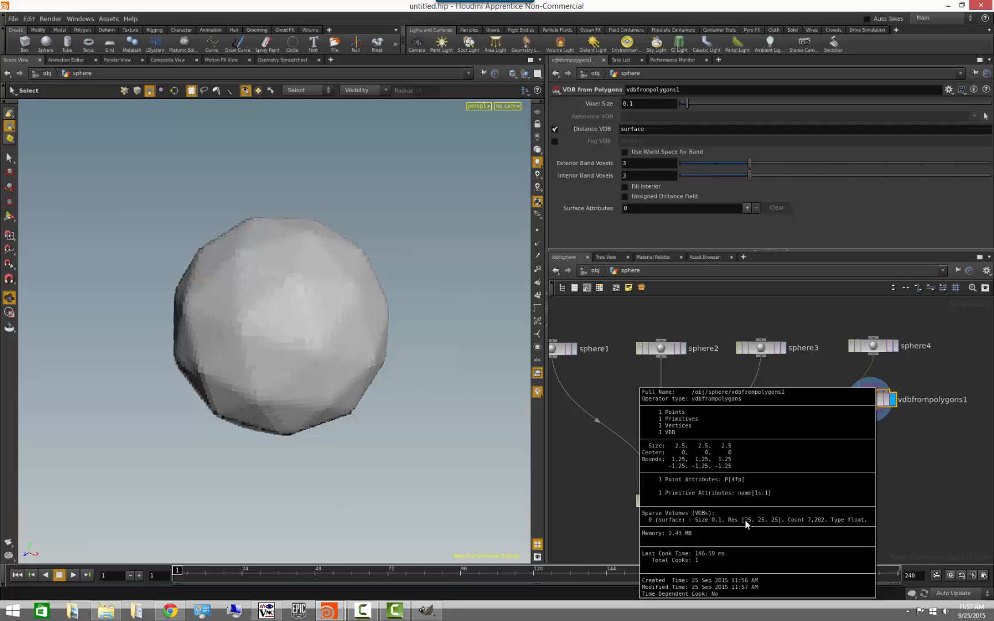
mouse_move(750, 524)
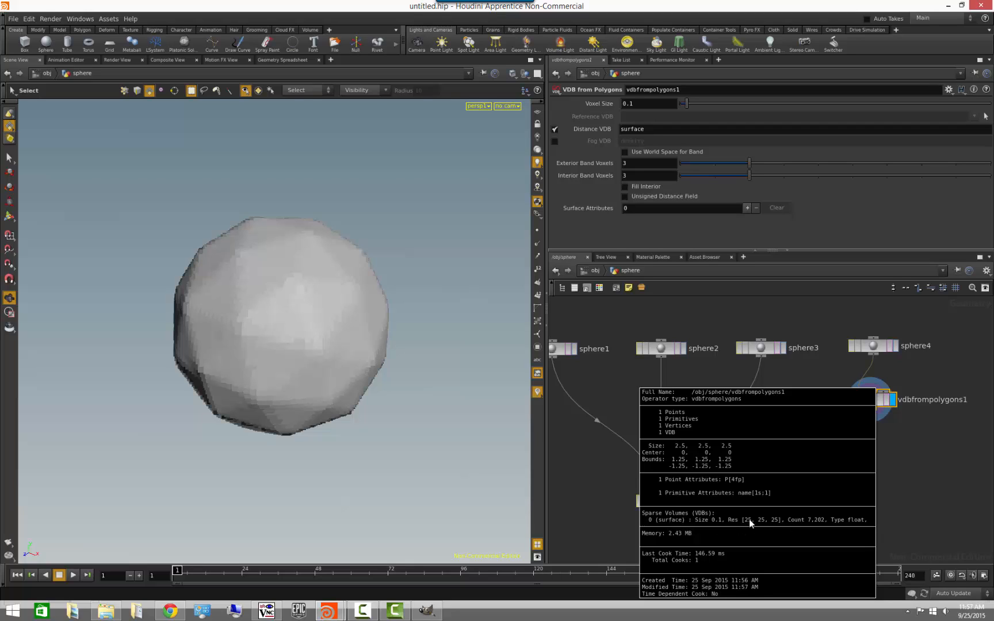
mouse_move(768, 521)
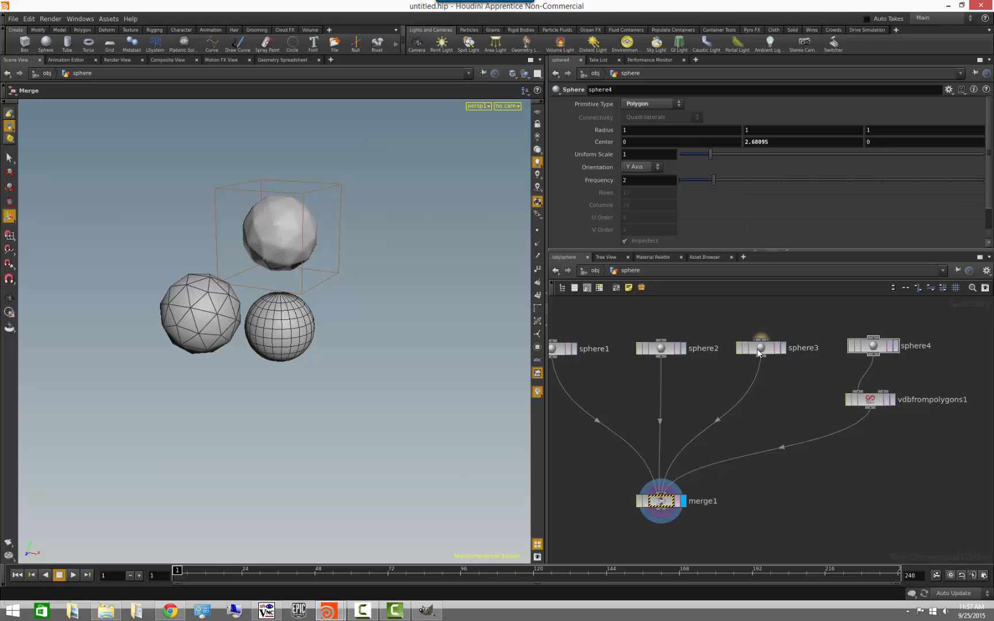
Select sphere3 and drag the NURBS sphere to the right in the viewport
click(760, 348)
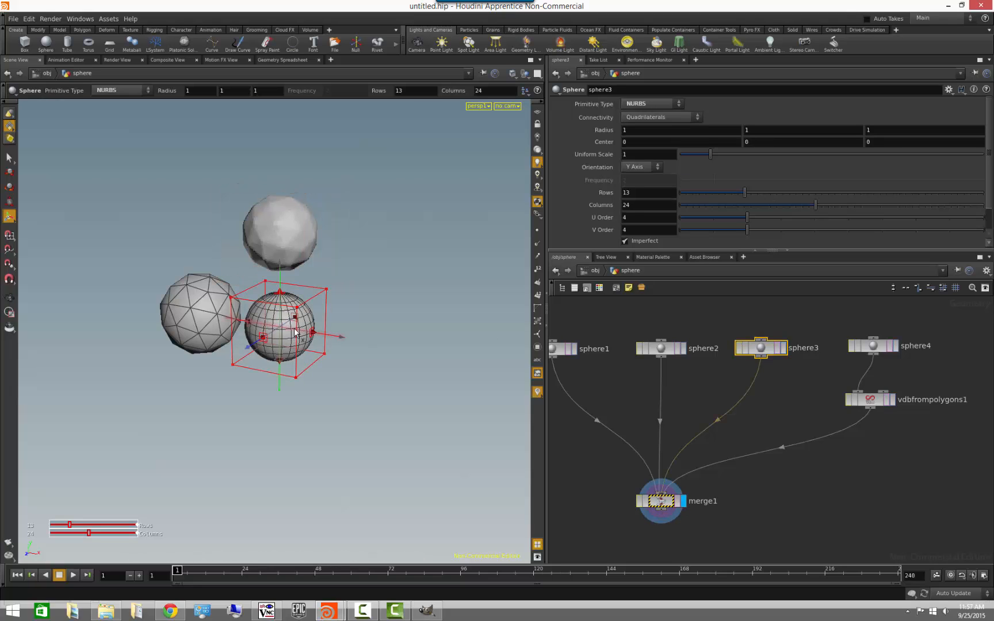
drag(279, 336, 364, 351)
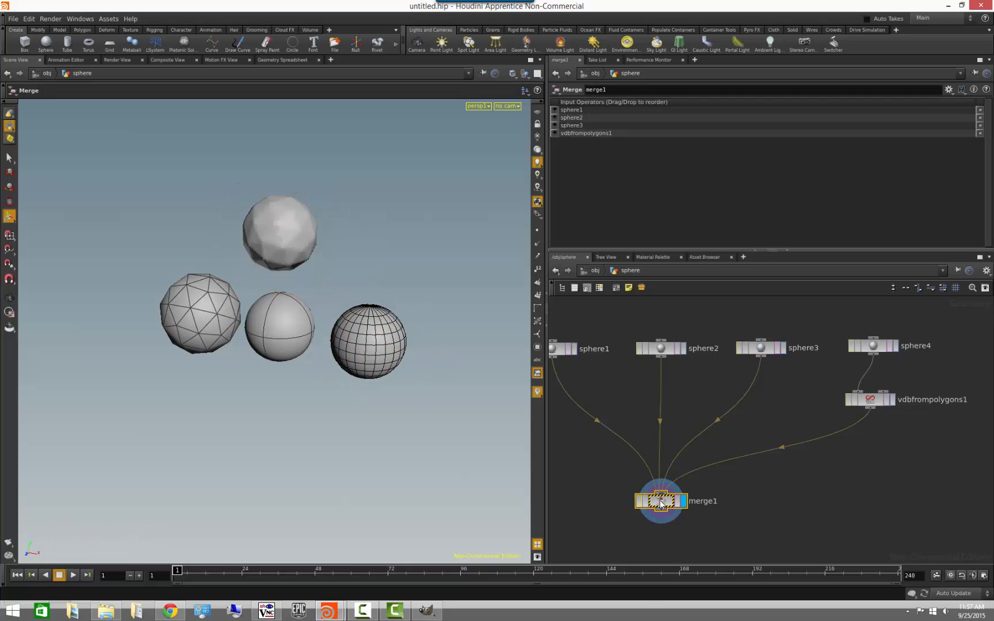
mouse_move(661, 501)
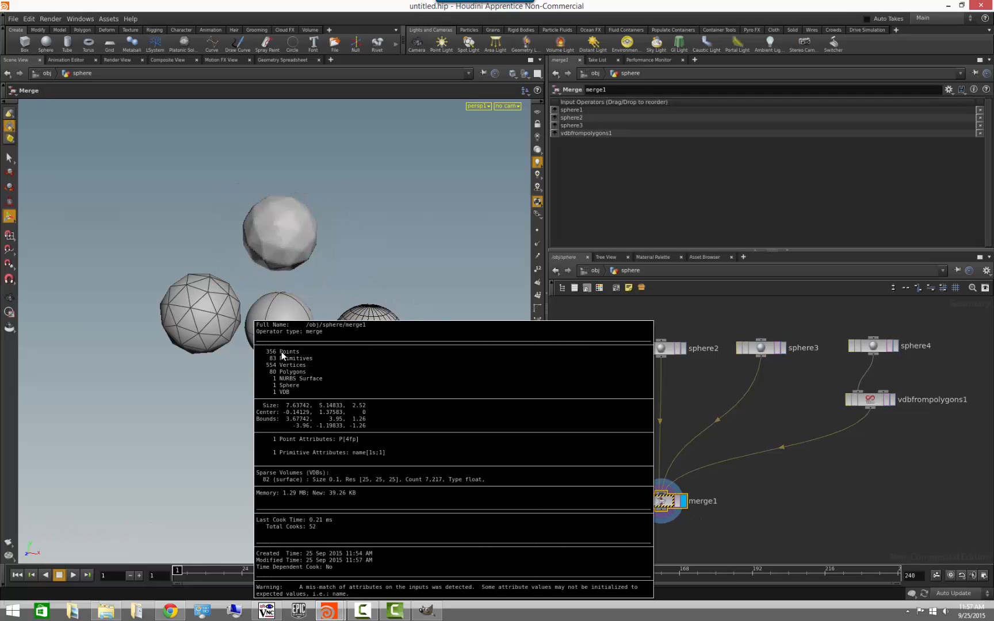
mouse_move(298, 354)
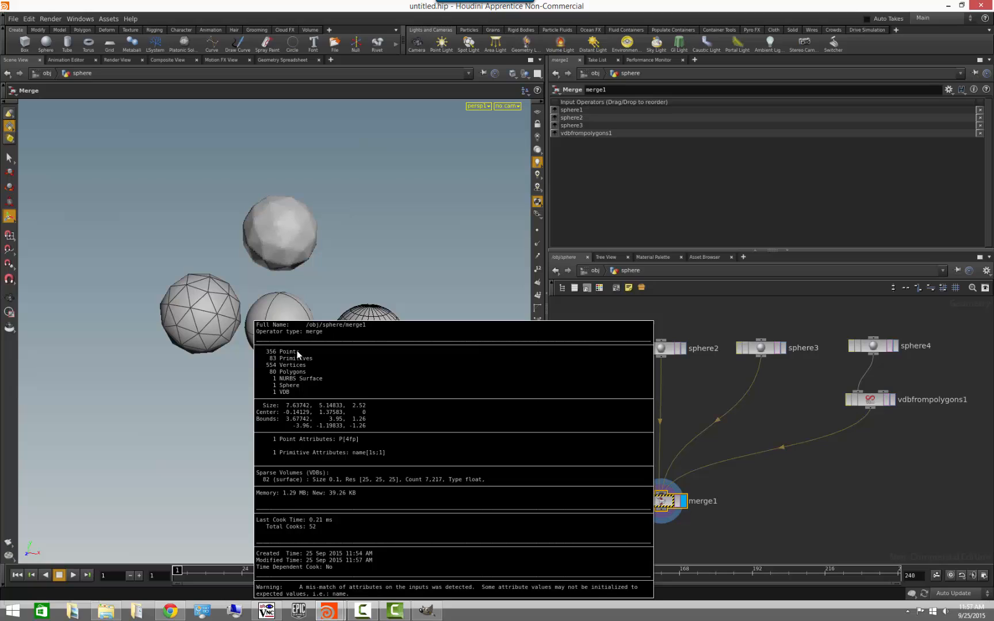
mouse_move(265, 371)
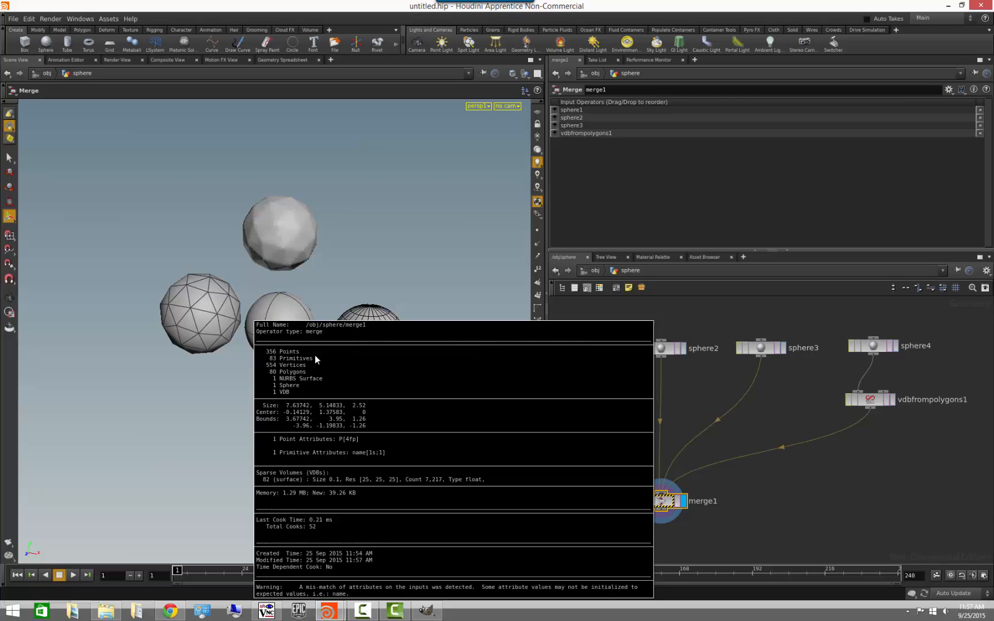
mouse_move(275, 377)
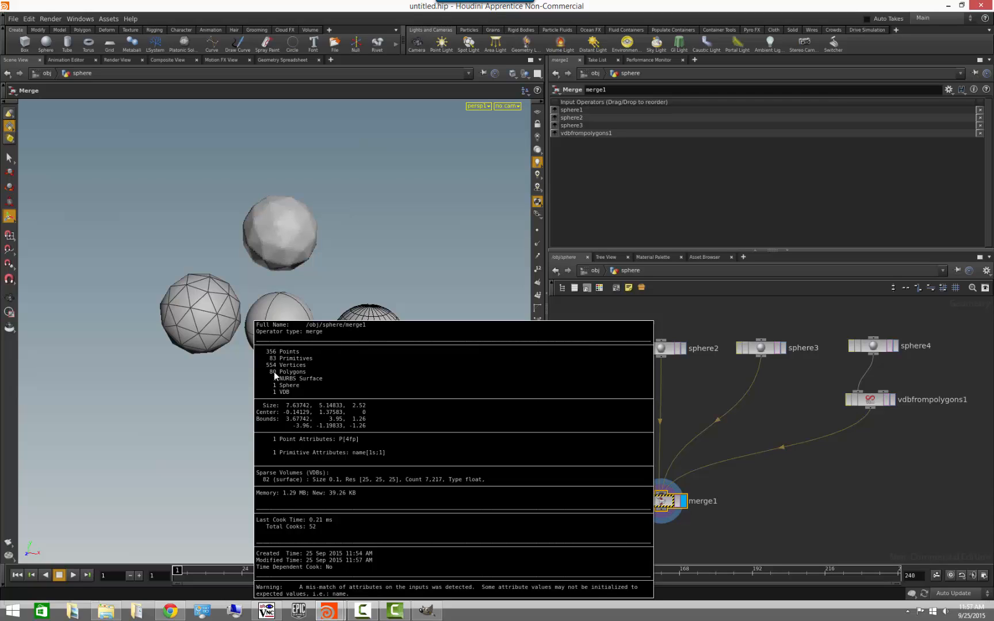
mouse_move(312, 376)
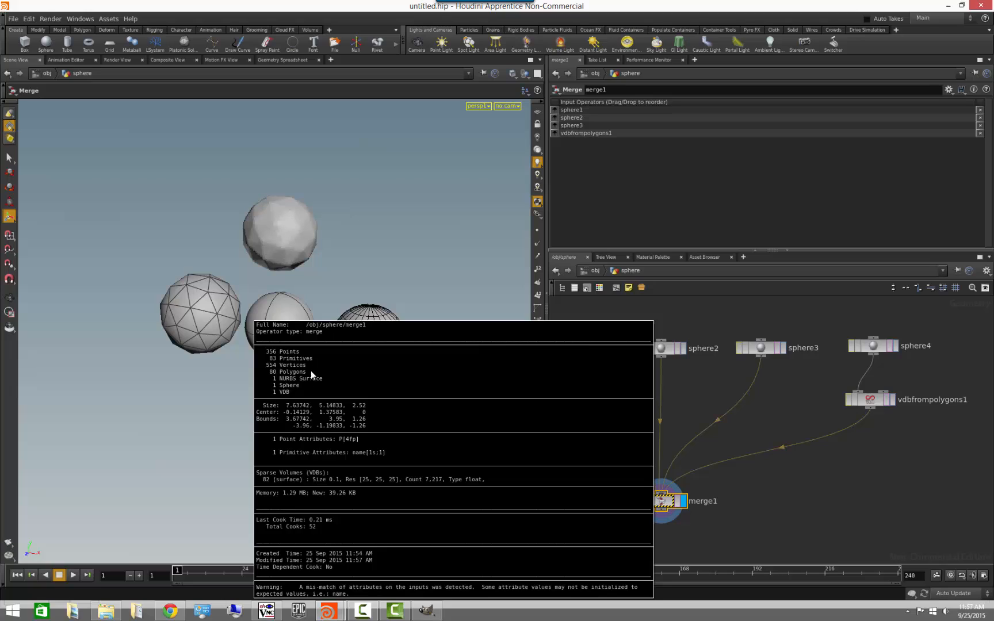
mouse_move(306, 379)
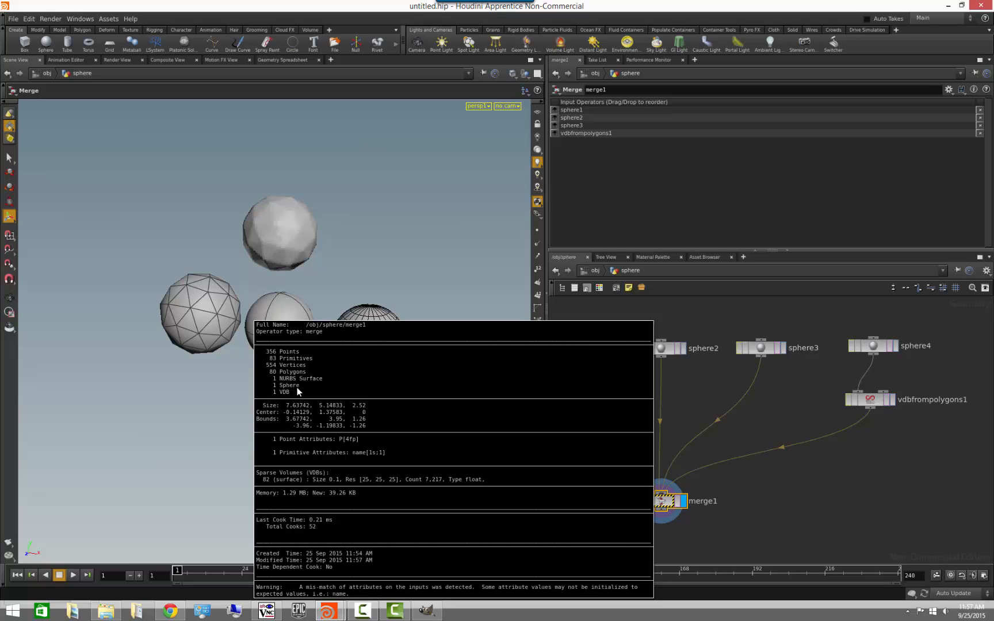
mouse_move(269, 257)
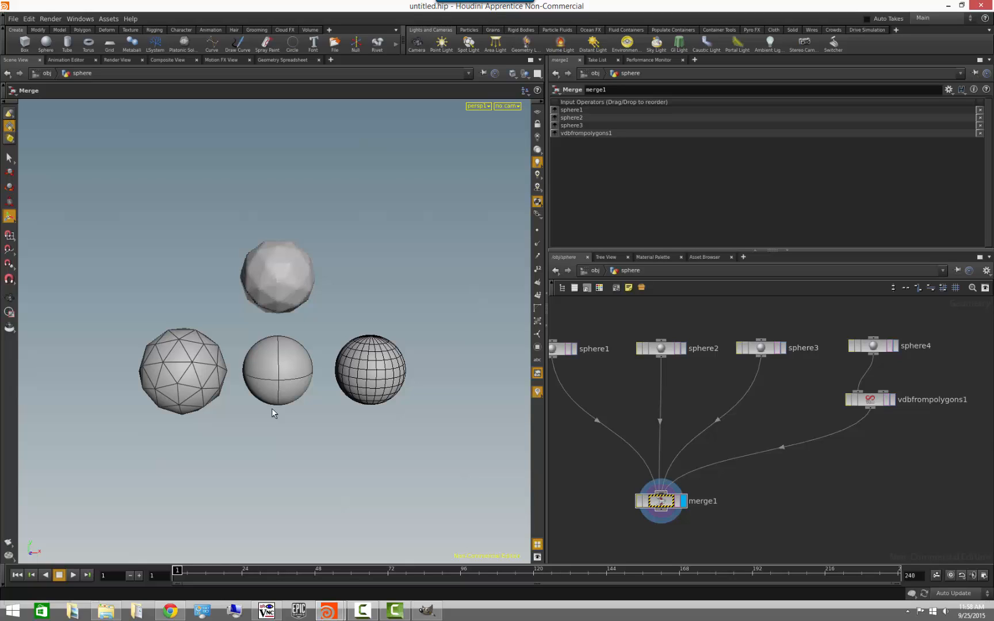
mouse_move(379, 446)
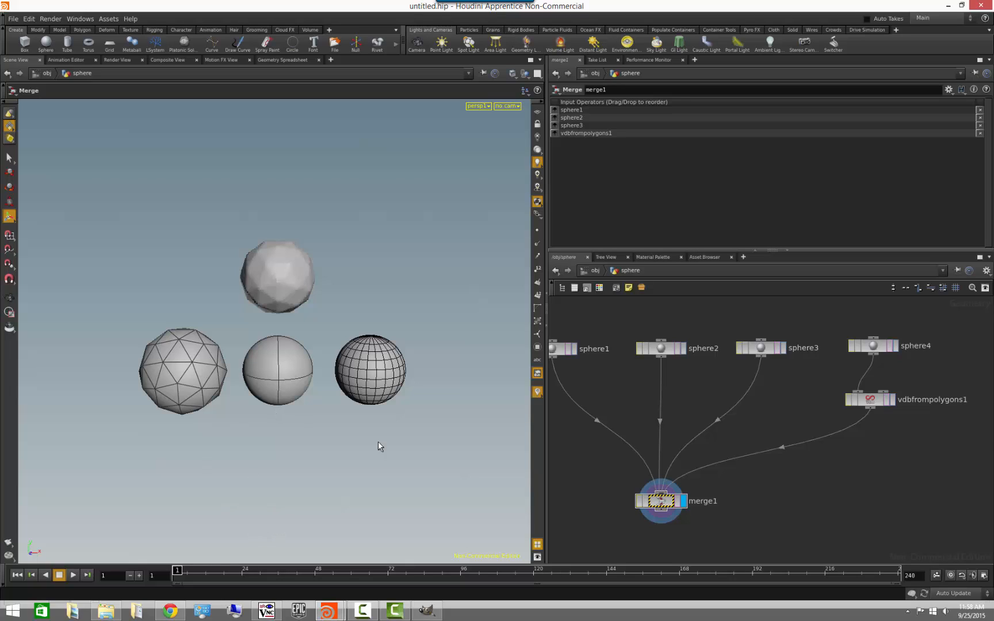
mouse_move(269, 210)
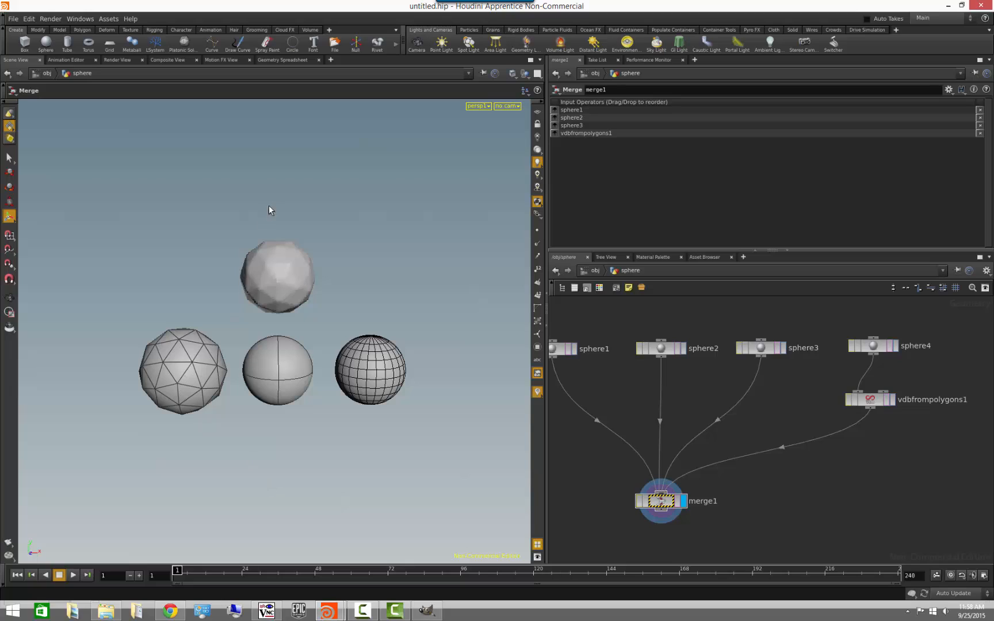
mouse_move(406, 385)
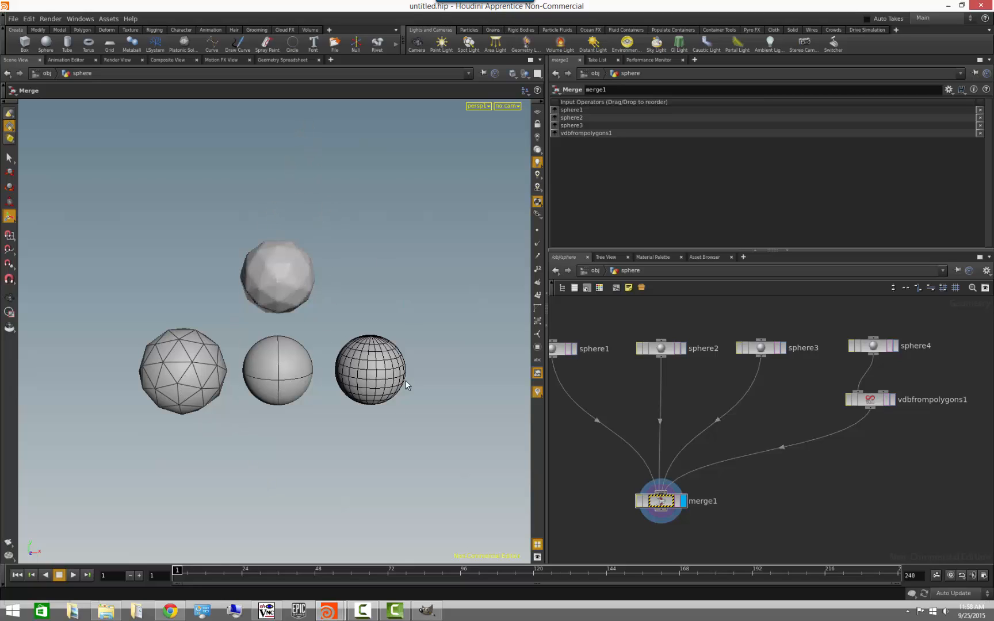
mouse_move(264, 262)
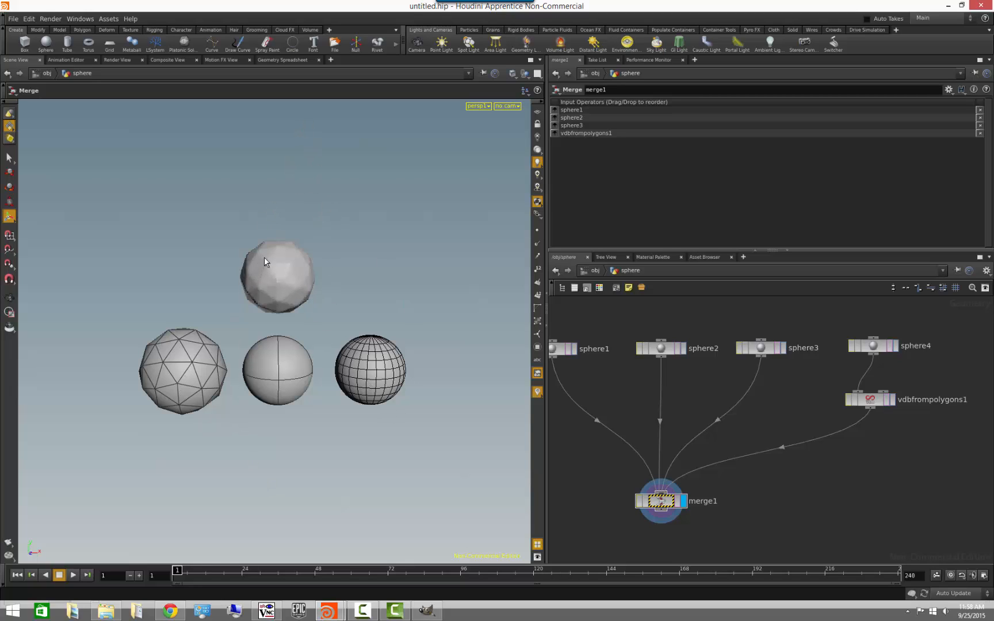
mouse_move(268, 275)
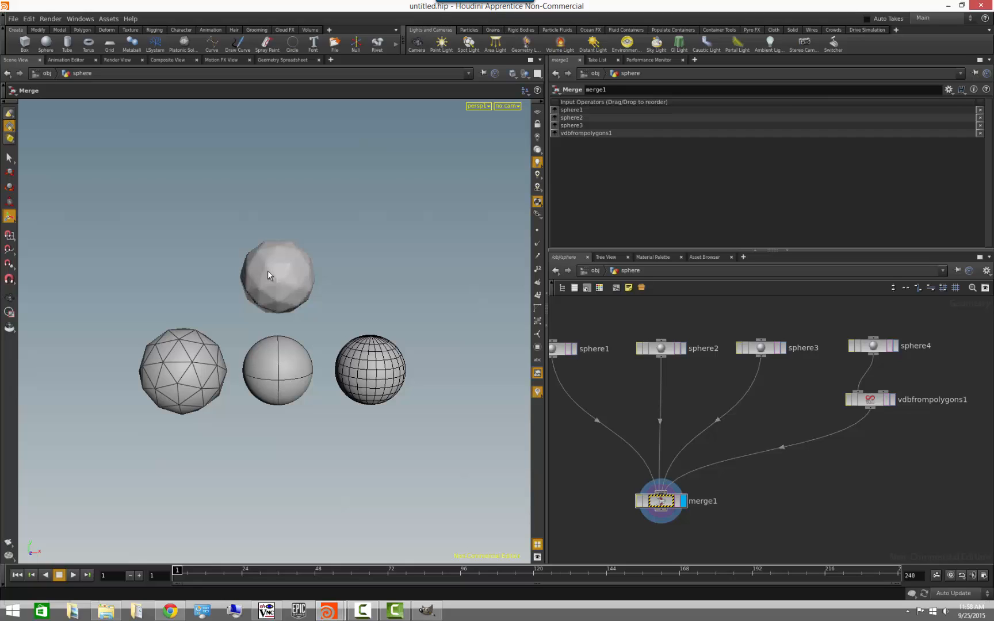
mouse_move(318, 284)
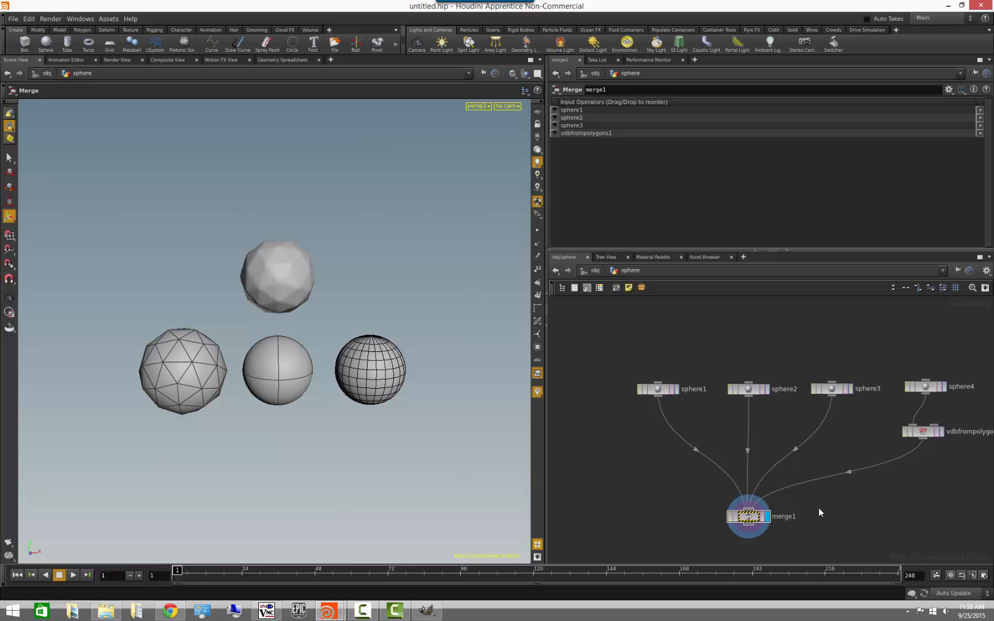
mouse_move(819, 513)
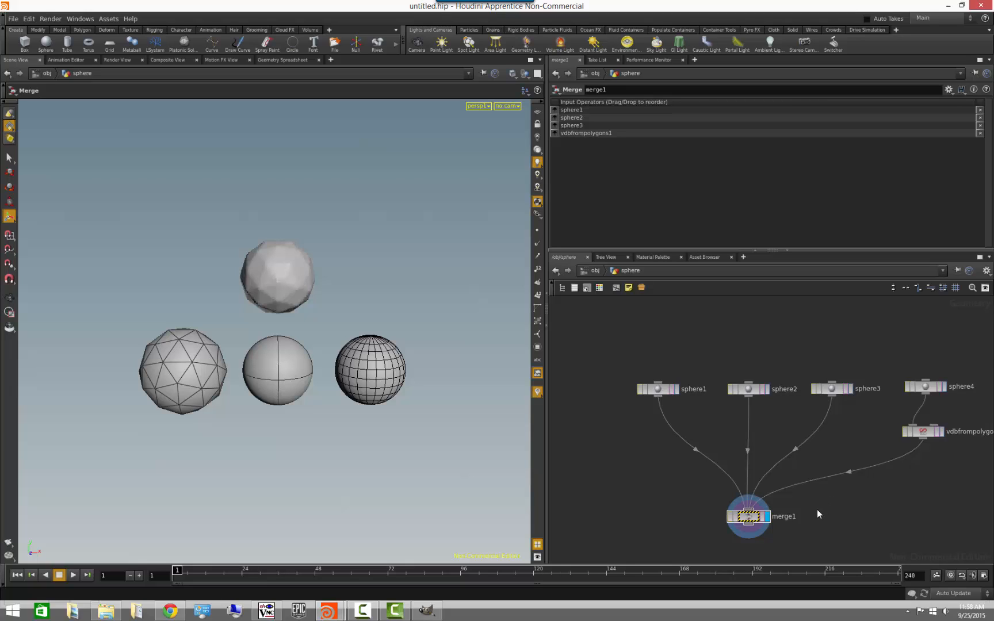
mouse_move(683, 360)
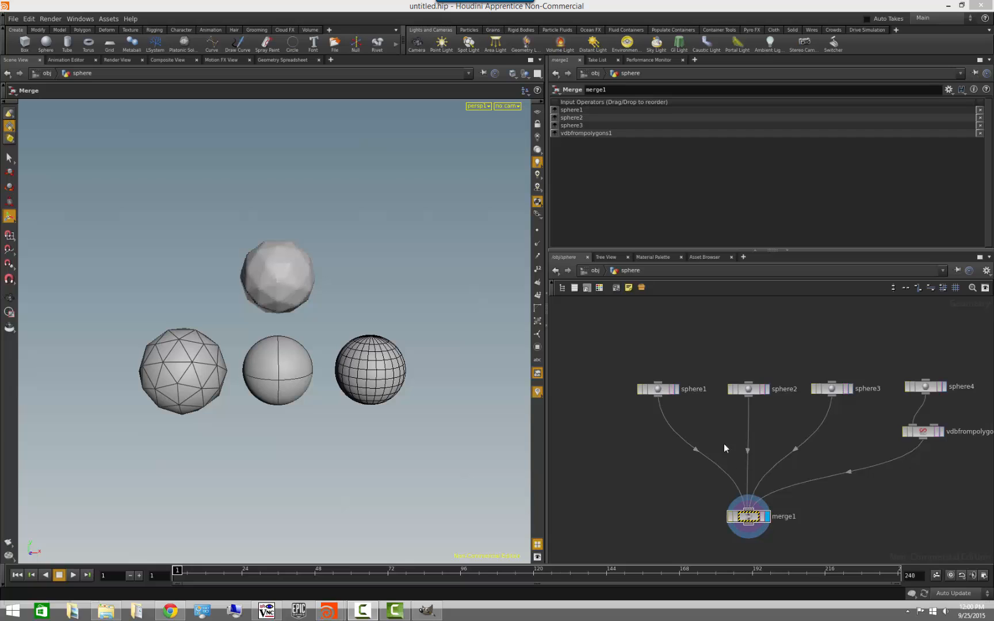
Open merge1's spreadsheet, view Primitives and Detail, then return to Points
right_click(748, 515)
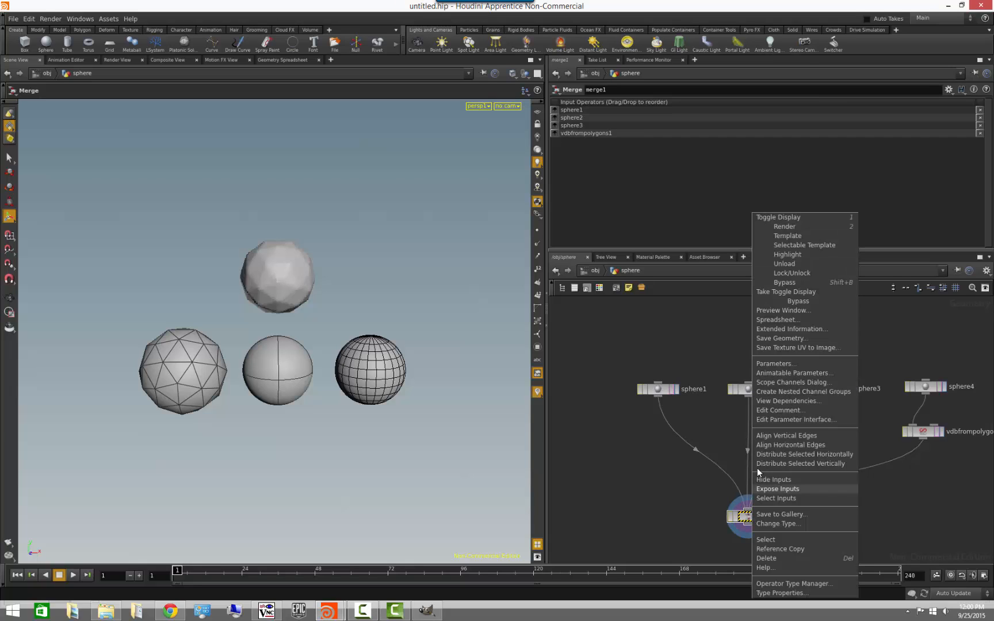
click(778, 320)
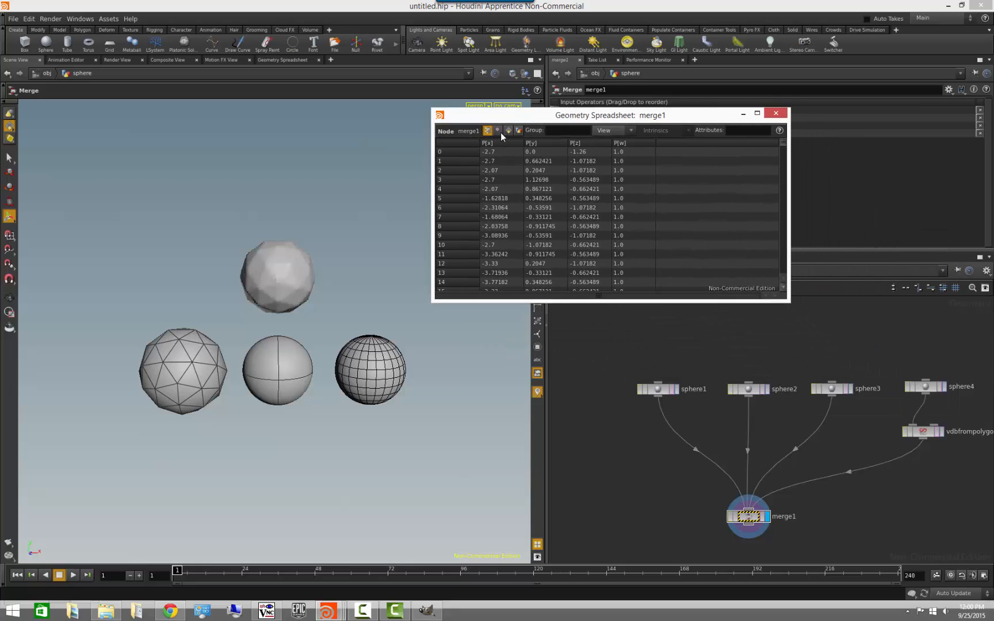
click(498, 130)
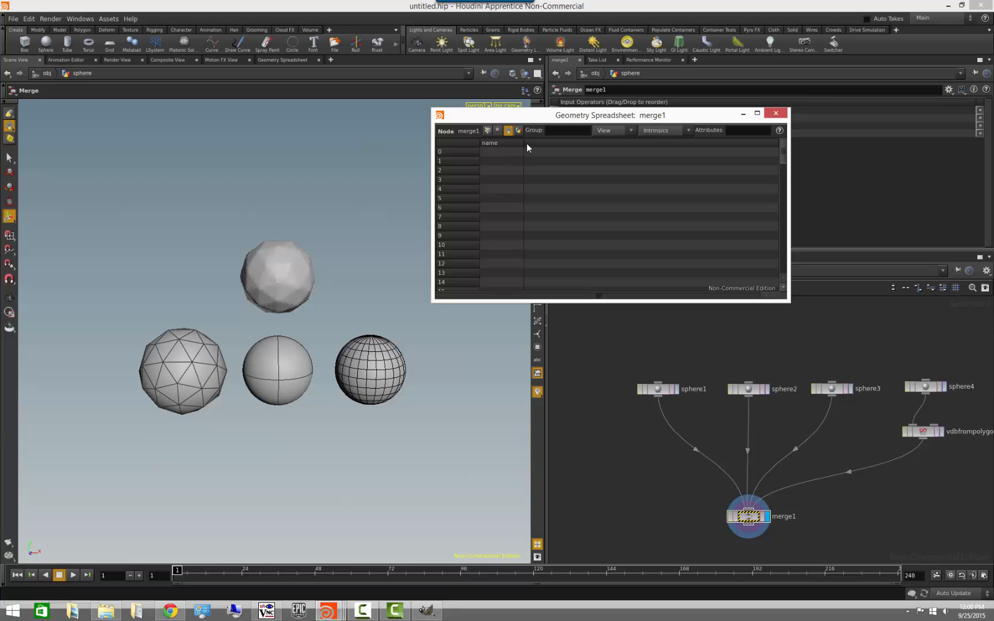
mouse_move(785, 167)
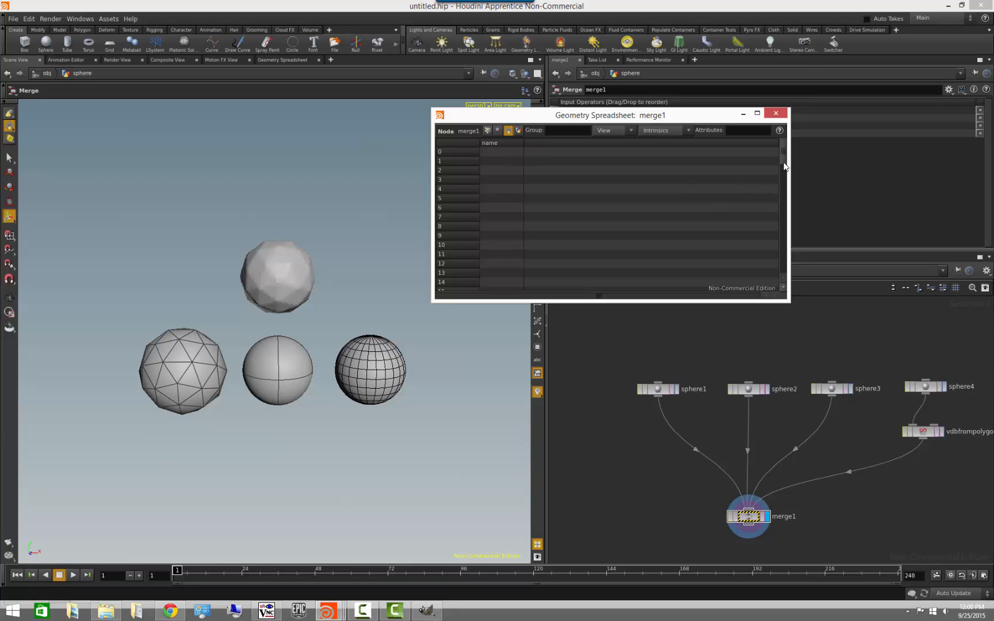
scroll(down, 3)
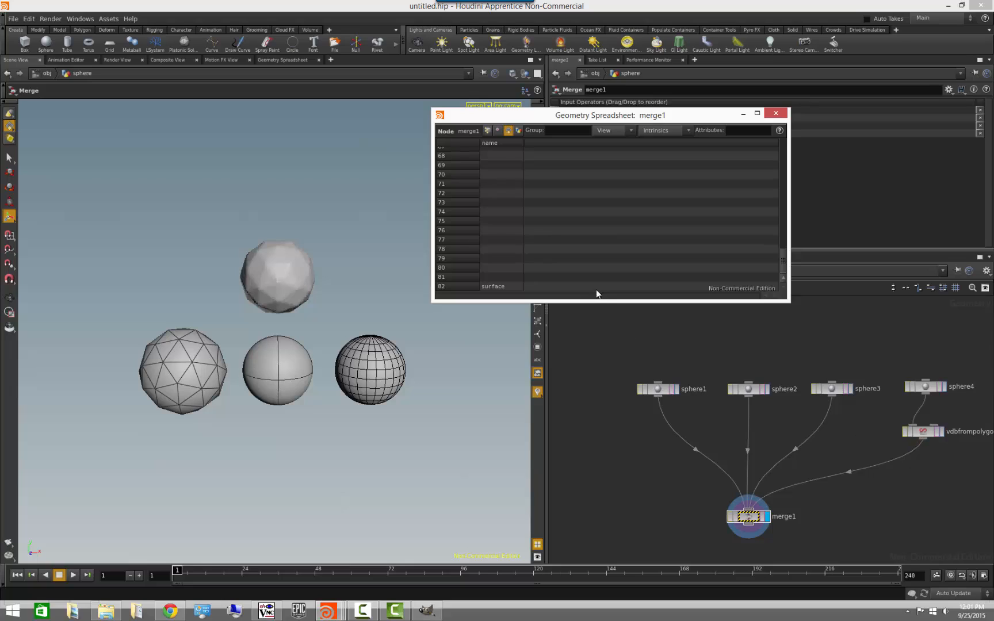
mouse_move(586, 229)
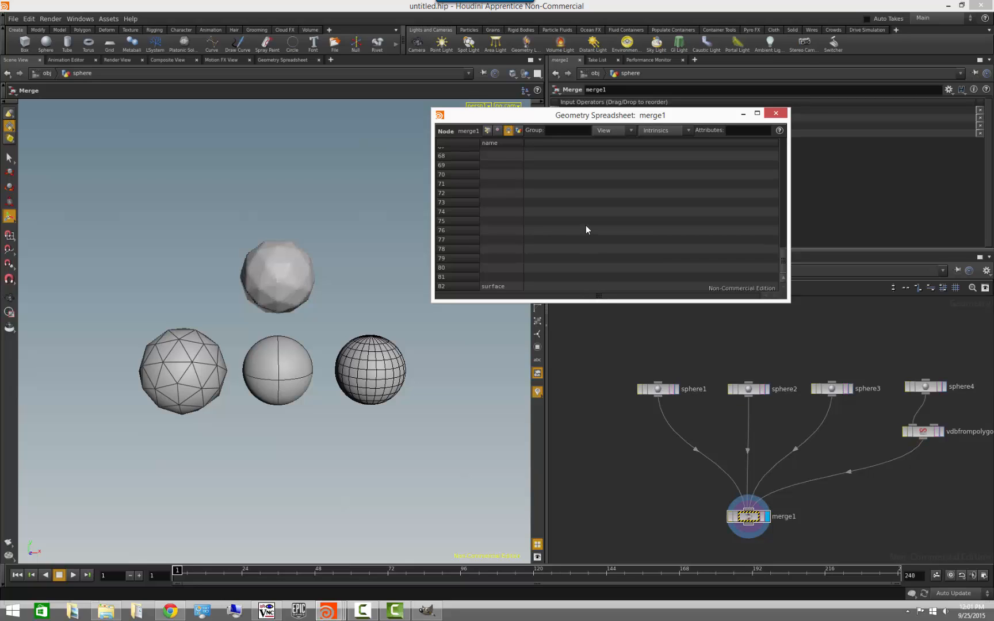
mouse_move(603, 227)
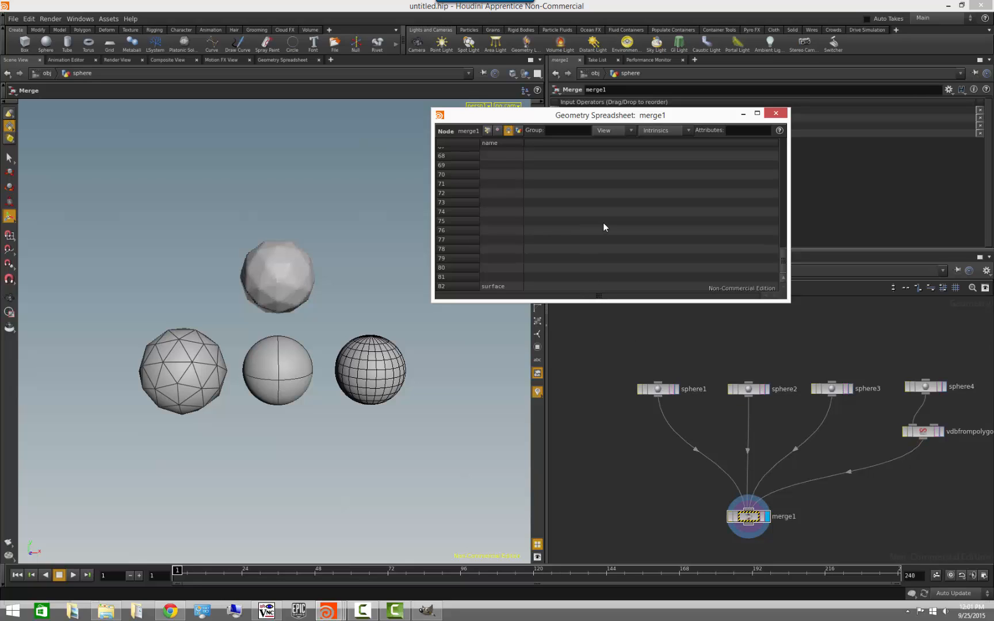
mouse_move(560, 187)
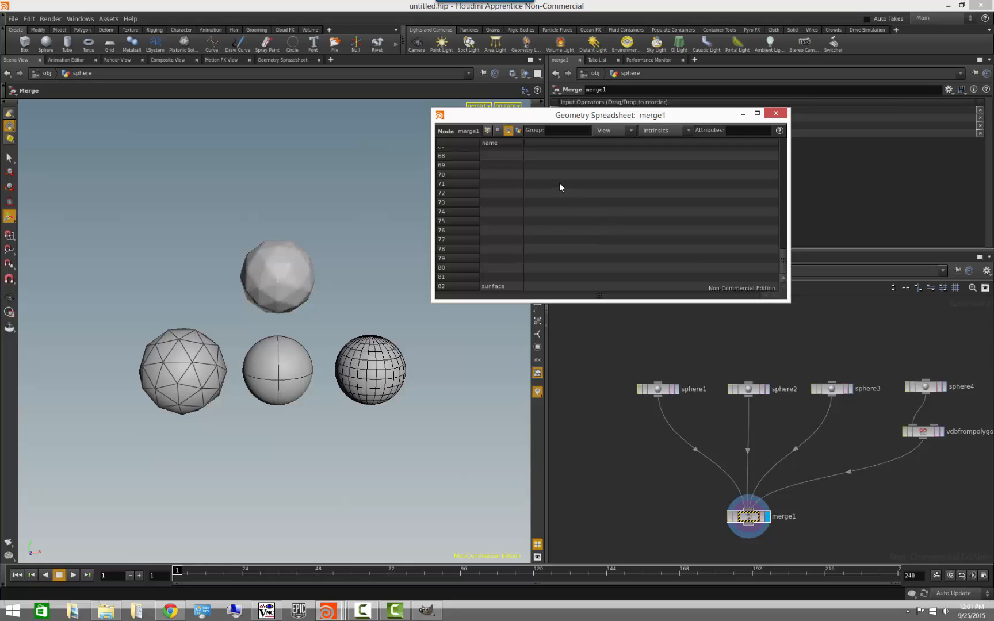
mouse_move(519, 136)
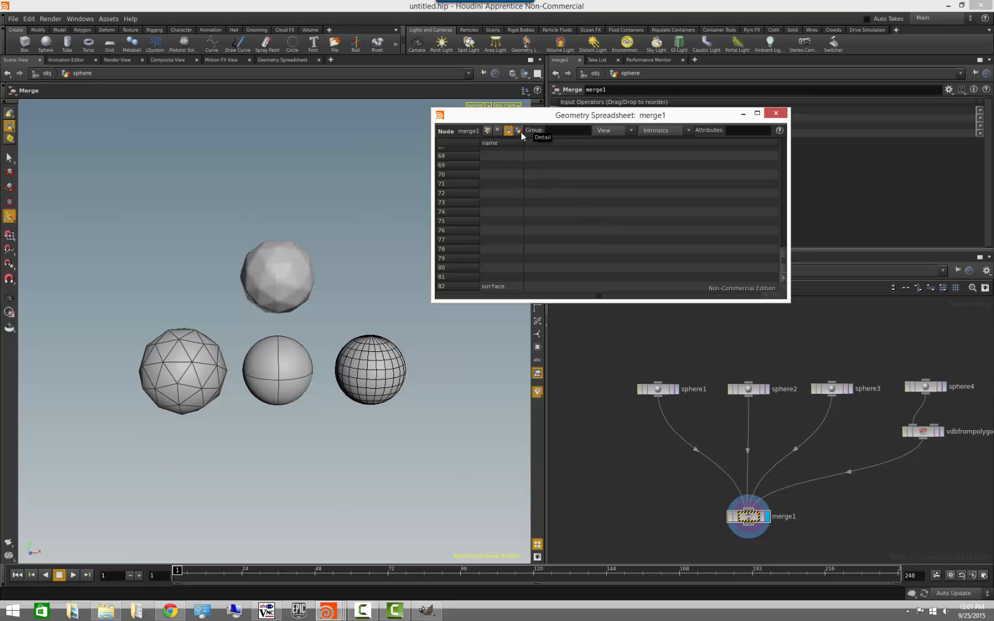
click(517, 131)
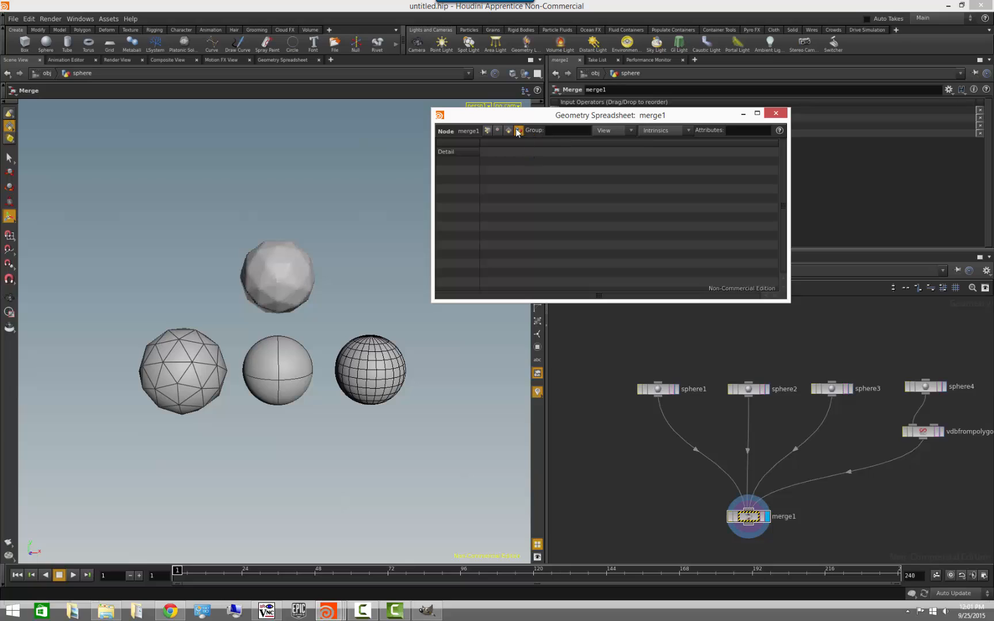
mouse_move(697, 352)
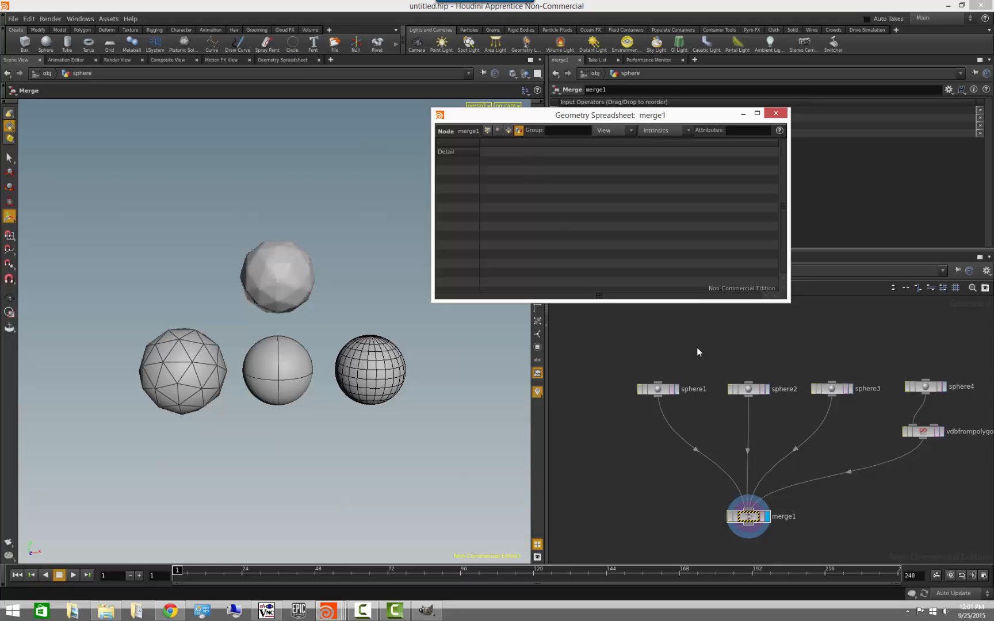
mouse_move(654, 185)
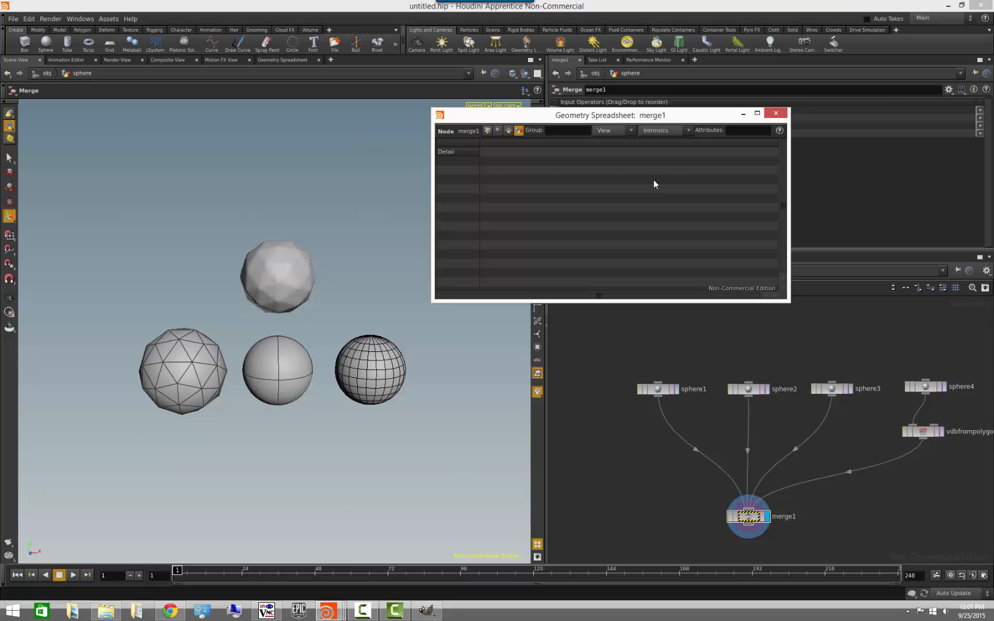
mouse_move(532, 161)
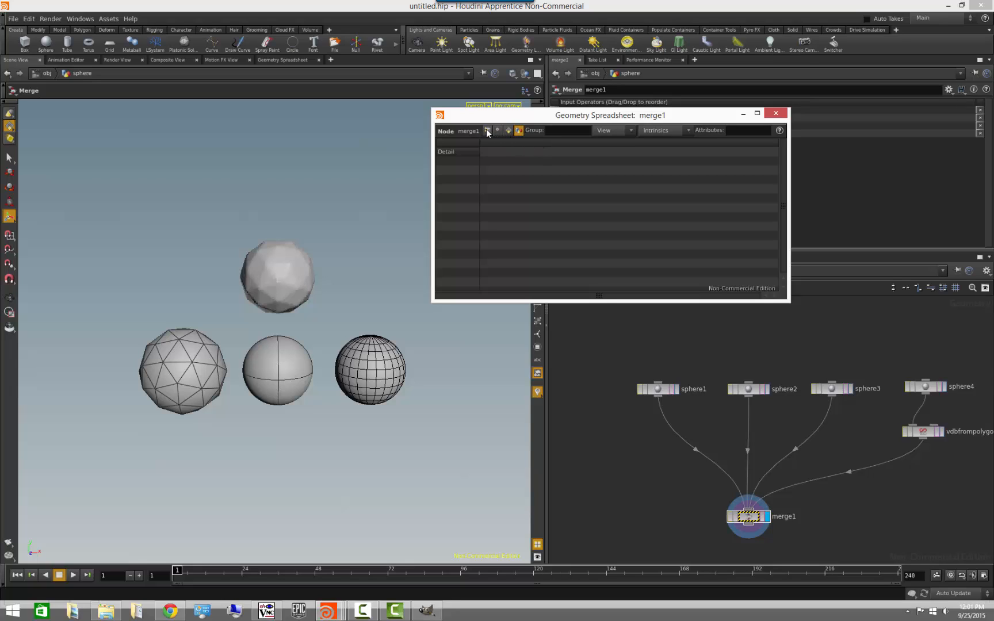
click(487, 131)
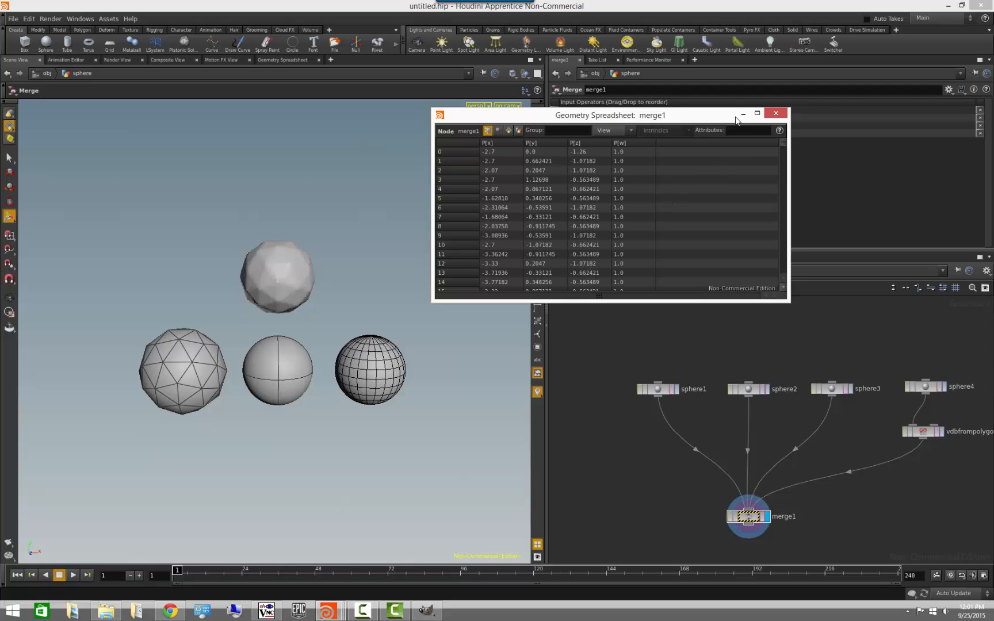
Close the spreadsheet and select the sphere3-to-merge1 wire
click(775, 113)
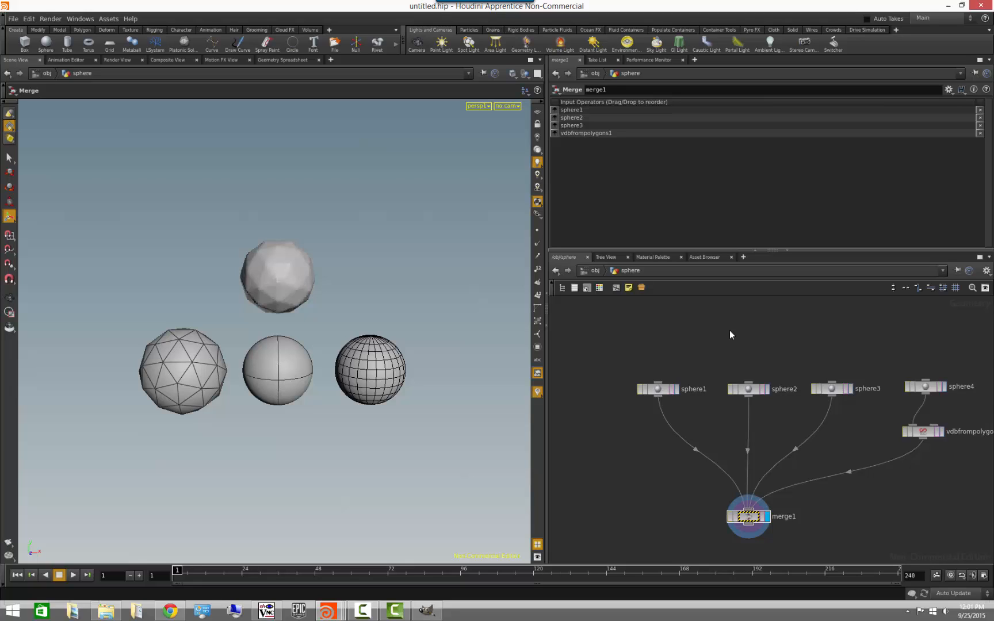
click(830, 387)
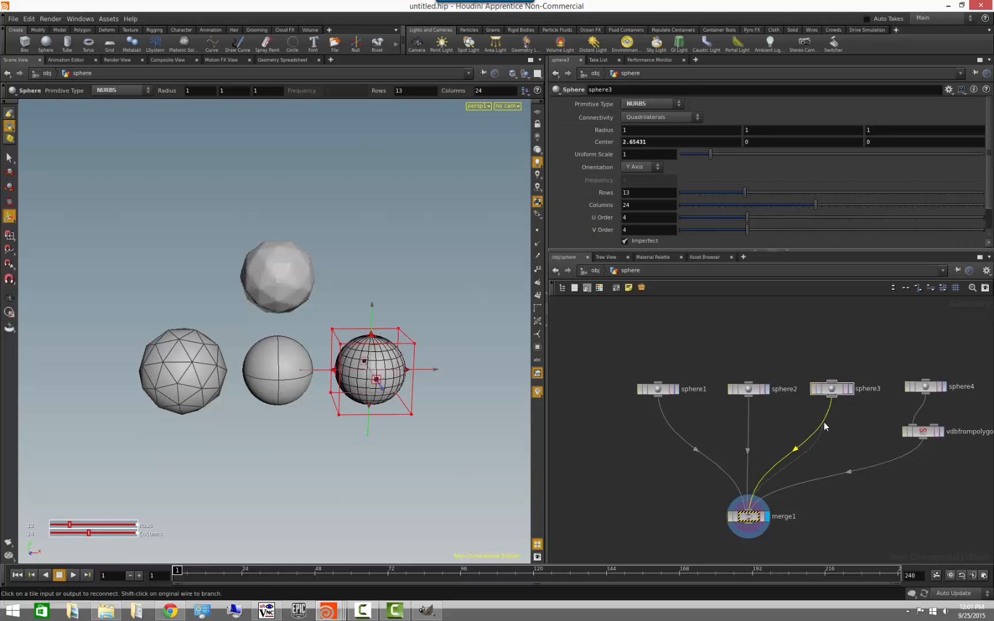
Insert convert1 on the sphere3 wire, set Convert To Polygon, and display it
text(conver)
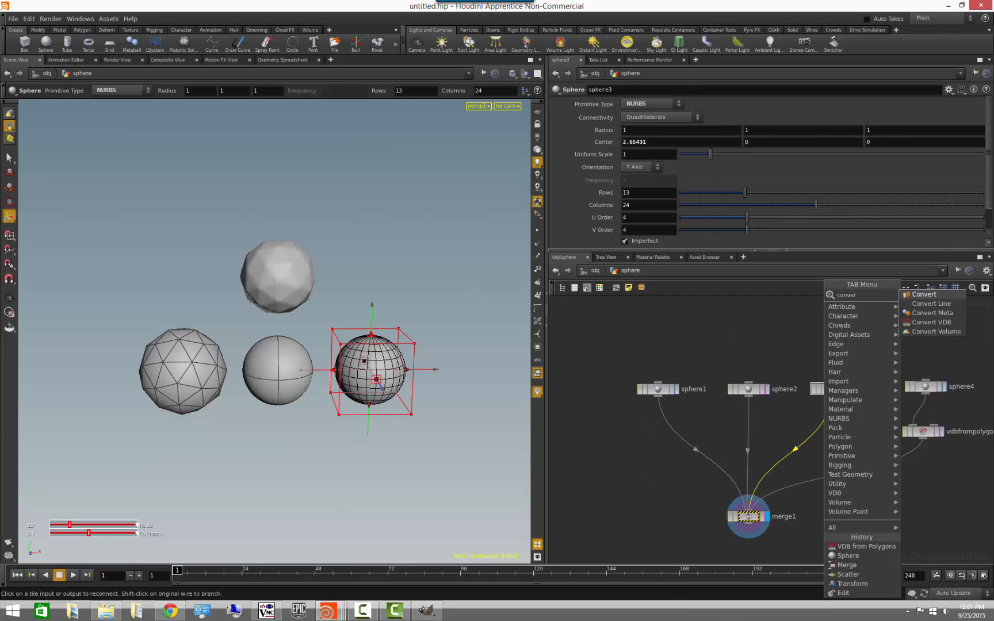
click(923, 294)
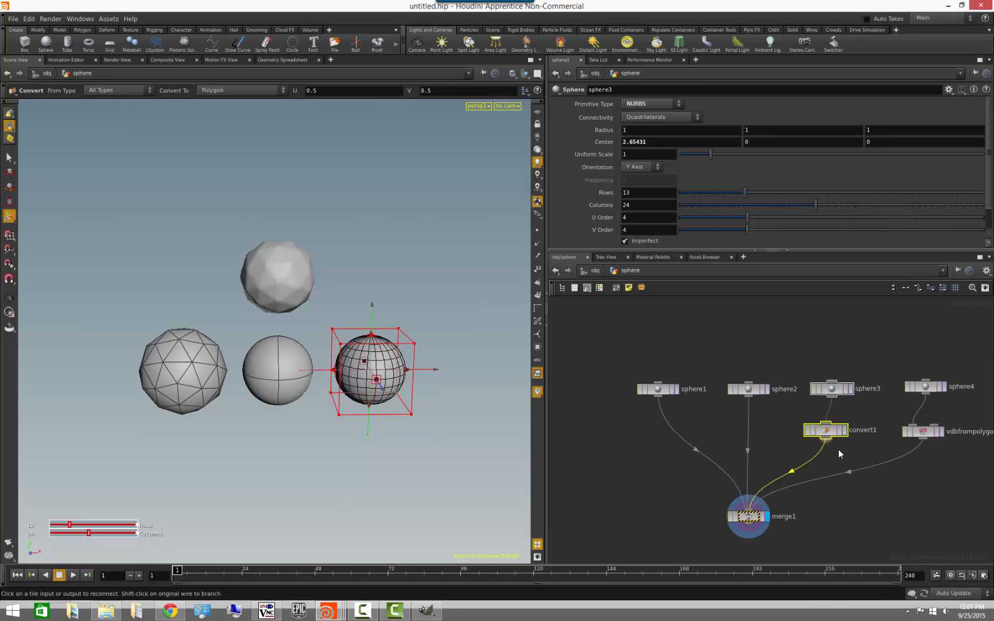
click(825, 429)
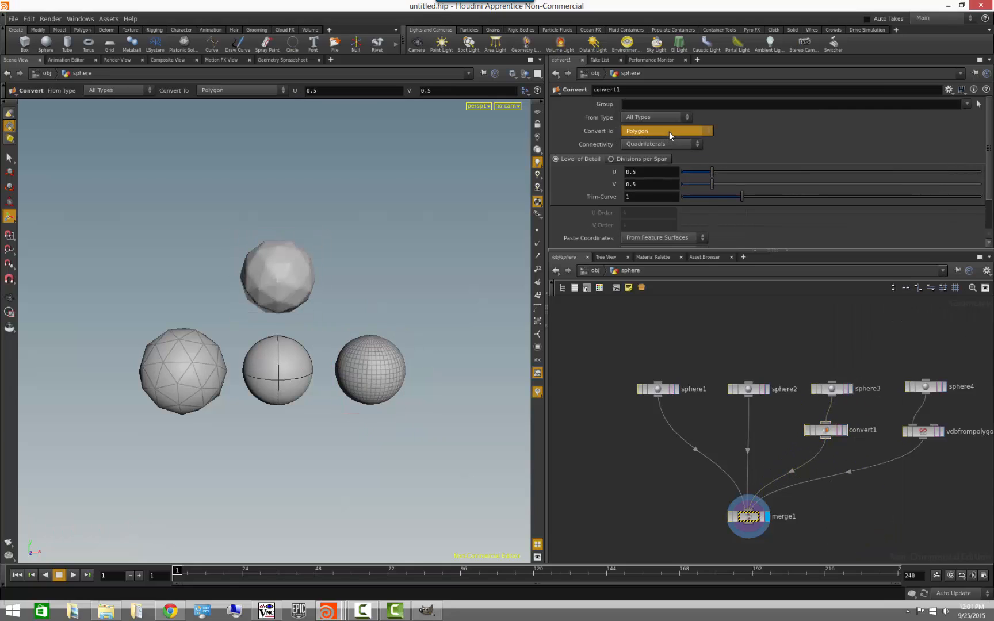
click(666, 130)
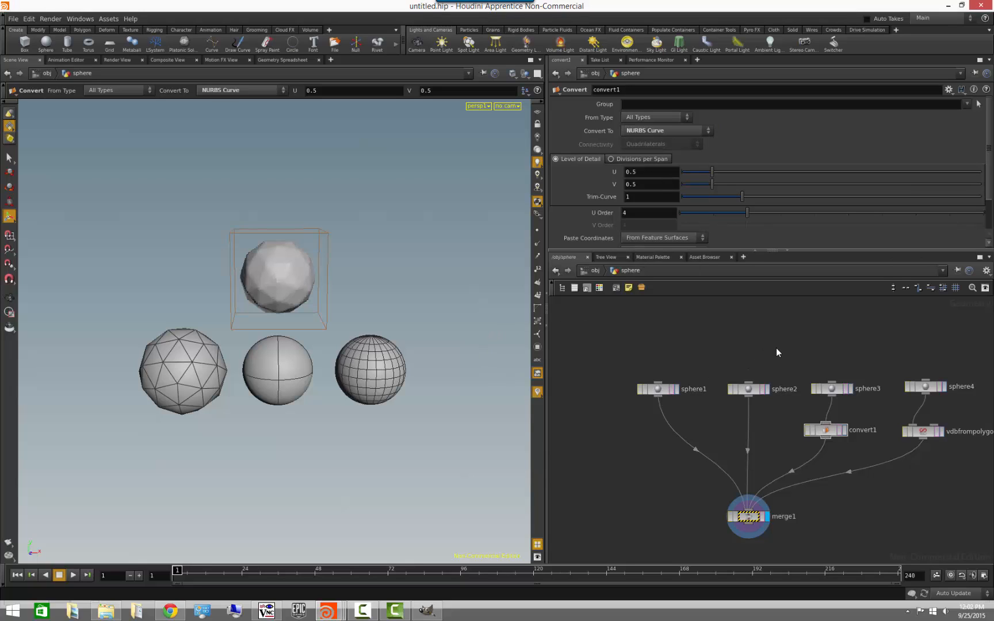
click(825, 430)
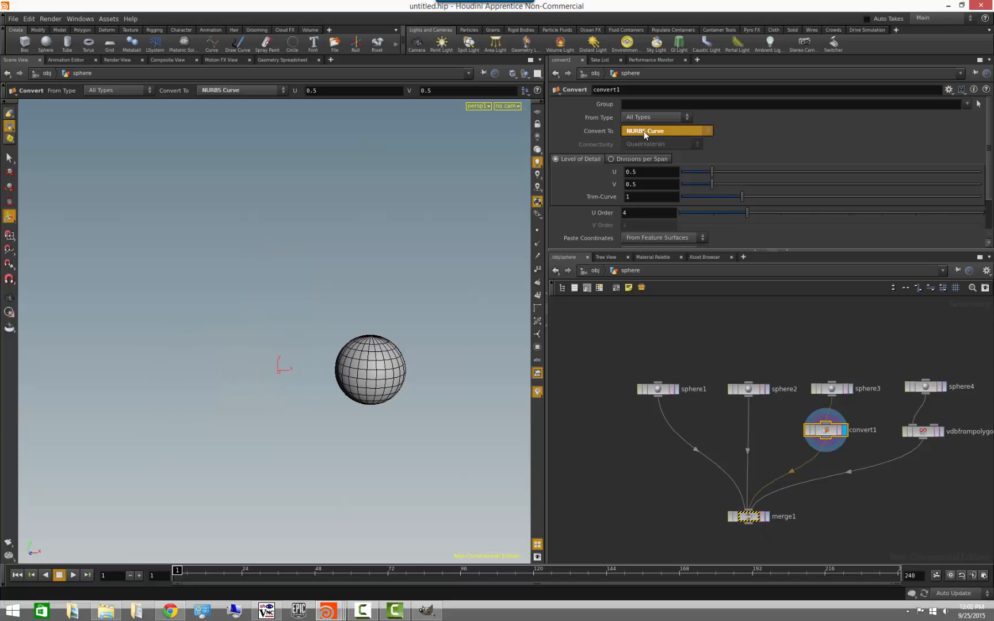
click(666, 131)
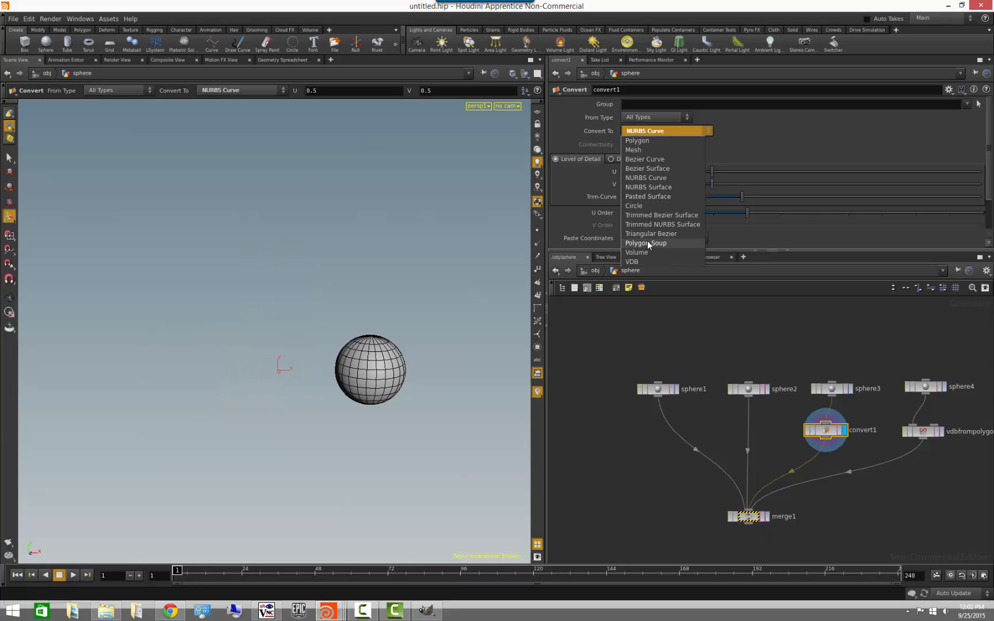
click(637, 140)
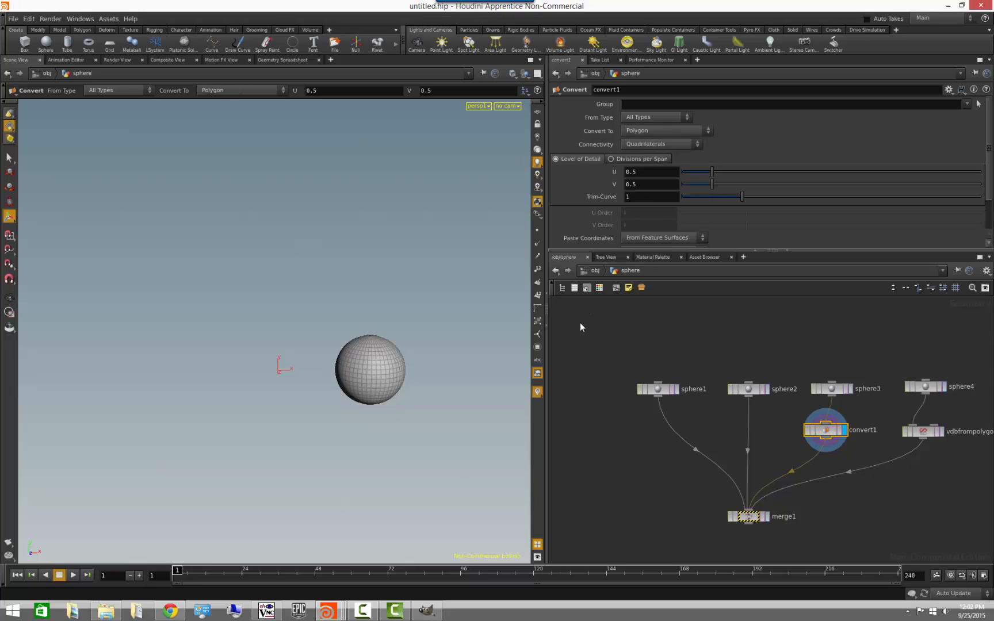